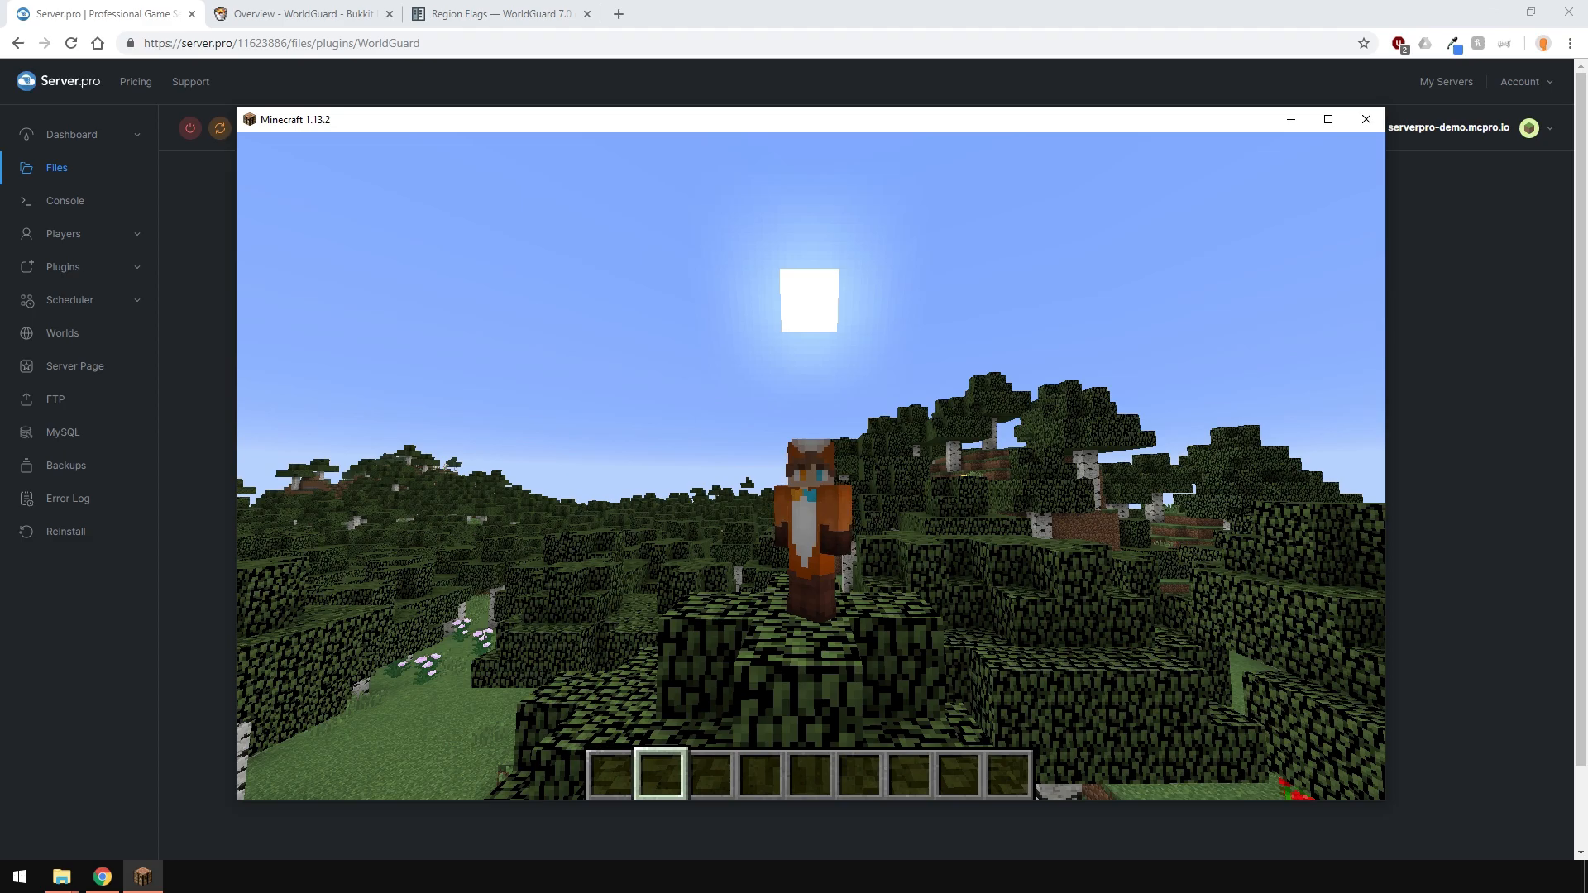
Step: Leave the Minecraft window and return to the Server.pro panel in the browser
left_click(63, 267)
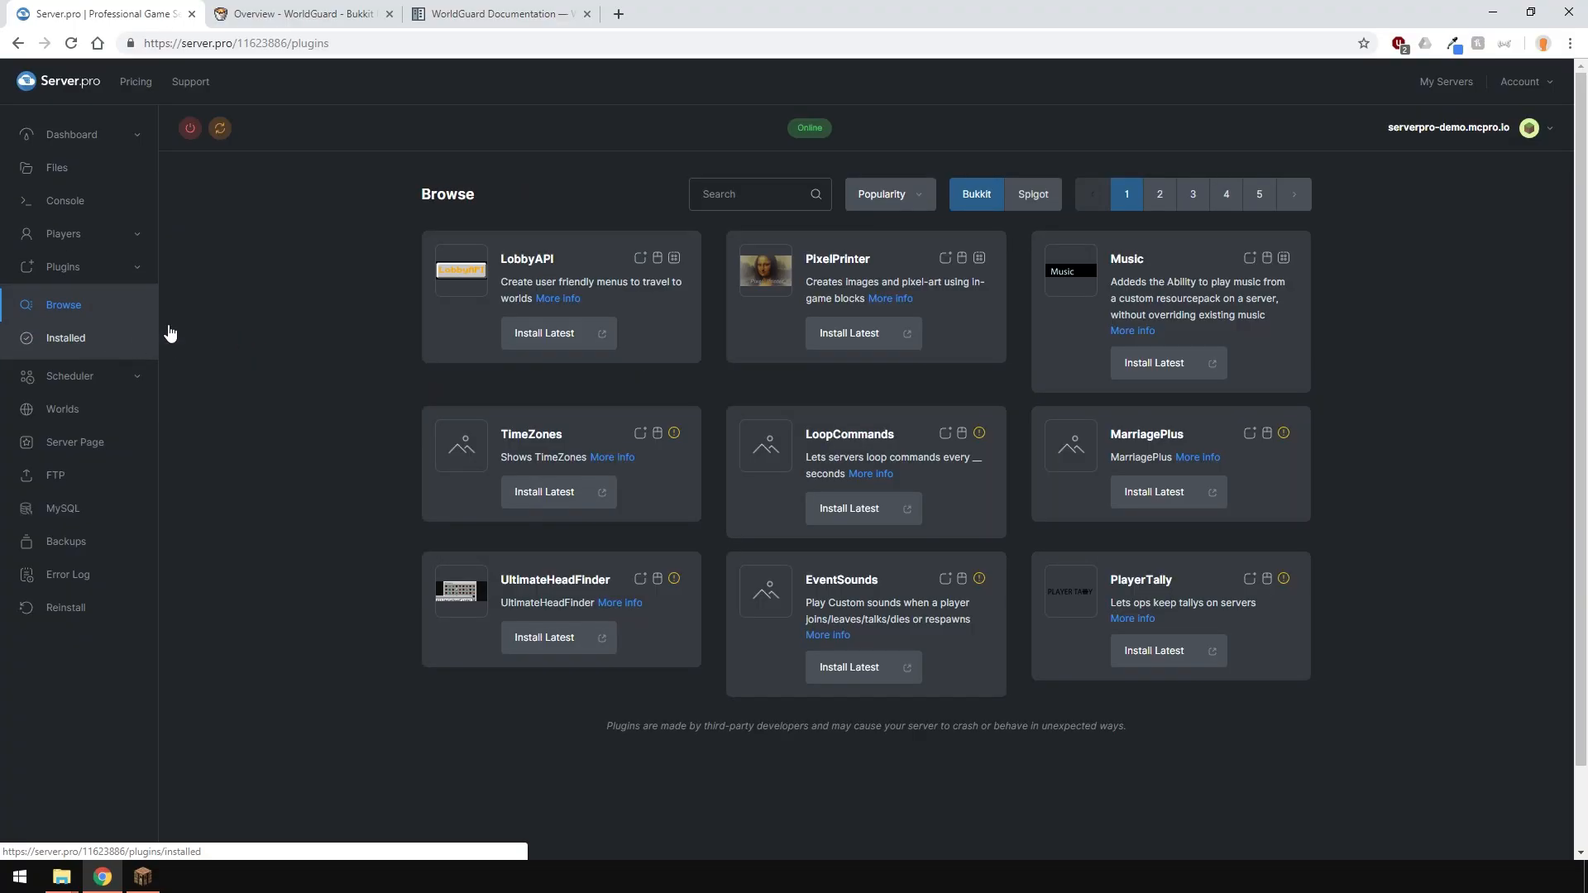
Step: Install the WorldGuard and WorldEdit plugins, then restart the server
type("worldguard")
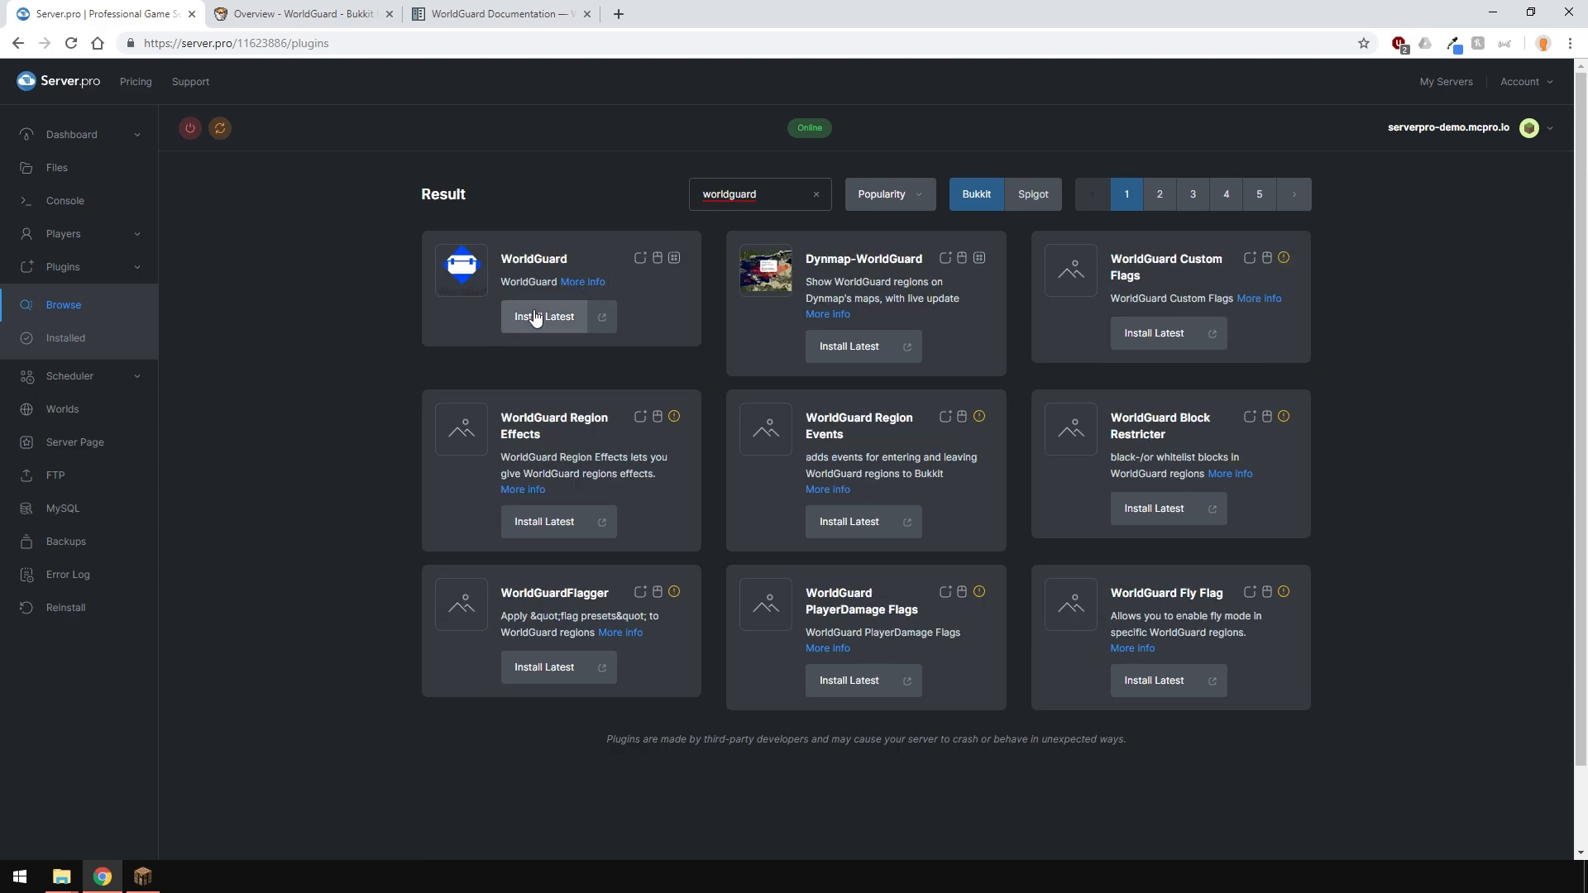
left_click(543, 316)
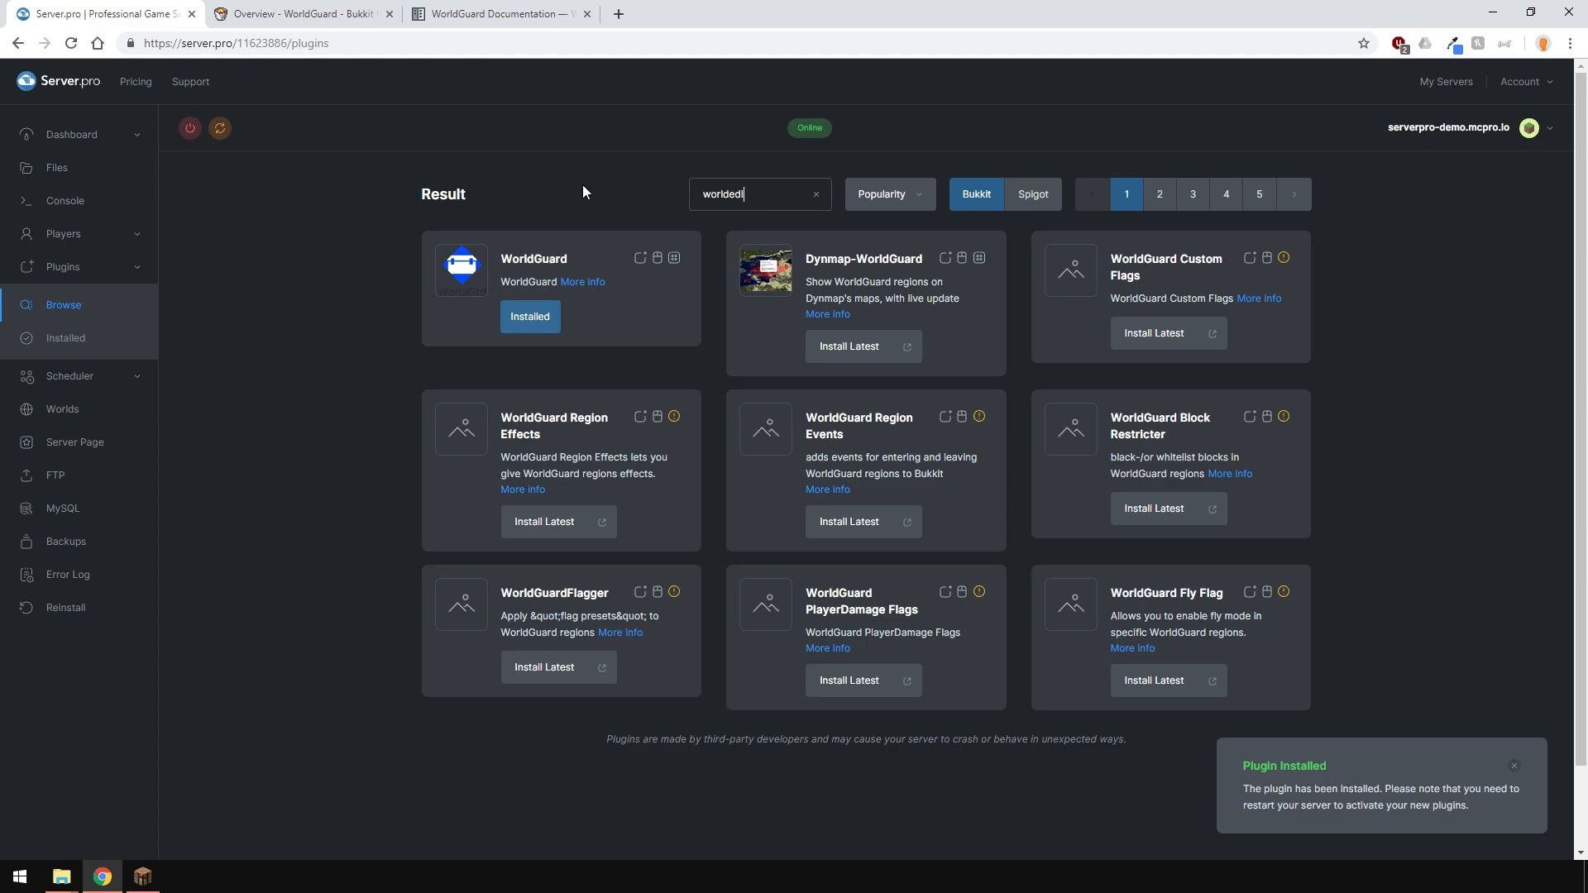
left_click(529, 334)
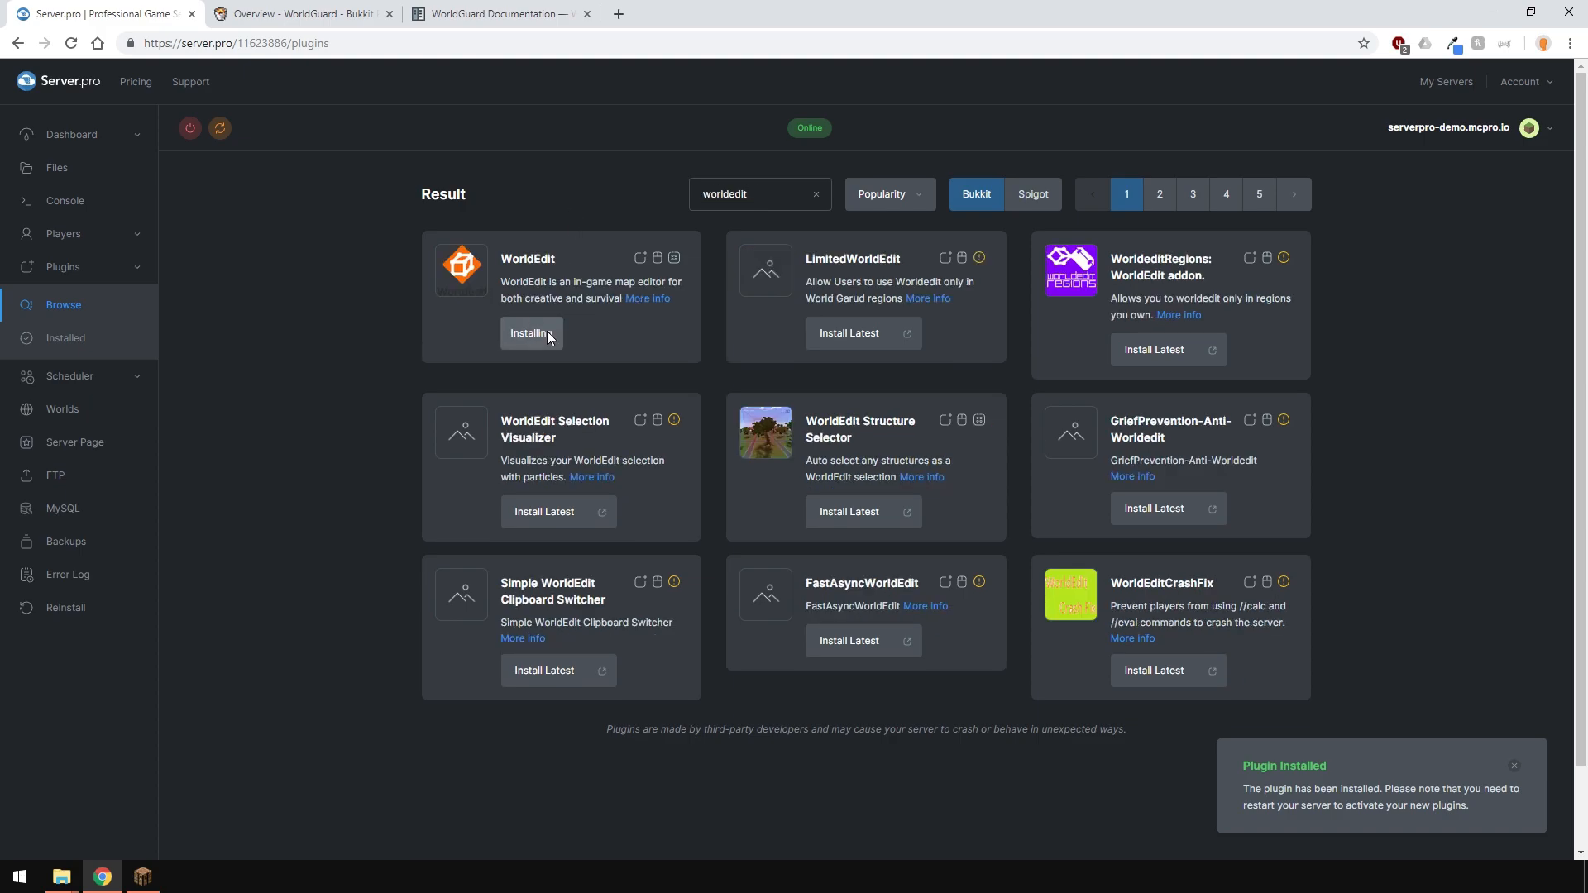
left_click(220, 127)
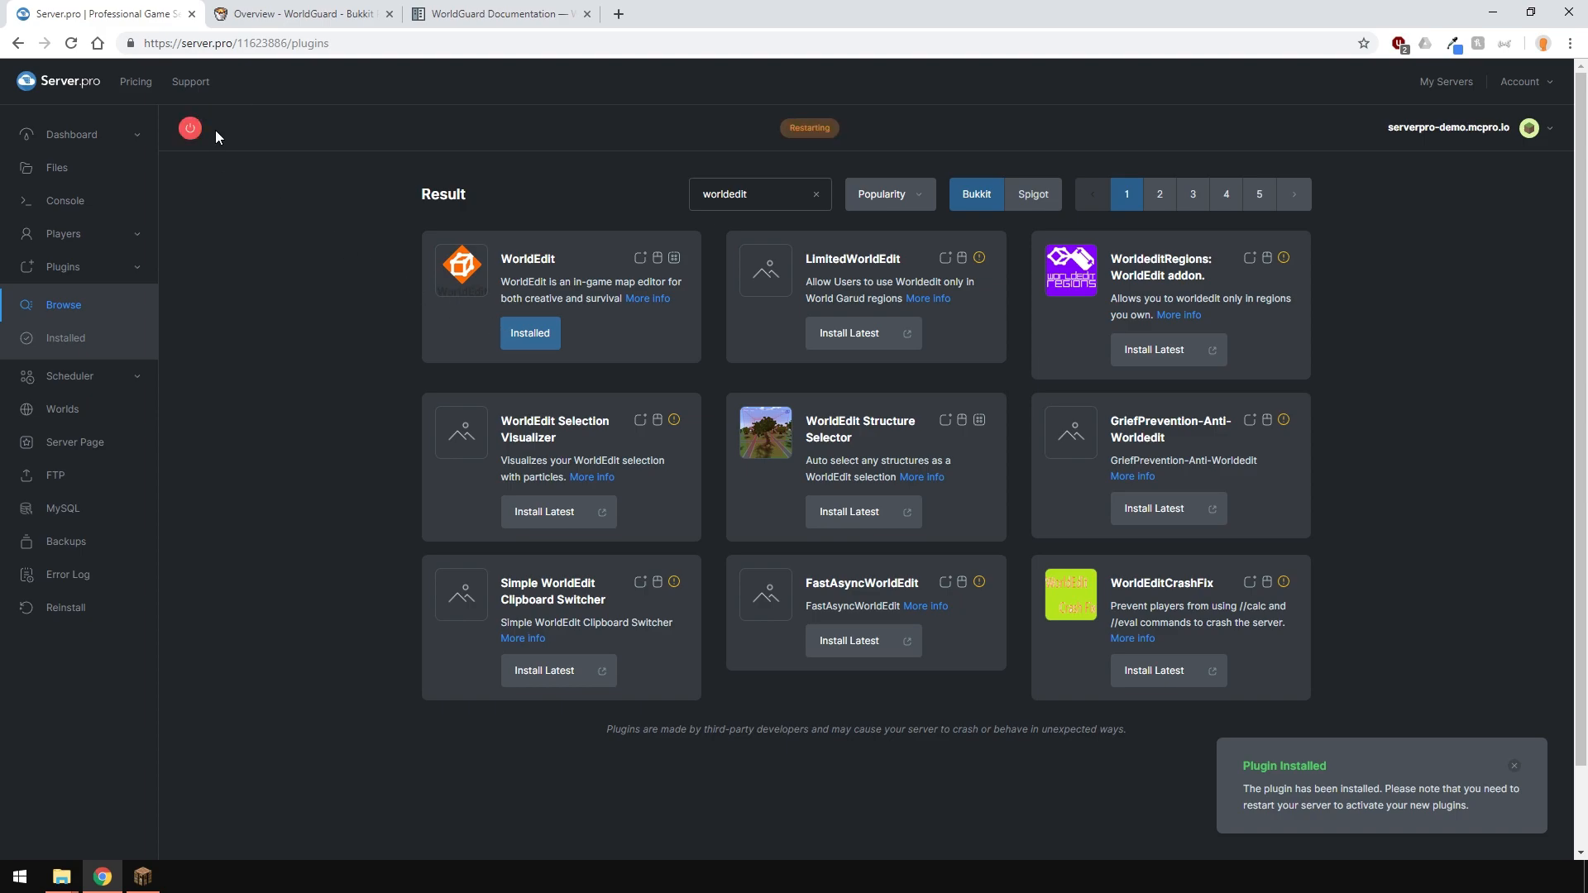
Step: Browse the server's plugins folder to the WorldGuard folder
left_click(72, 134)
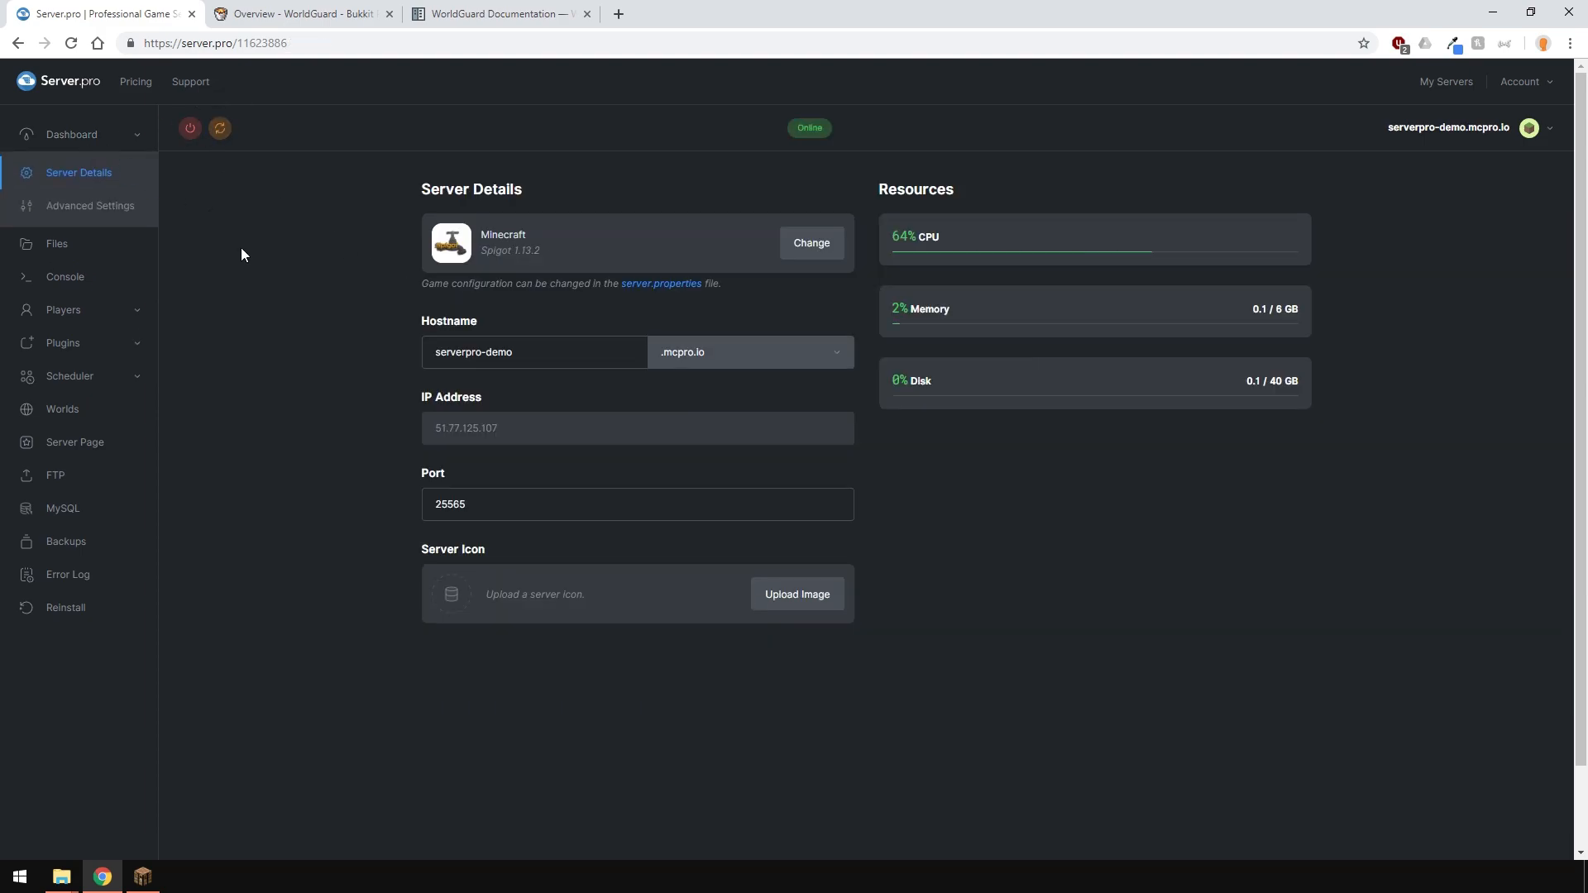
left_click(57, 243)
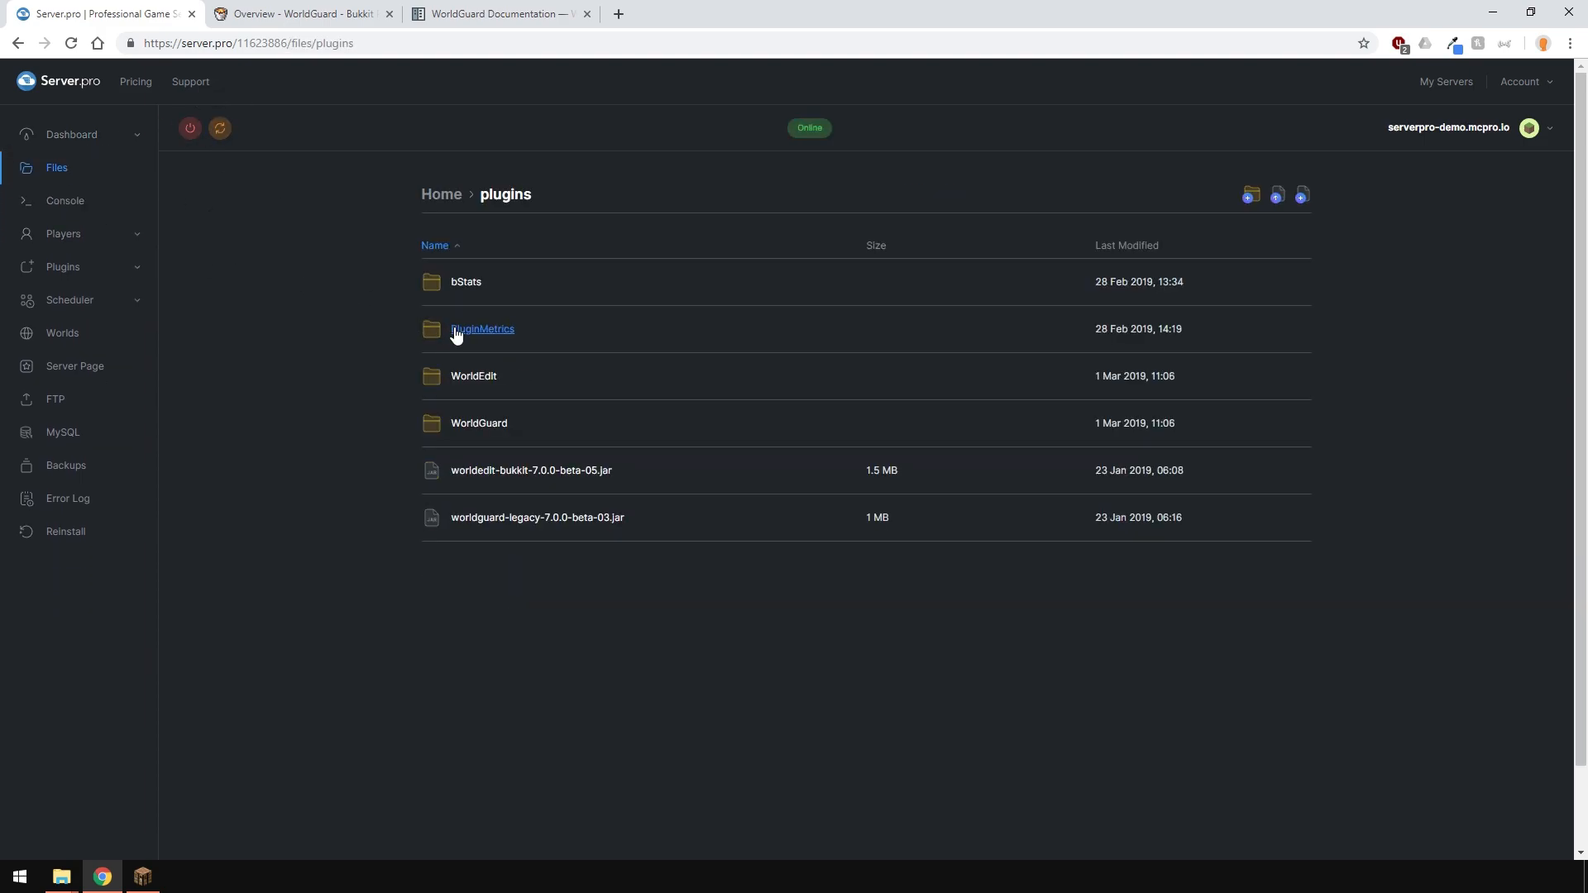
left_click(478, 423)
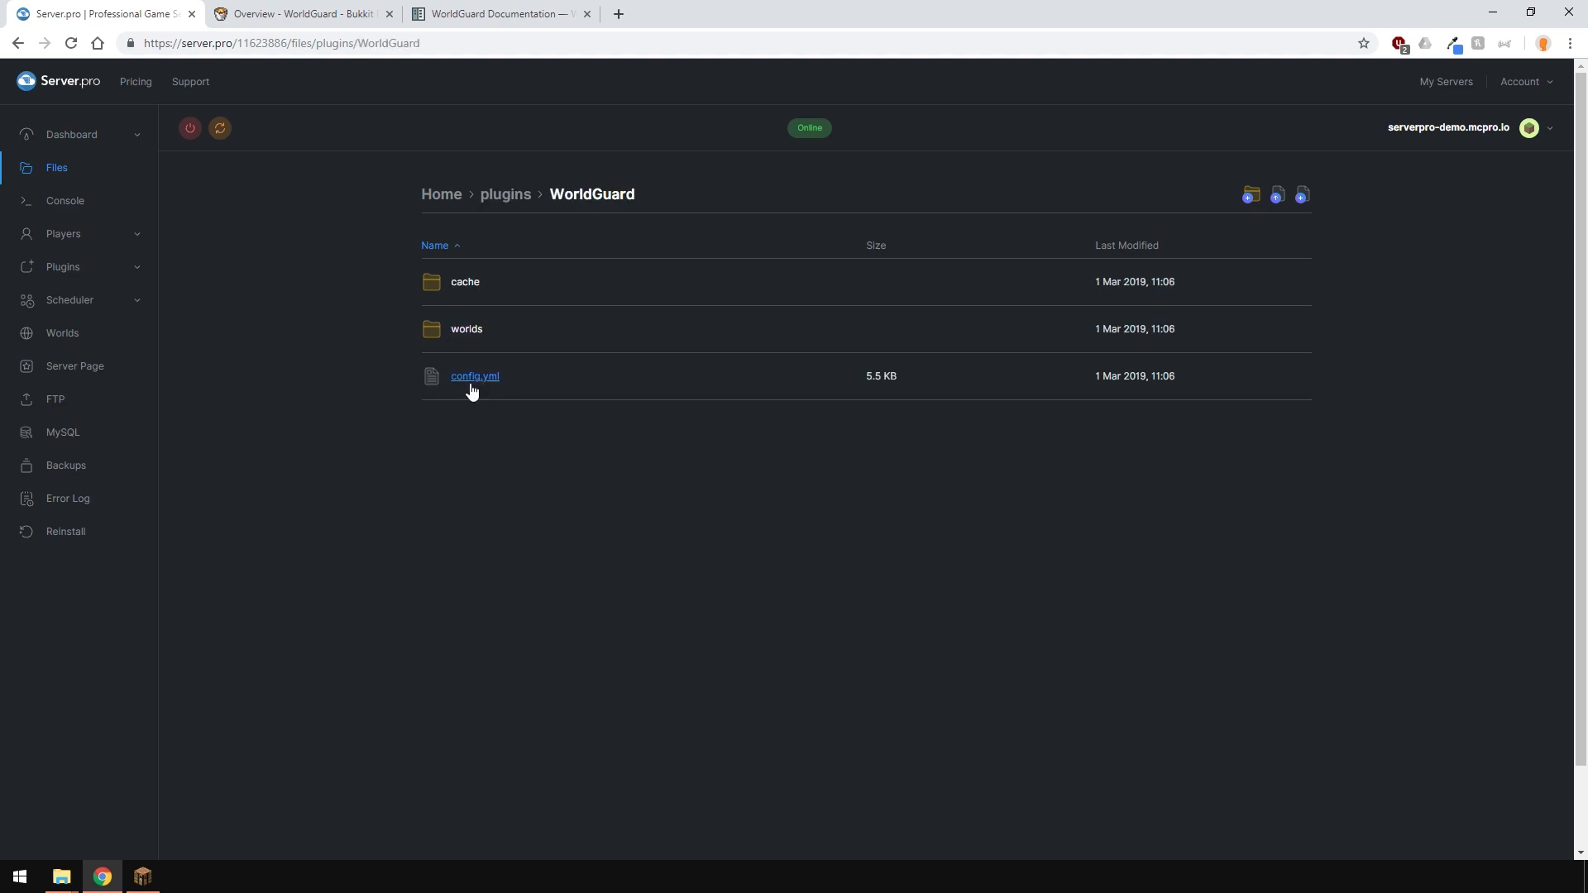
left_click(473, 376)
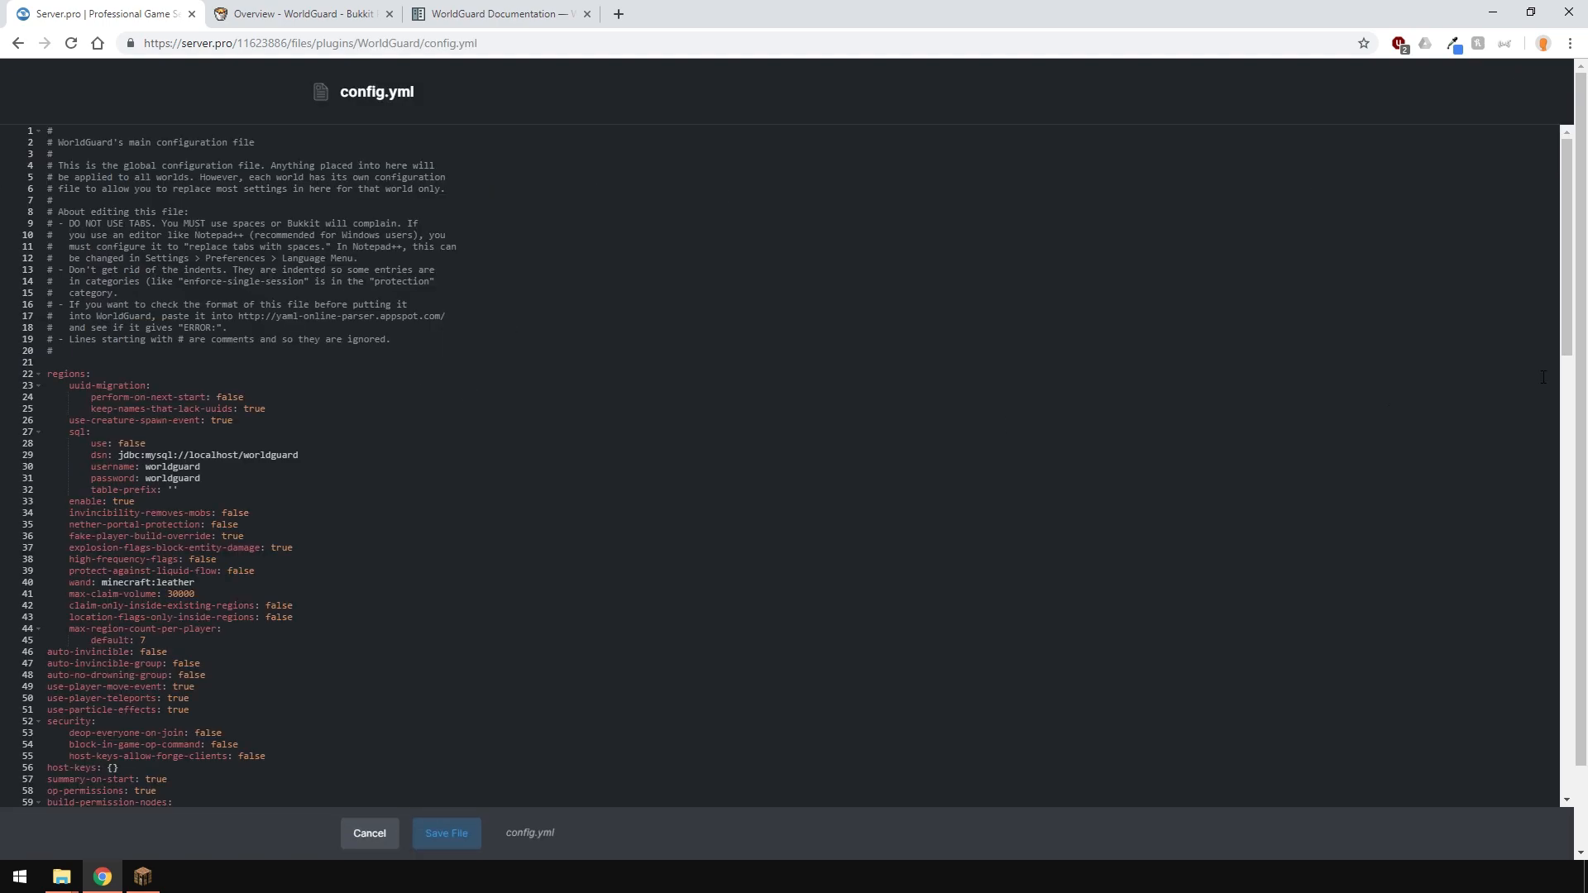
scroll("down", 3)
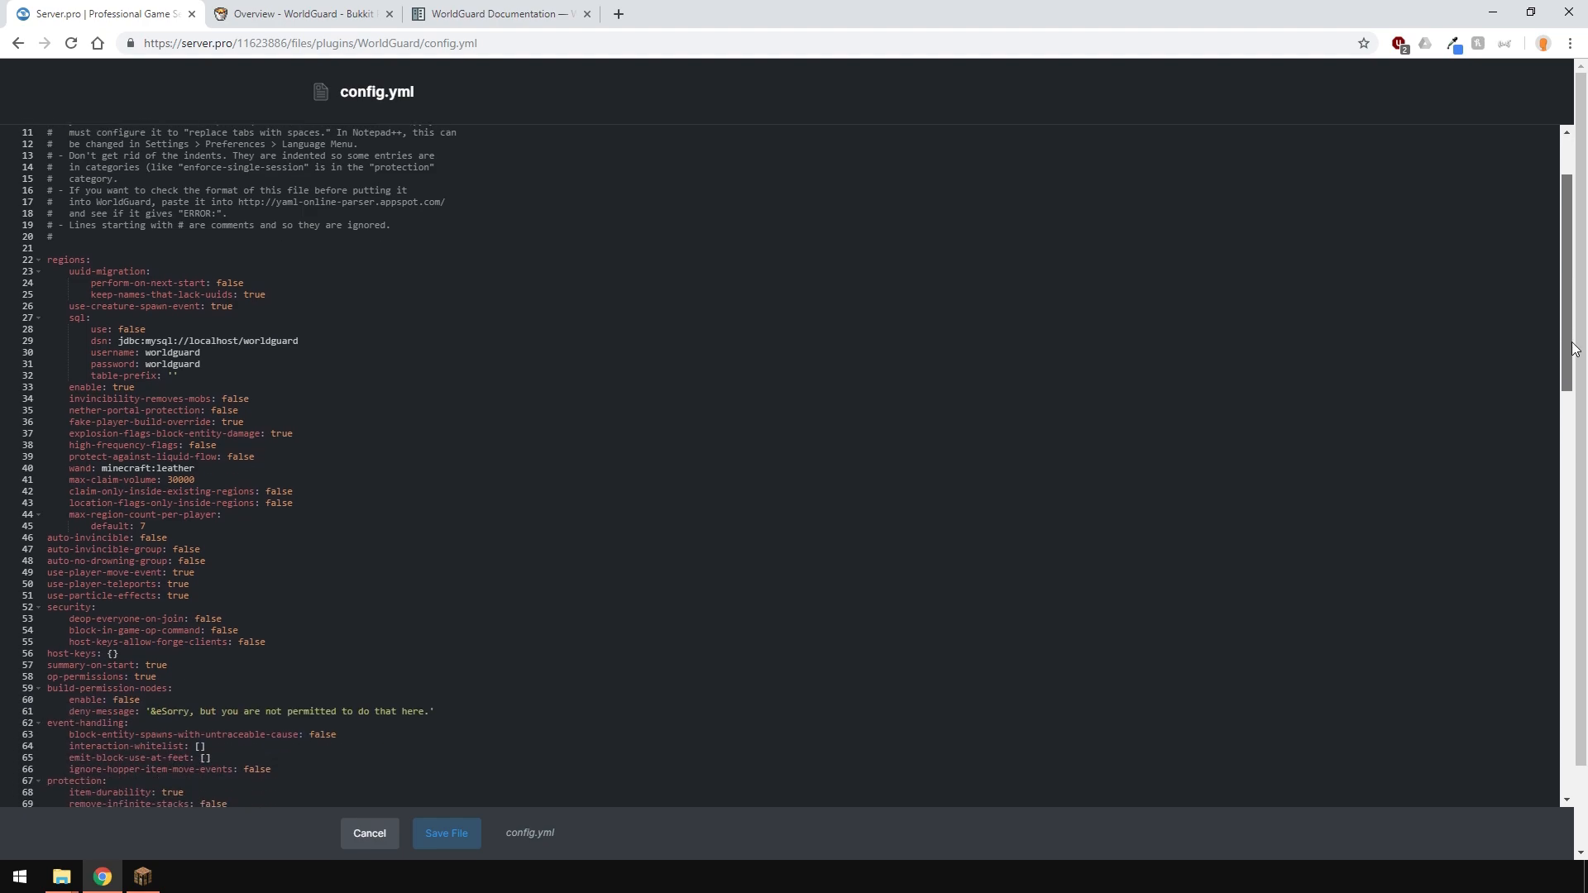
scroll("down", 3)
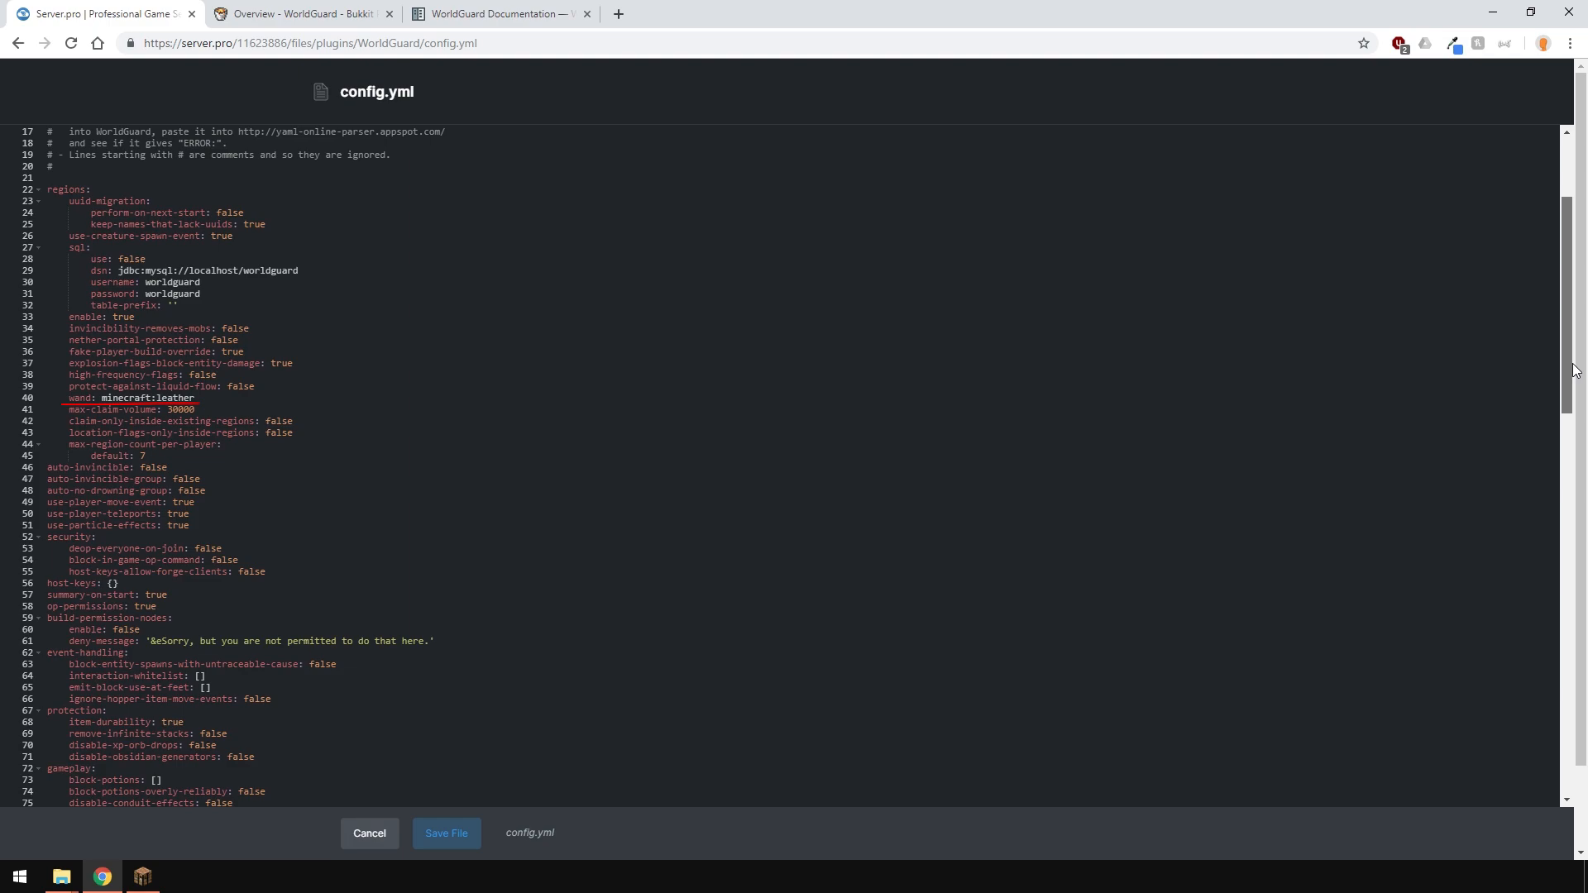
scroll("down", 3)
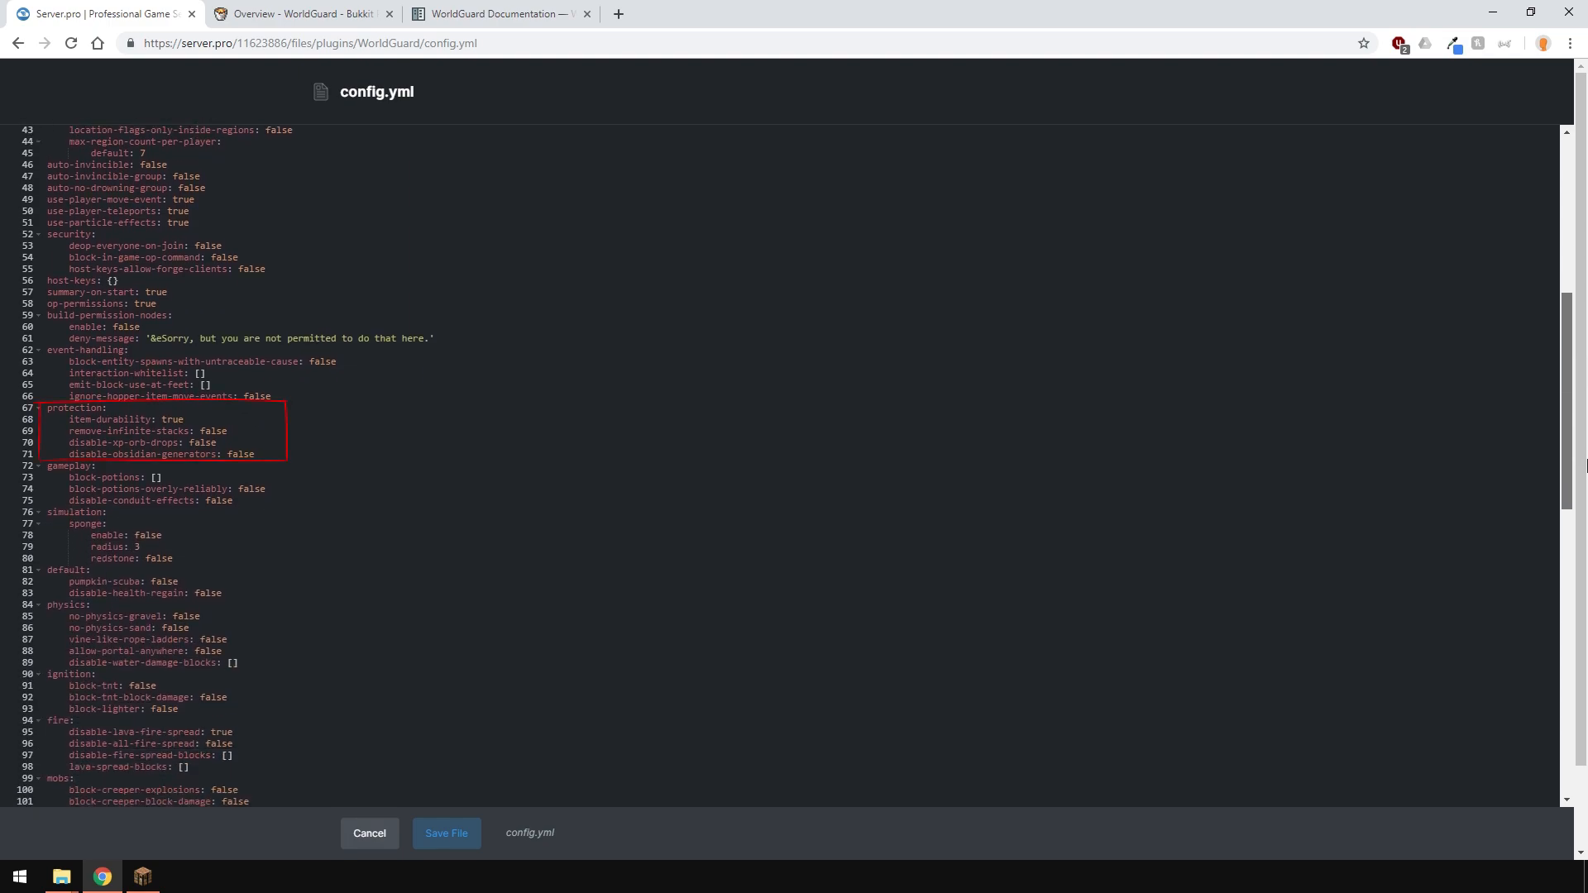
scroll("down", 3)
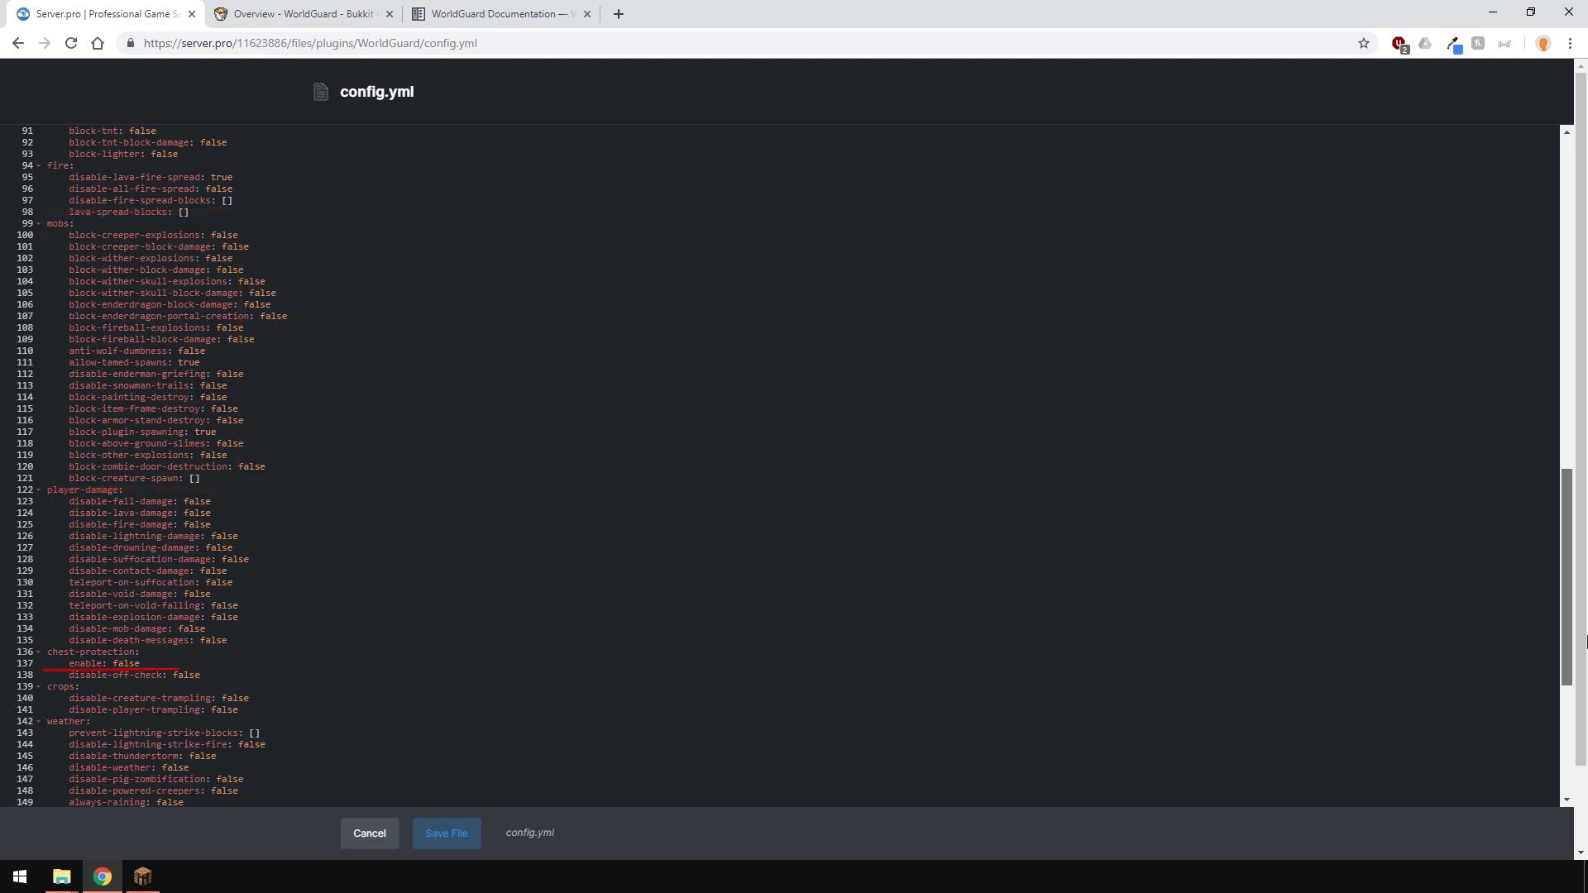
scroll("down", 3)
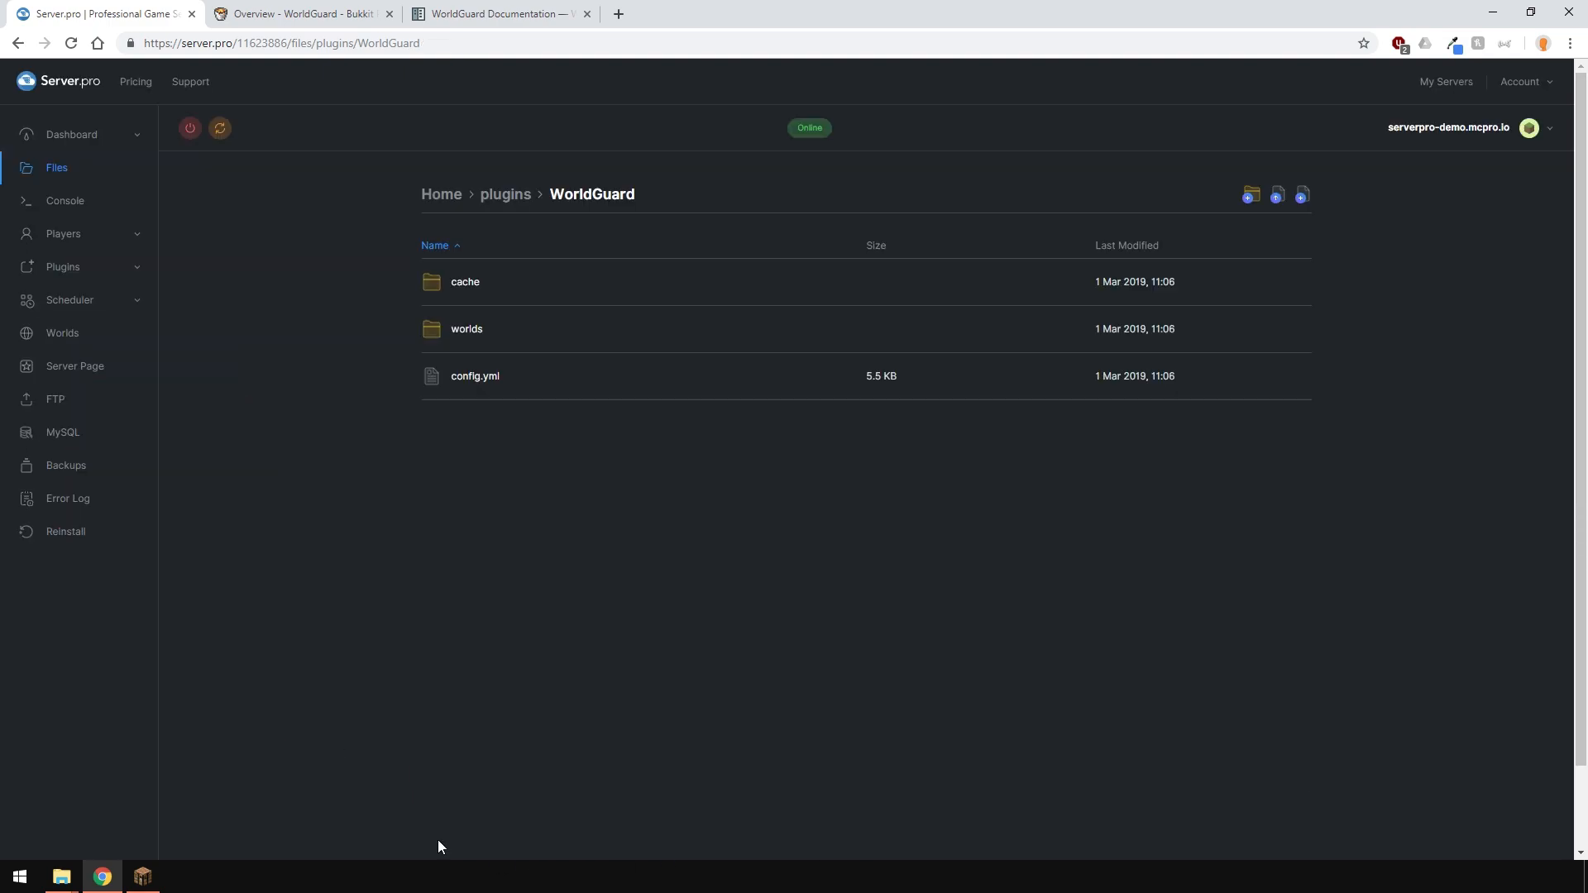
mouse_move(314, 406)
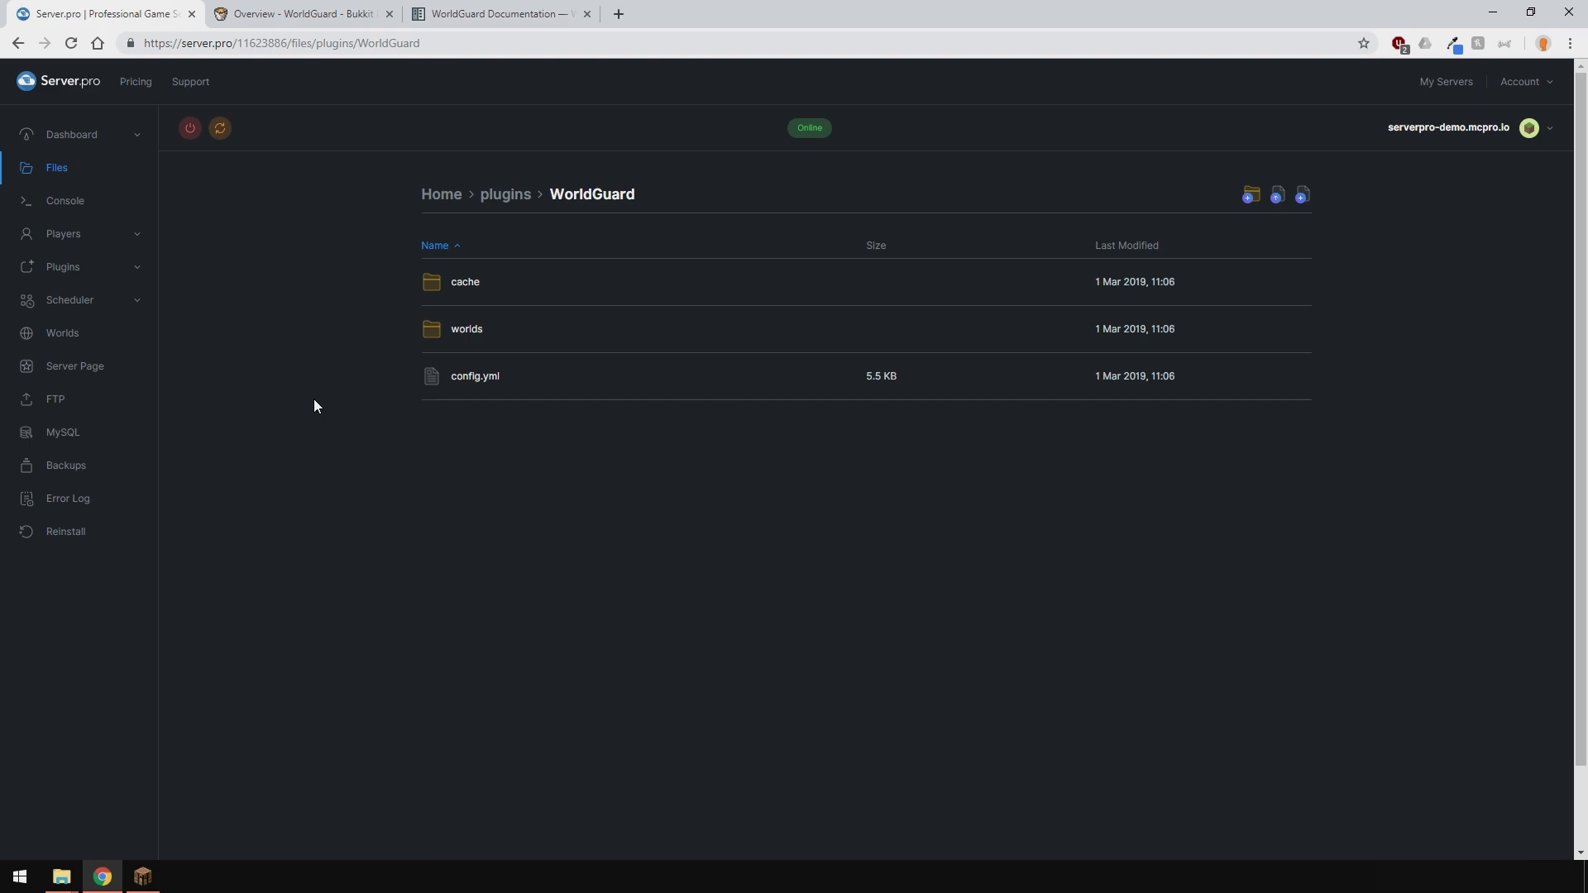
mouse_move(404, 366)
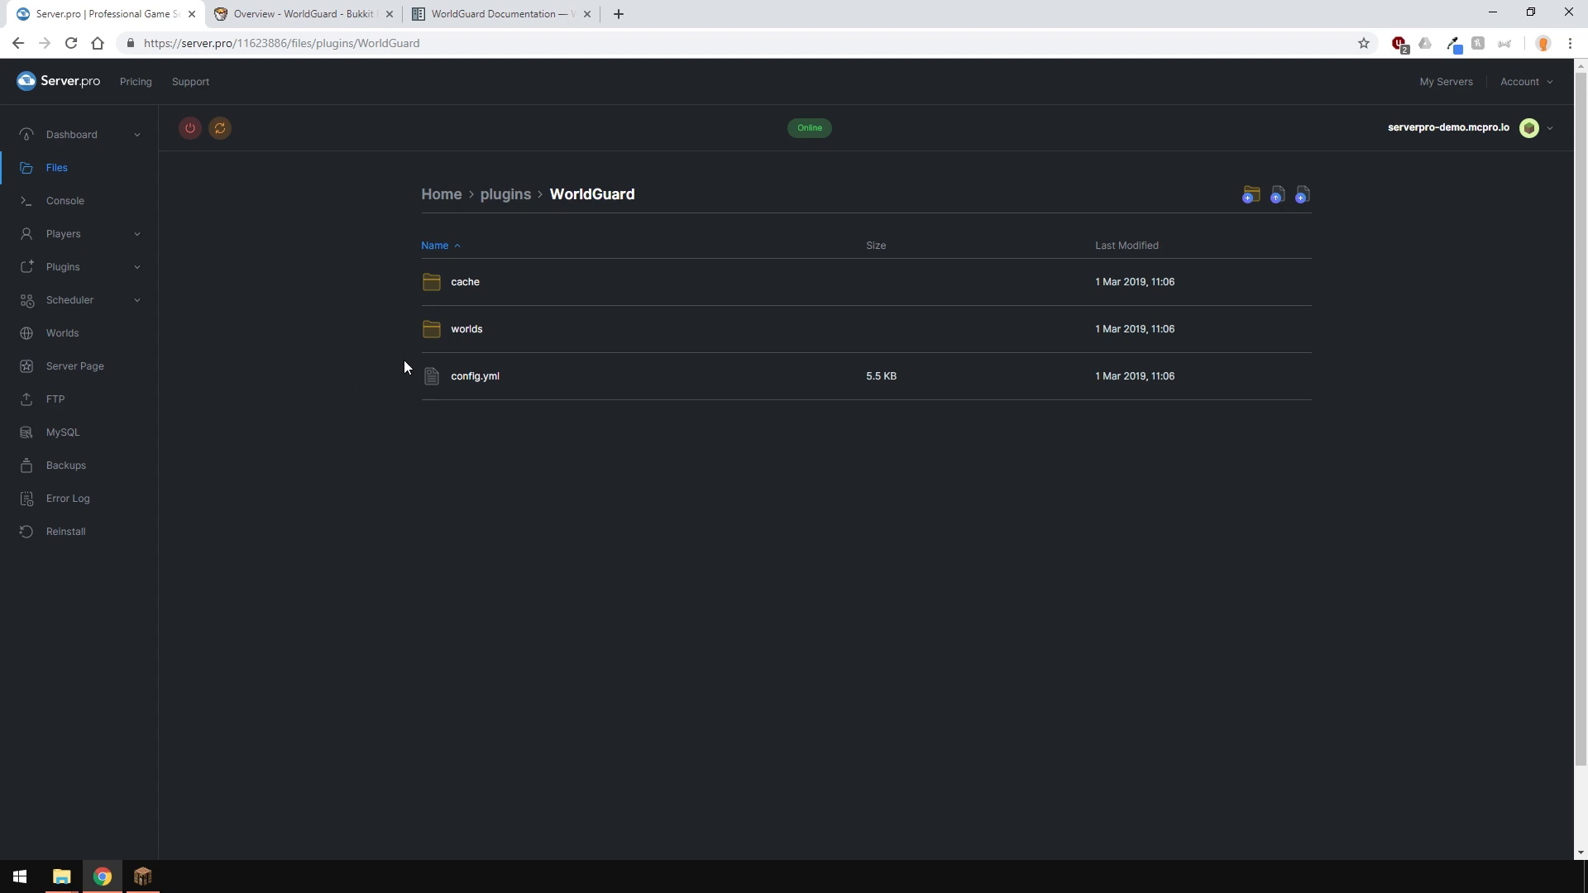
Step: Browse WorldGuard's worlds/serverpro_world folder, then go back to Server Details
left_click(466, 328)
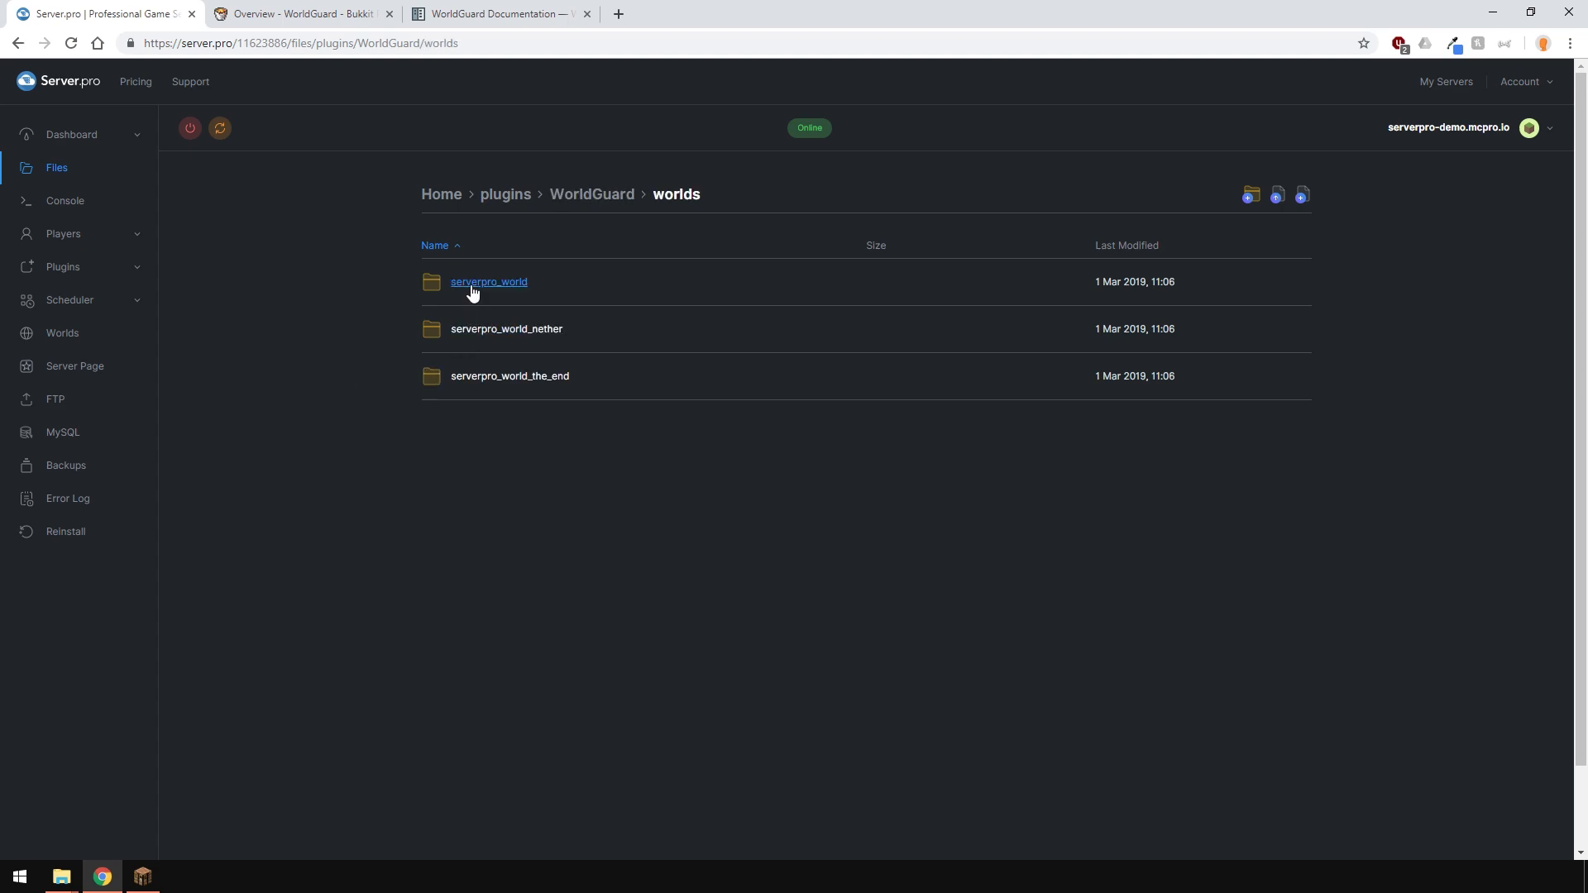
left_click(488, 281)
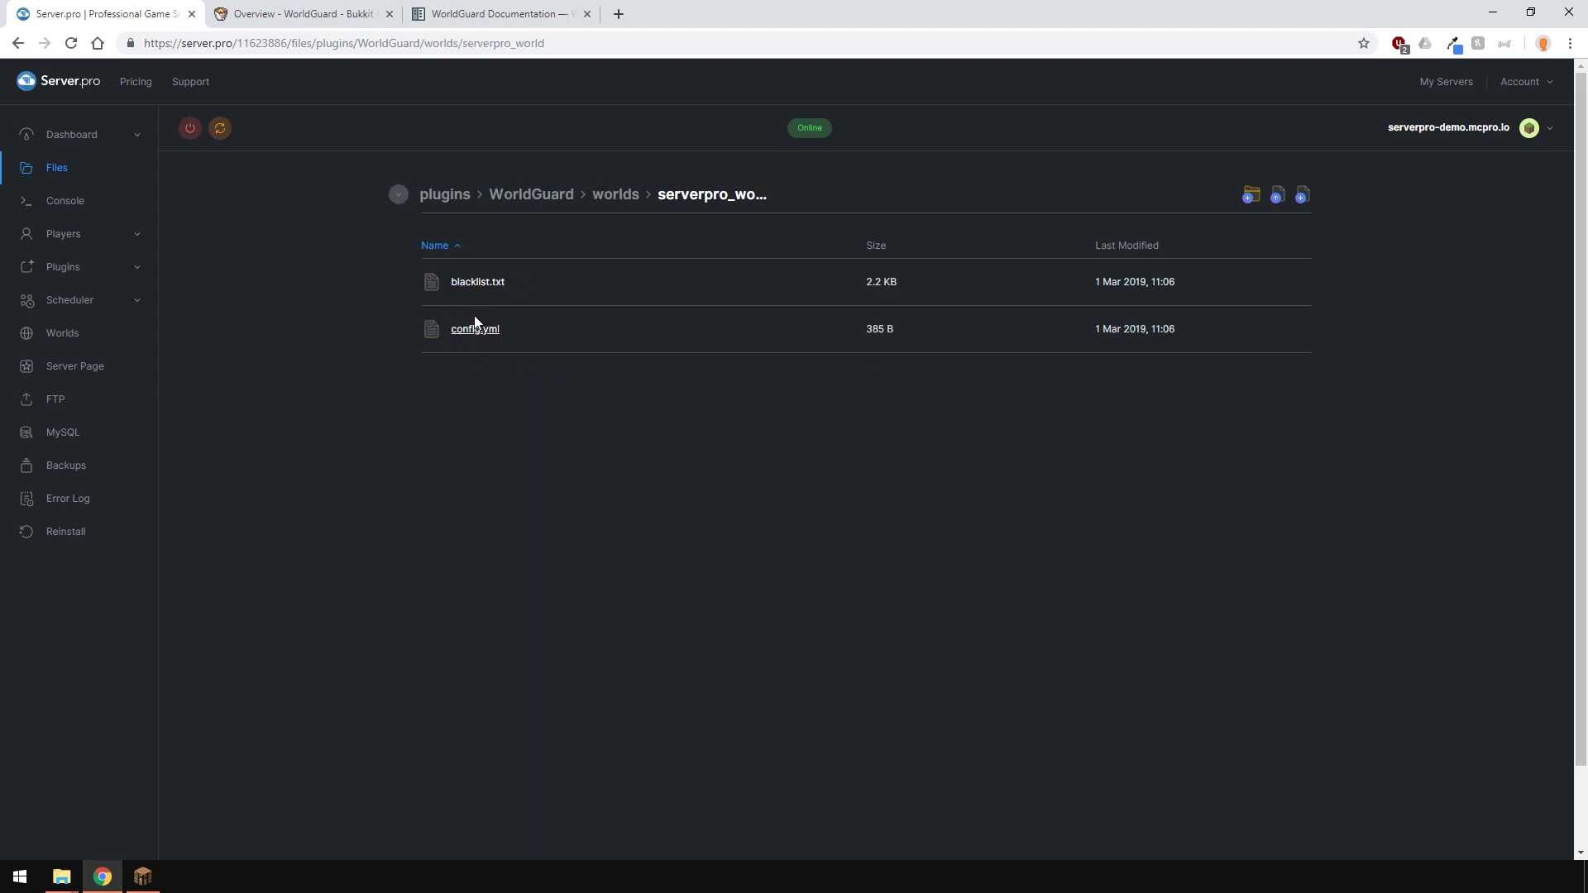
left_click(71, 134)
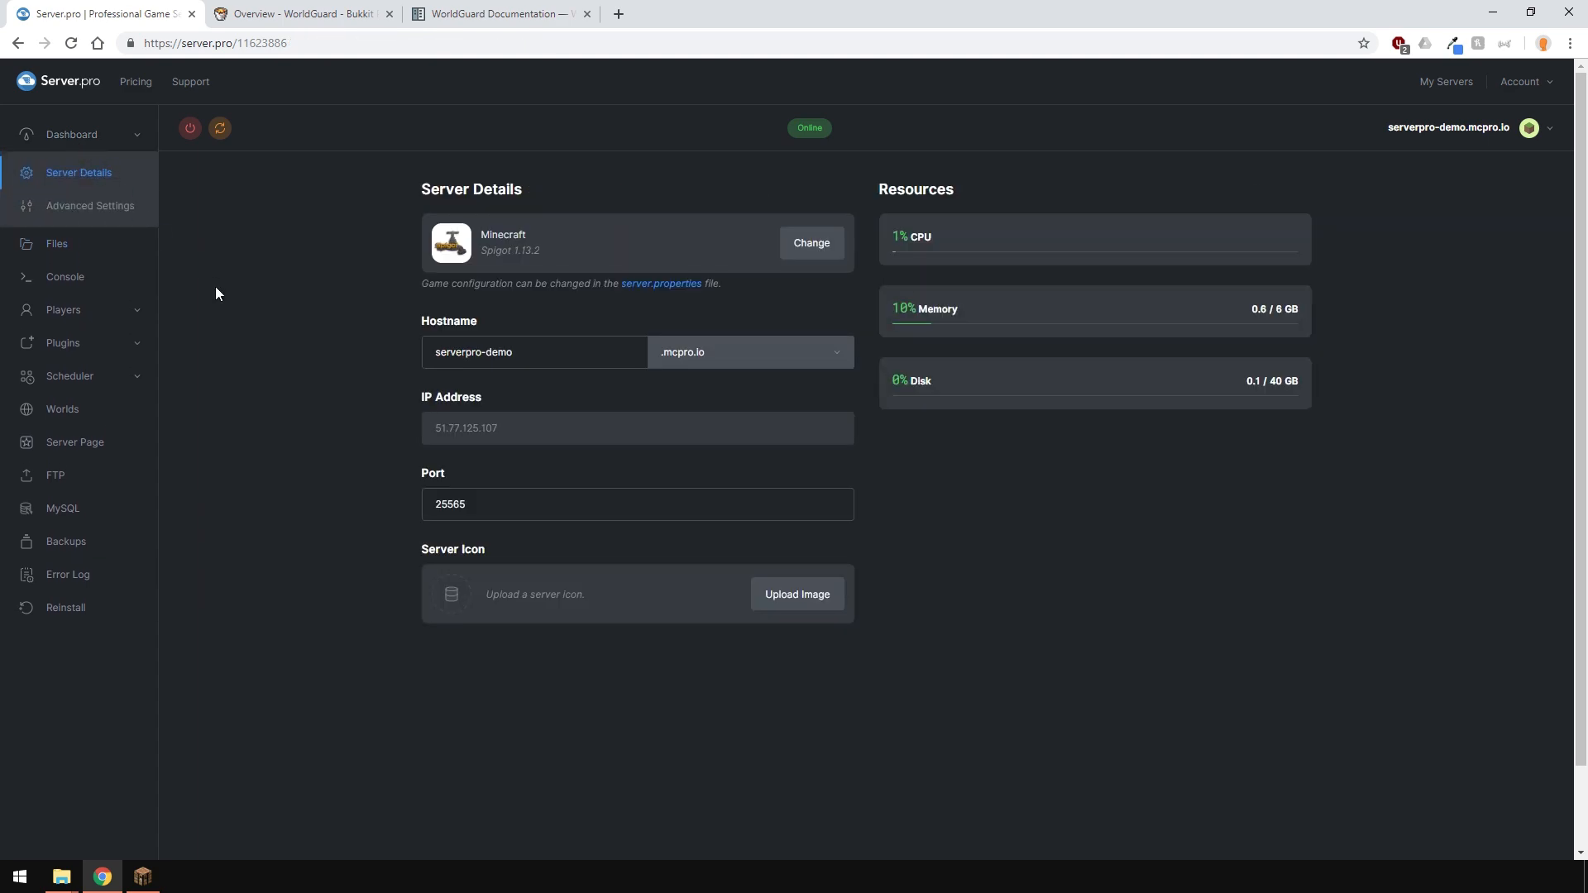
Step: In Minecraft, set game mode, heal, and re-enable fire spread through chat commands
left_click(141, 876)
type("/gamem")
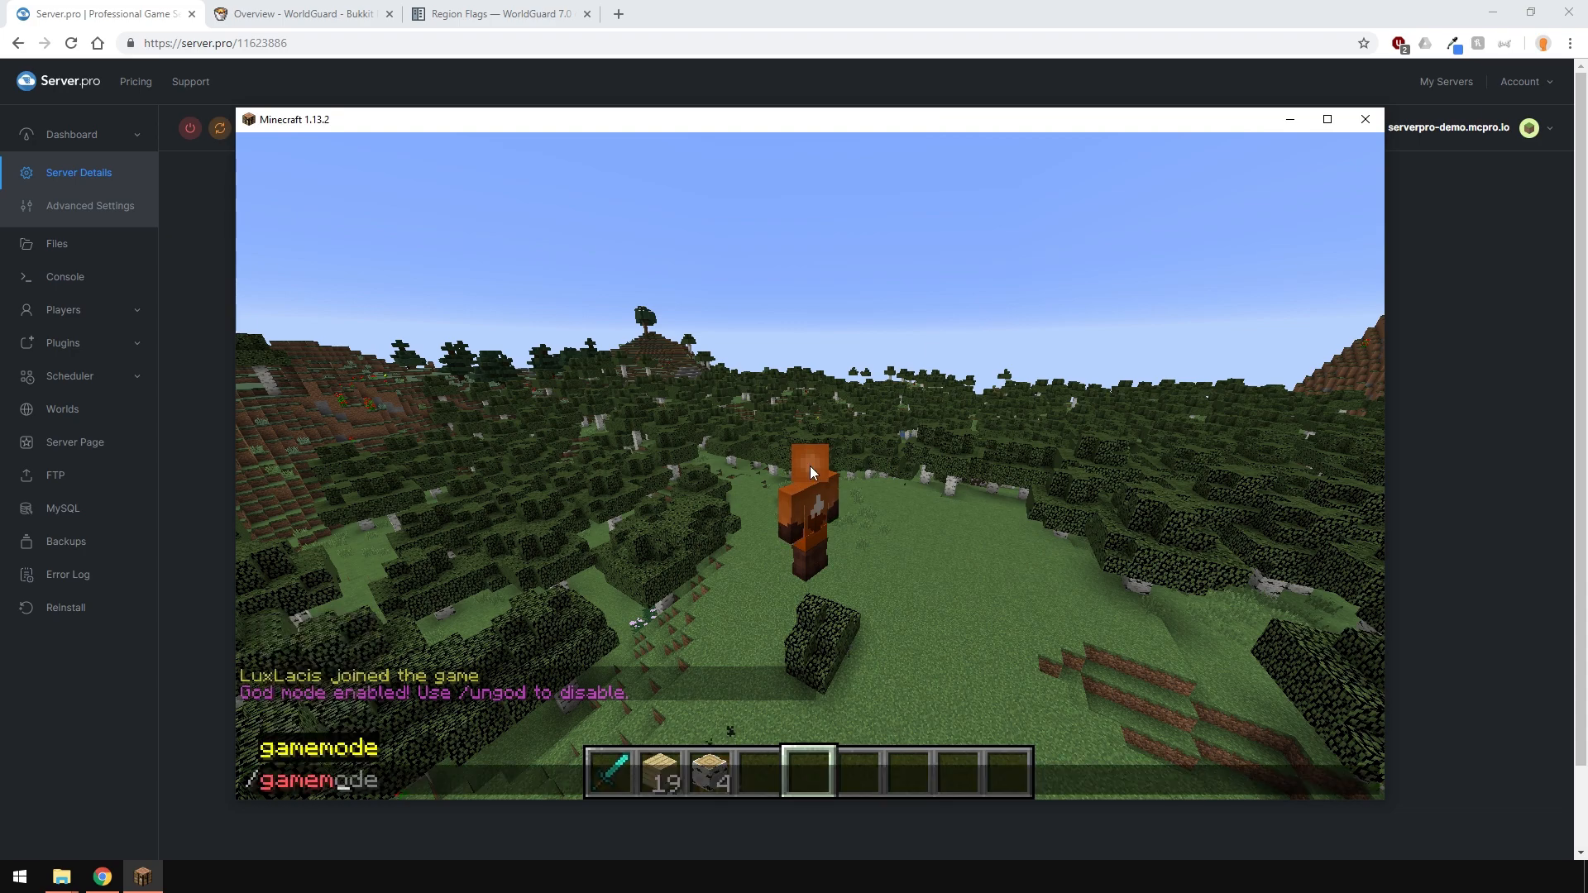
key("Return")
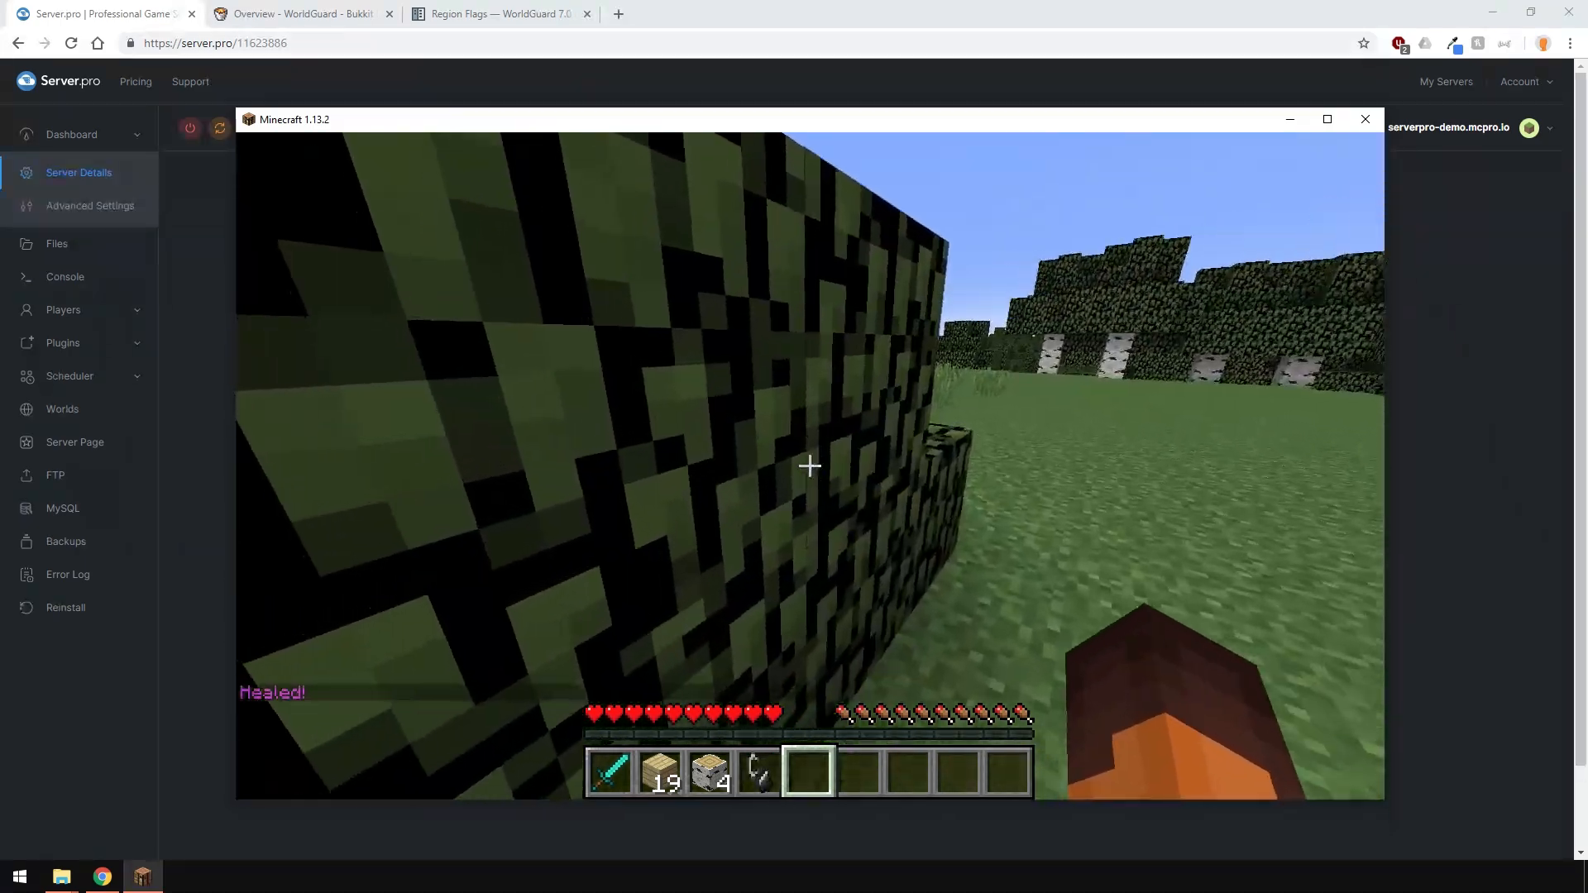
key("e")
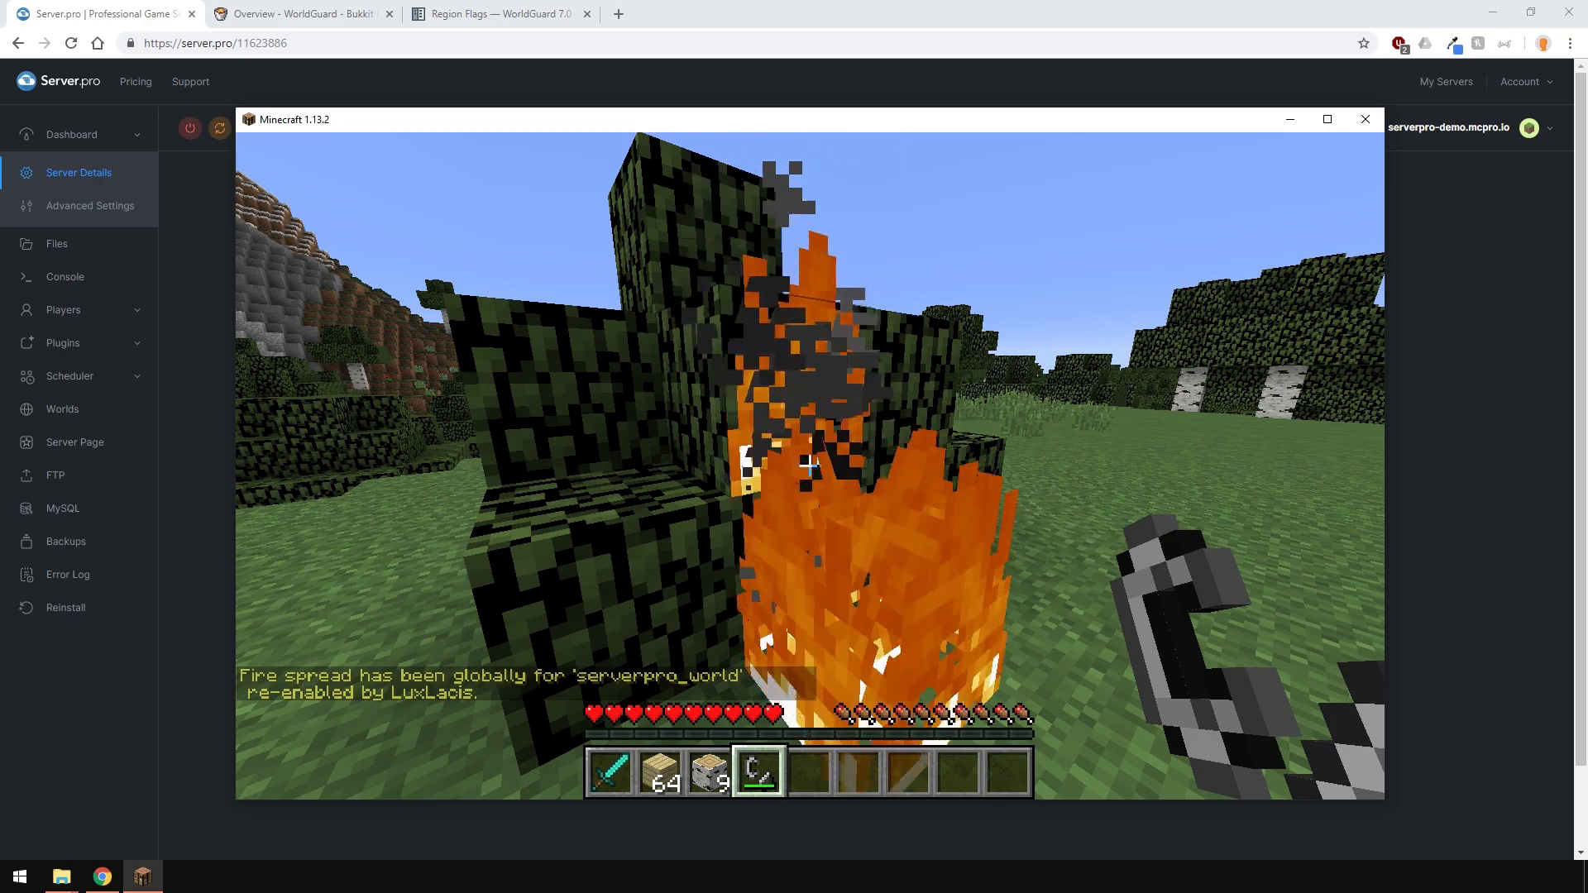
Step: Scroll through the WorldGuard documentation topics, then return to the game
left_click(496, 14)
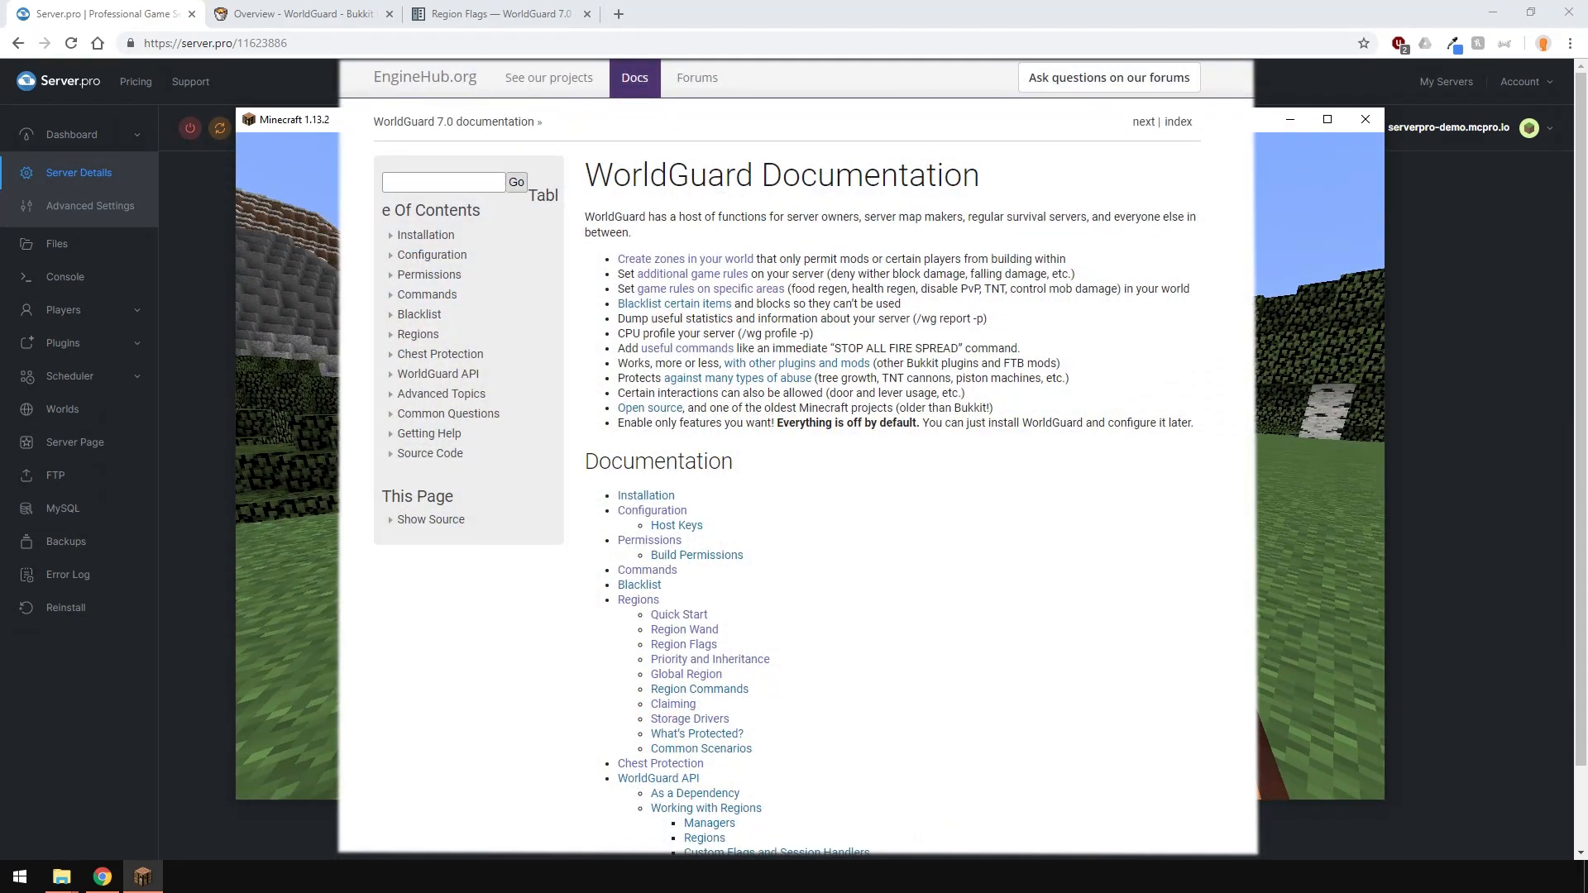
scroll("down", 3)
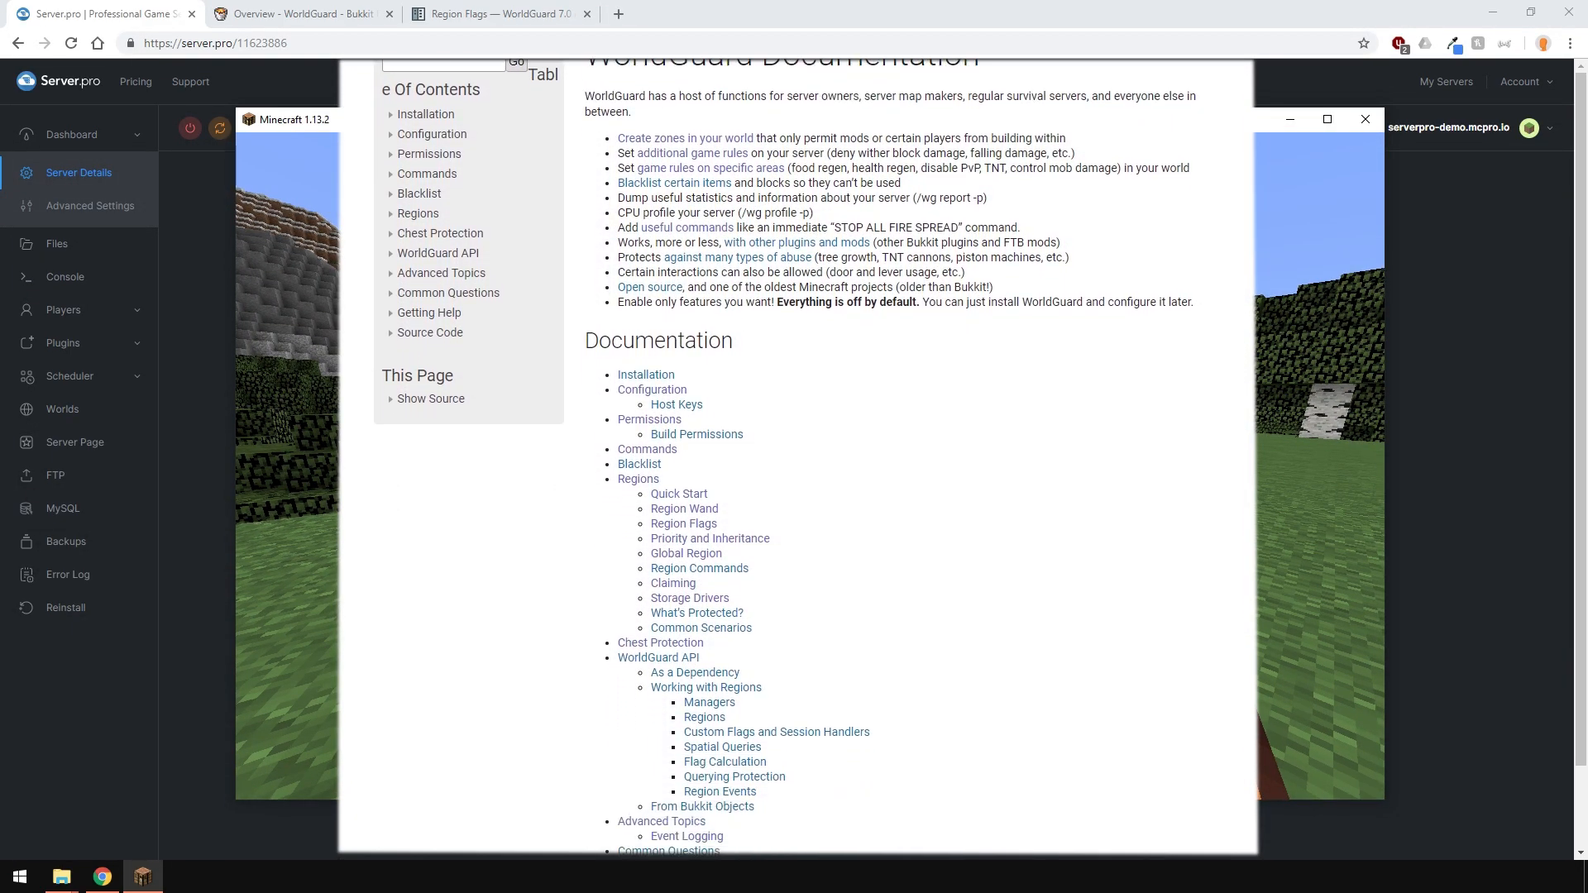
scroll("down", 3)
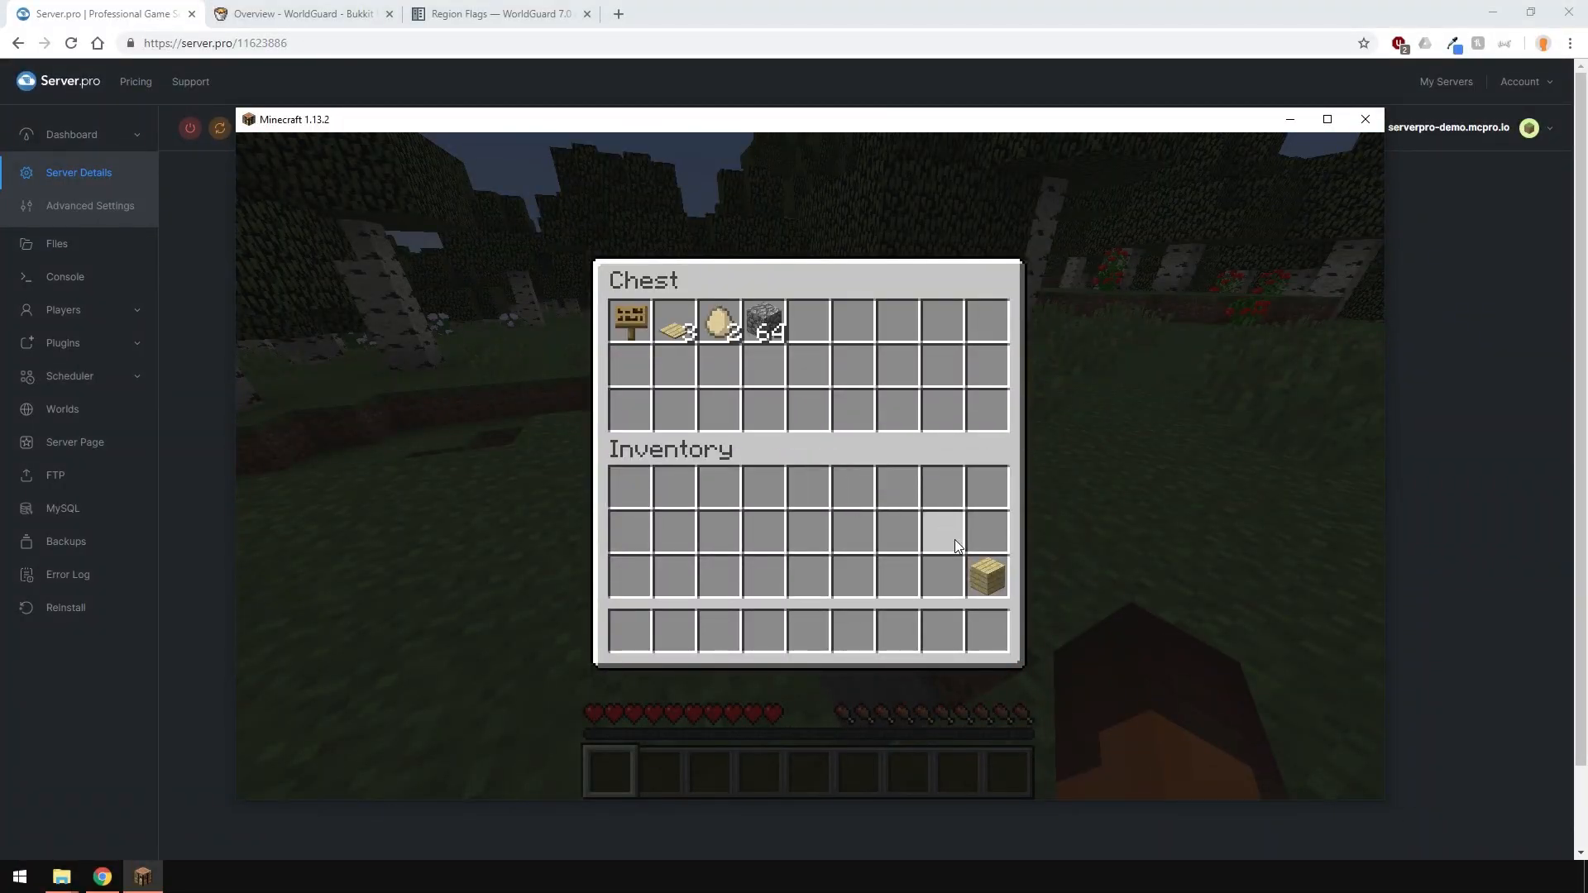
key("Escape")
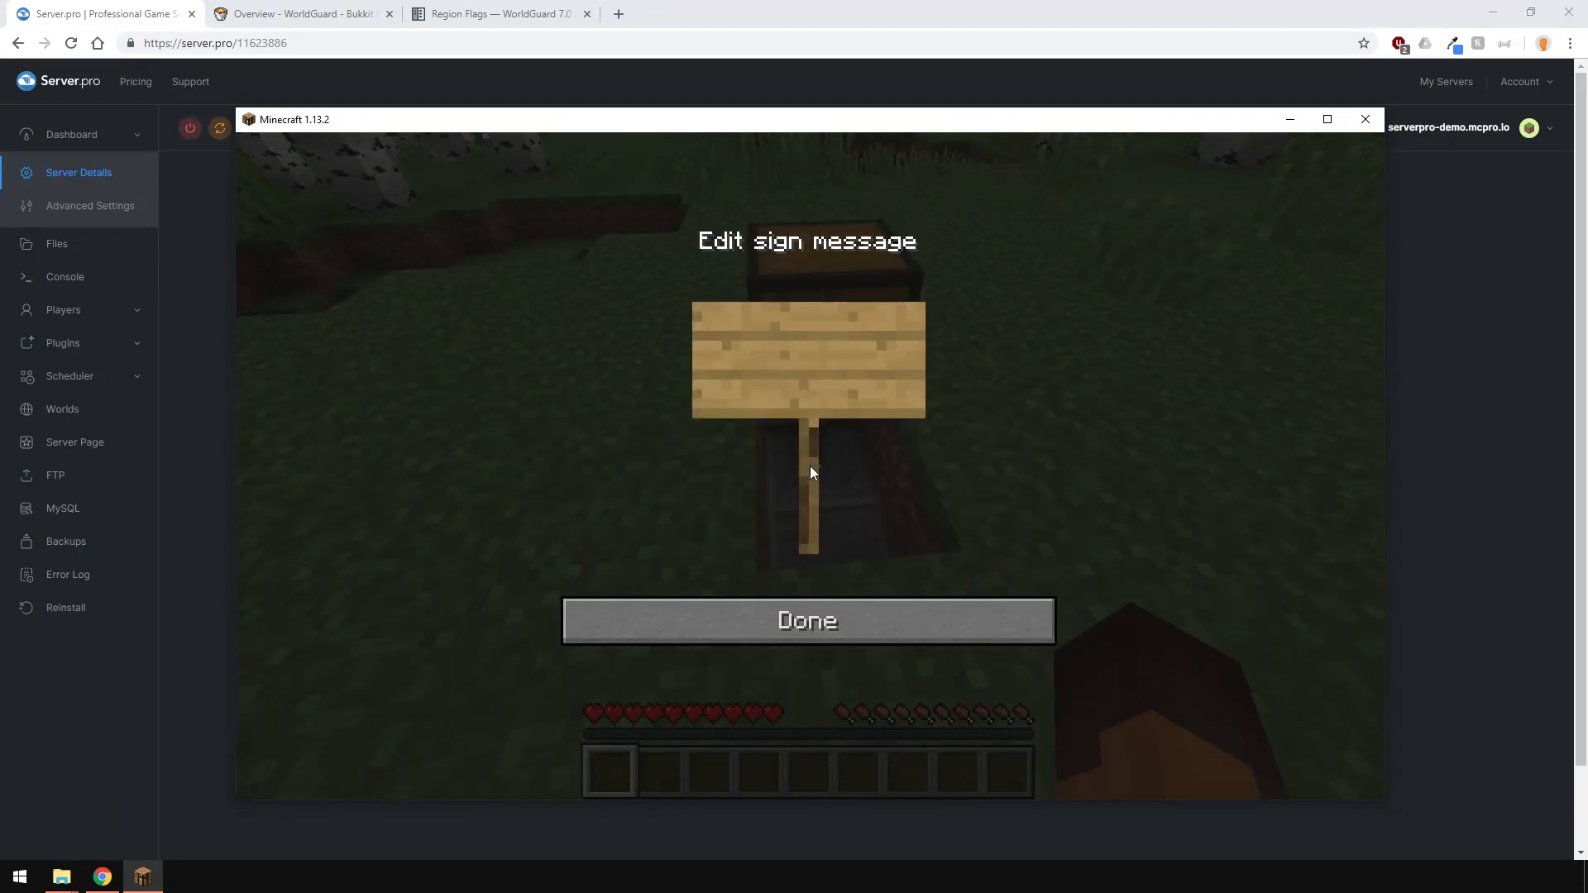
Step: Write [Lock] on the chest's sign and confirm it with Done
type("[Lock]")
type("LuxLacis")
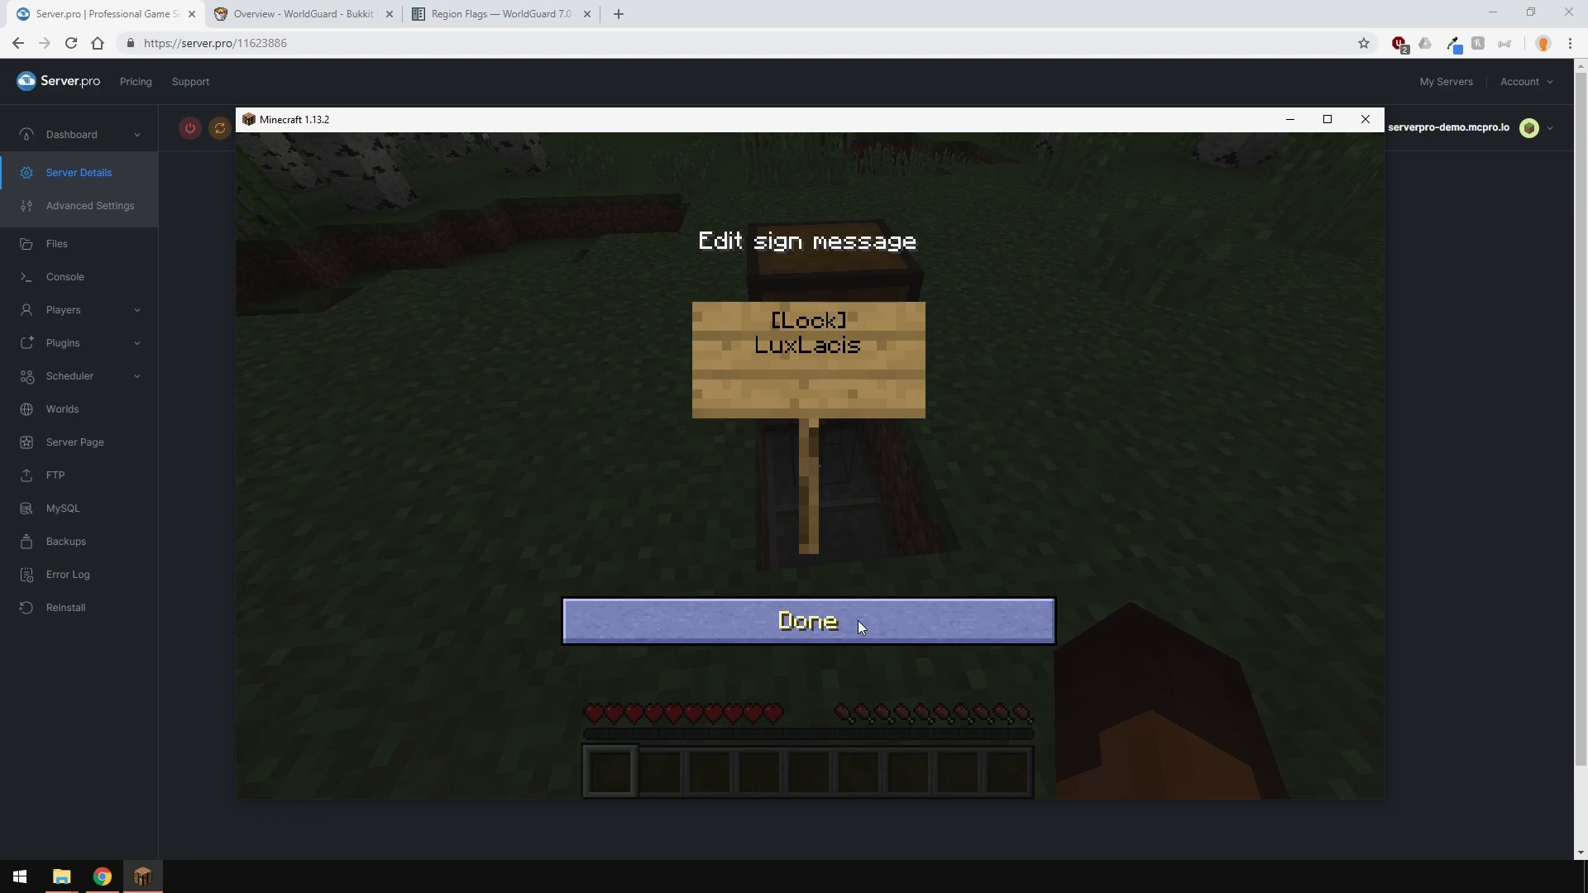
left_click(808, 621)
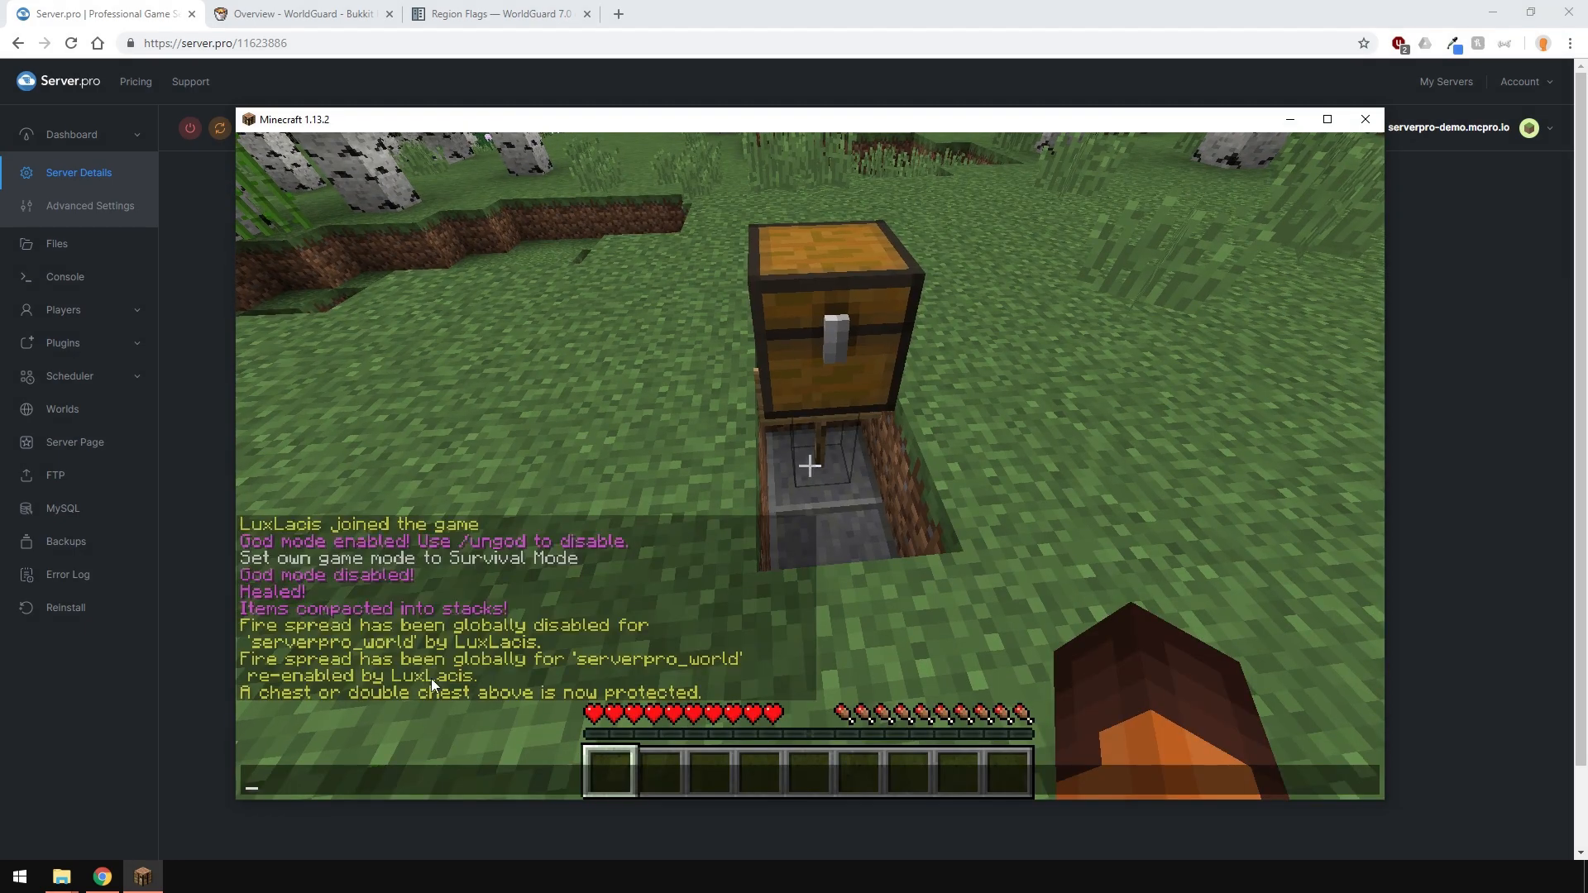
mouse_move(809, 465)
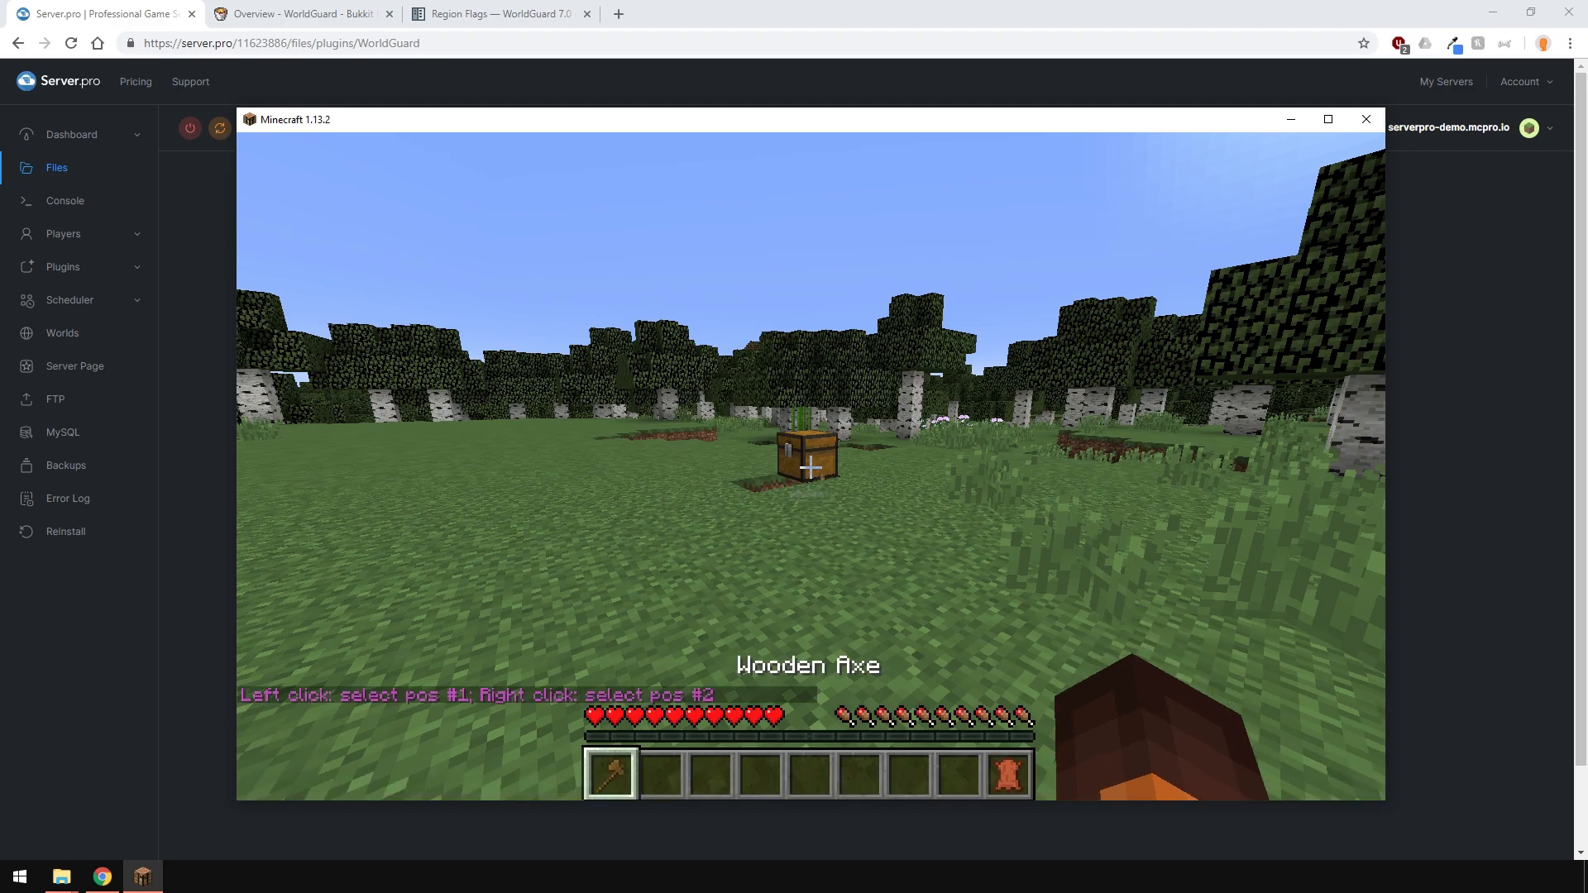
Step: Mark the chest area's corner with the axe and expand the selection vertically
left_click(808, 466)
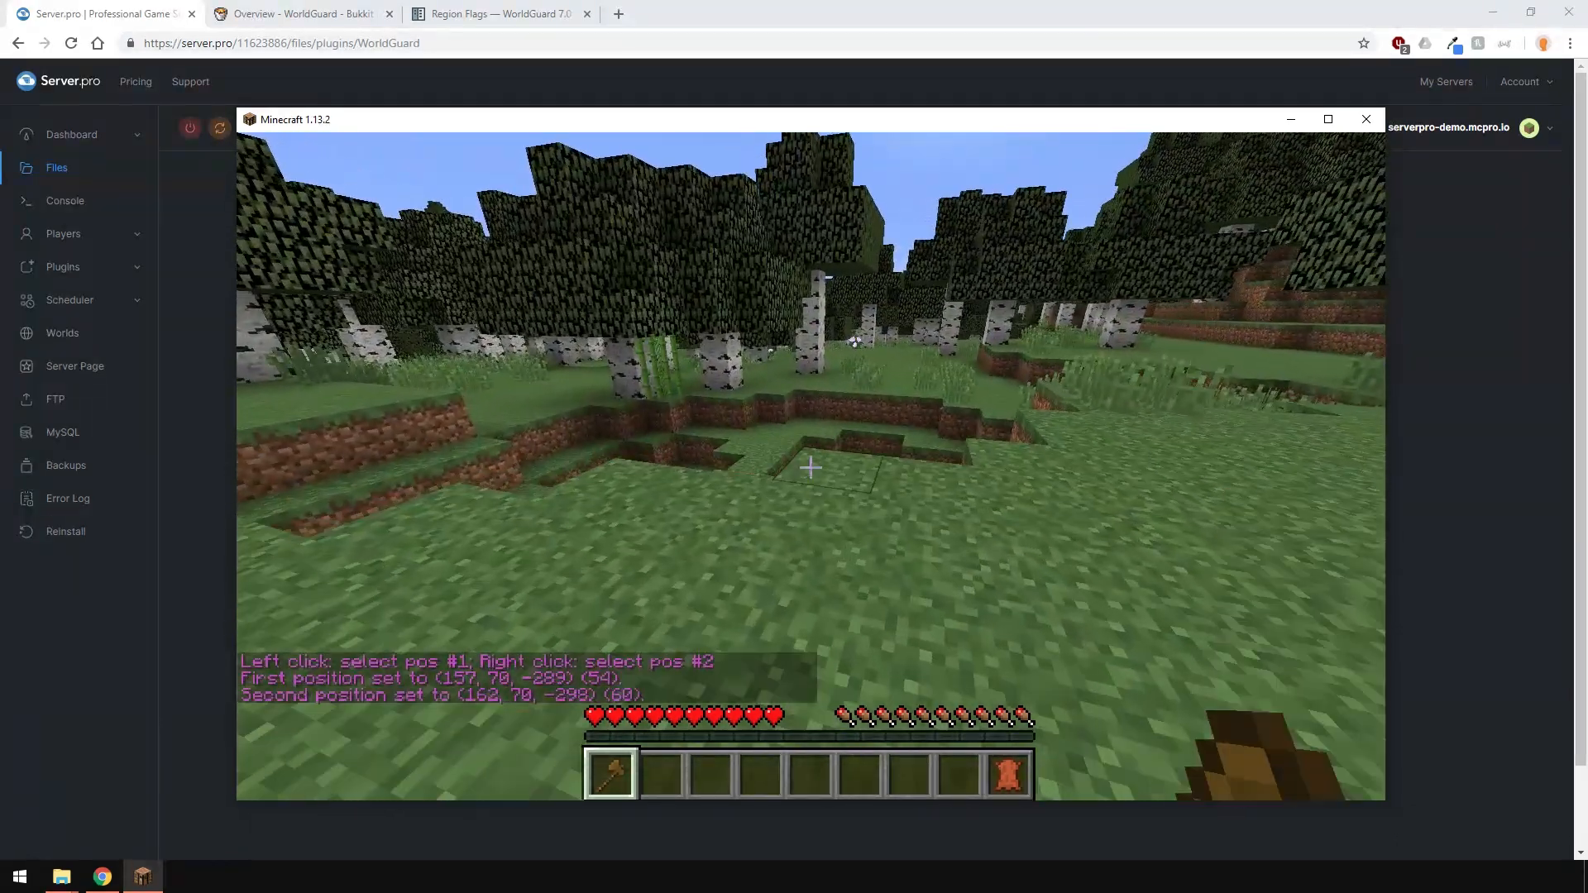
type("//eval")
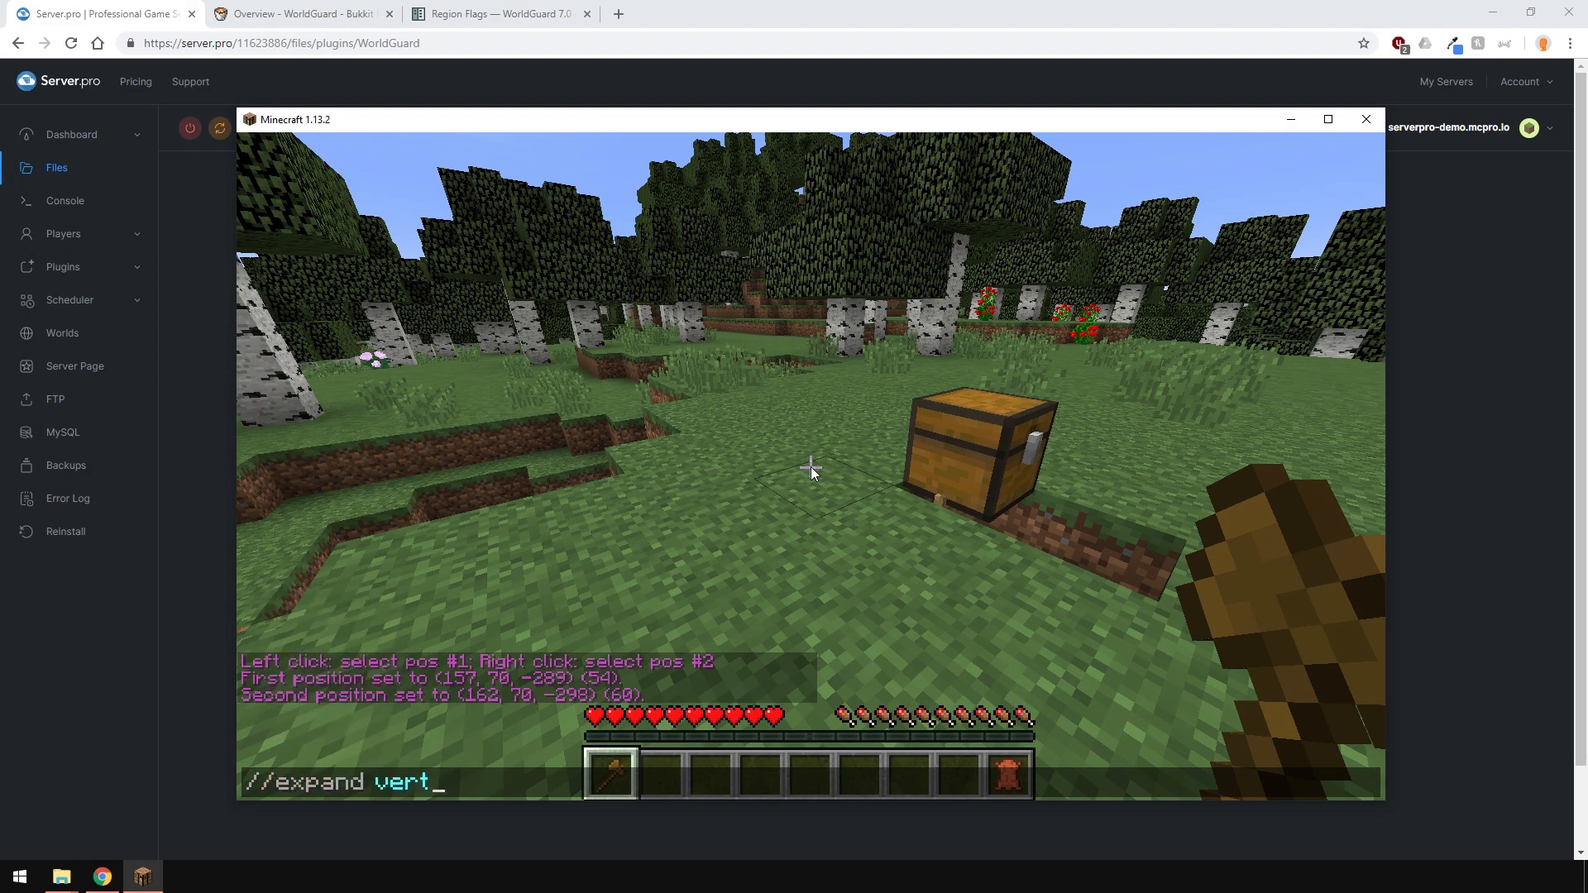
key("Return")
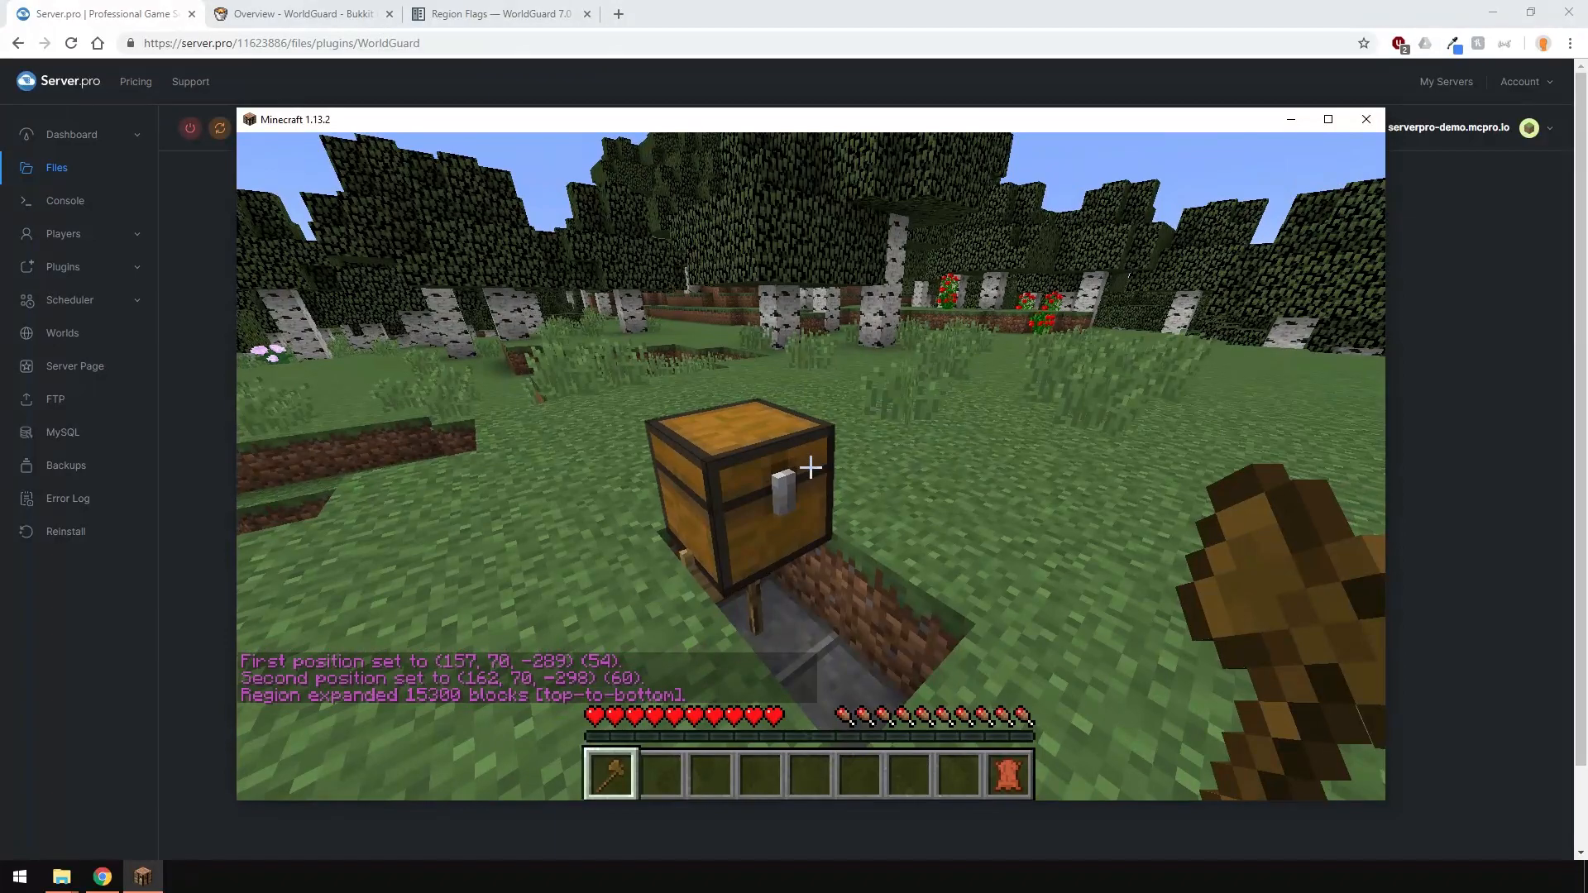
Step: Define region demo_area with fall damage denied, then toggle the game mode
type("/rg")
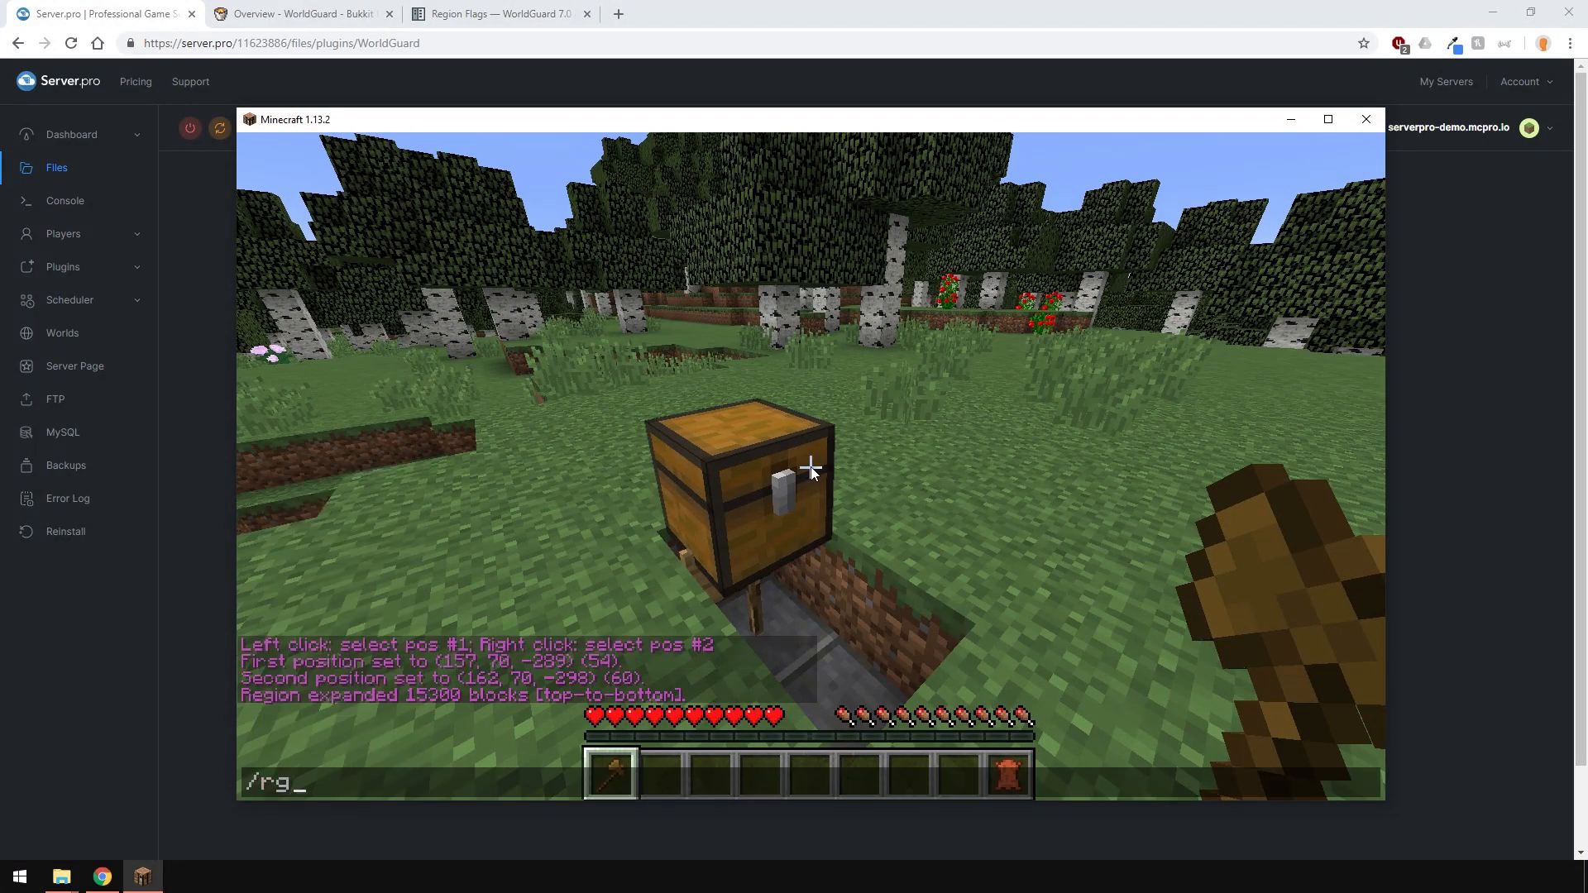
type("define LuxLacis")
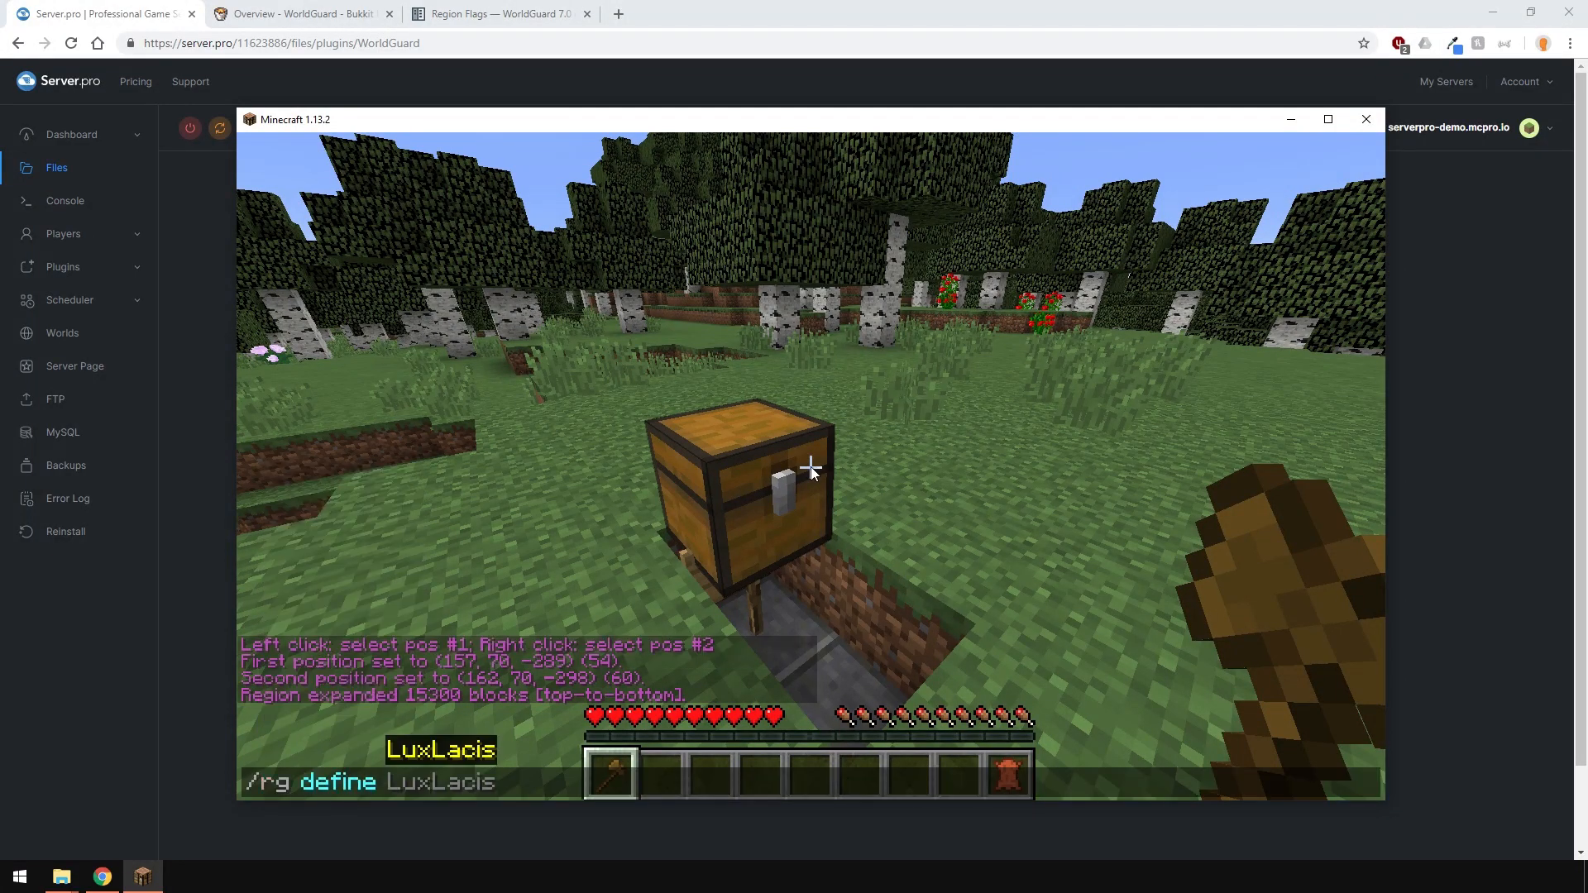
type("demo_area")
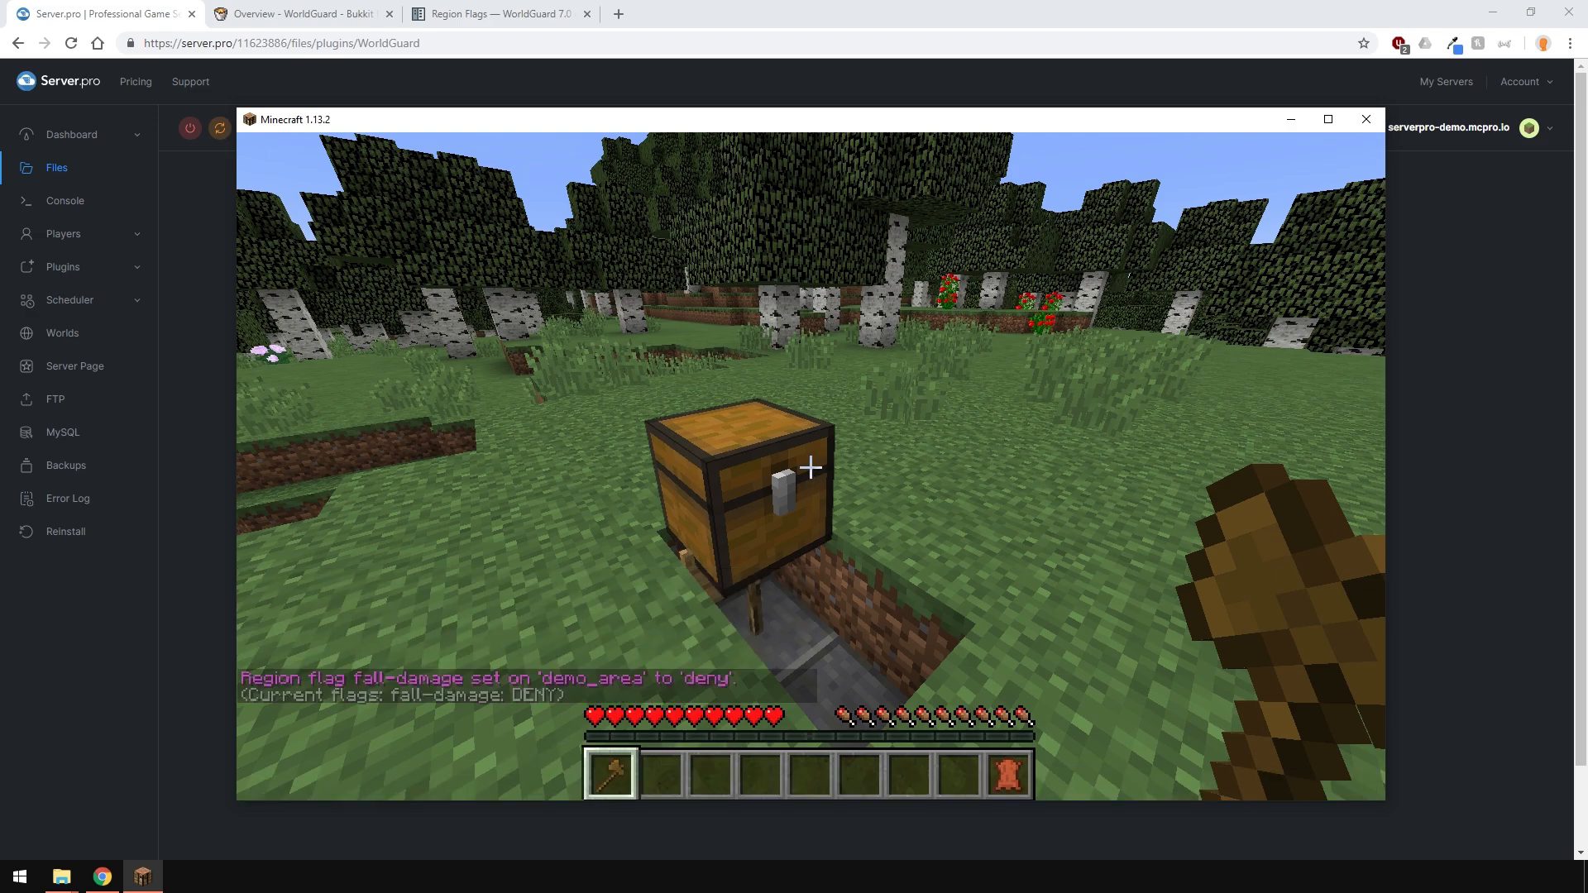
type("/gamemode creative")
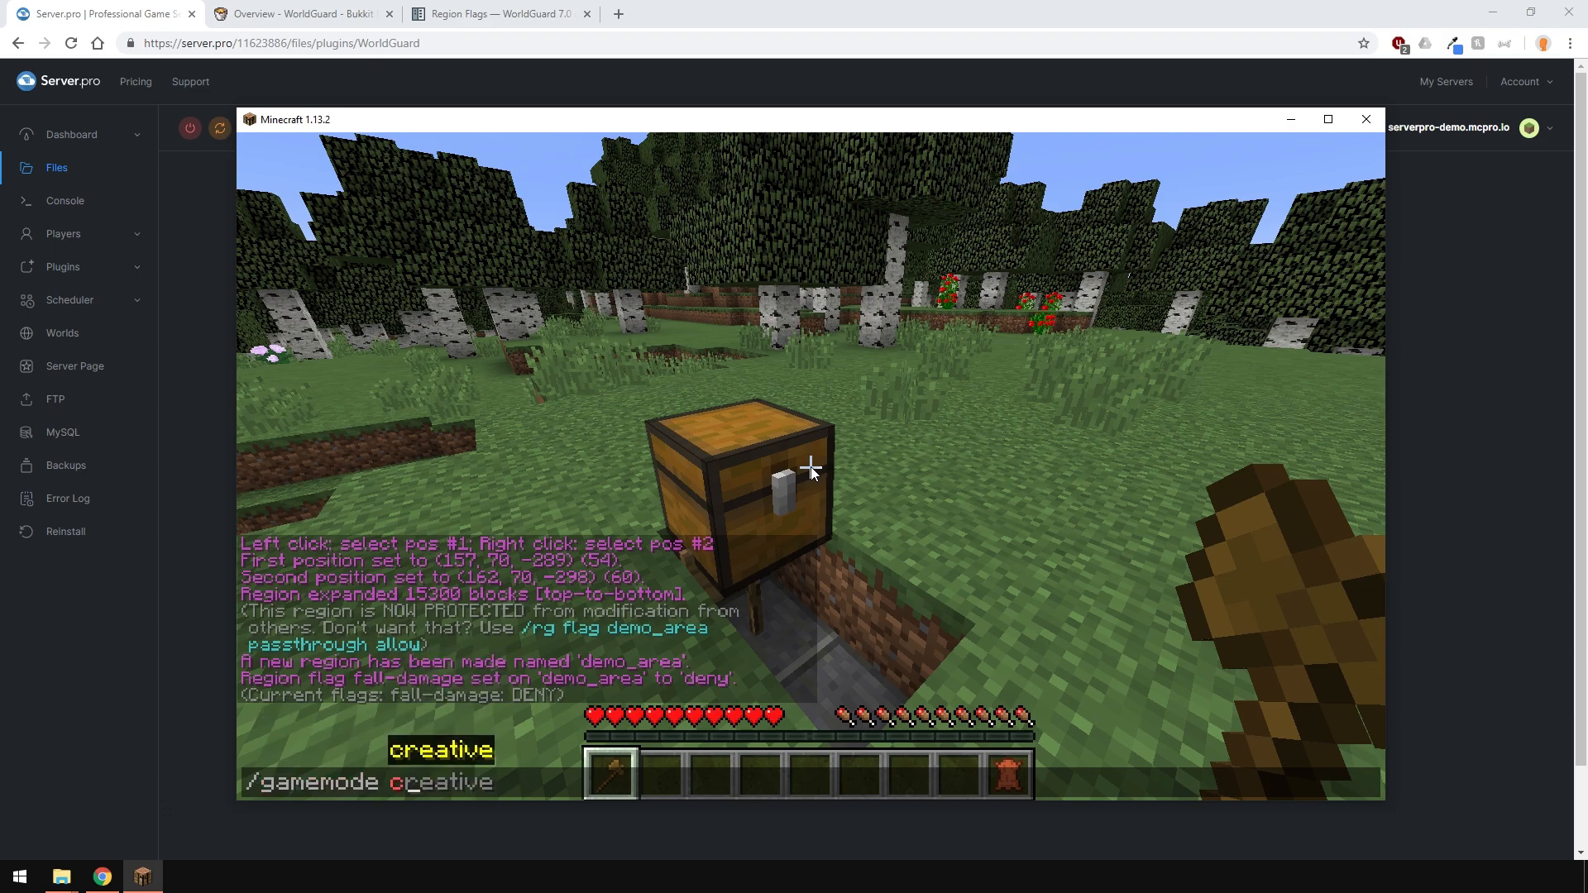
key("Return")
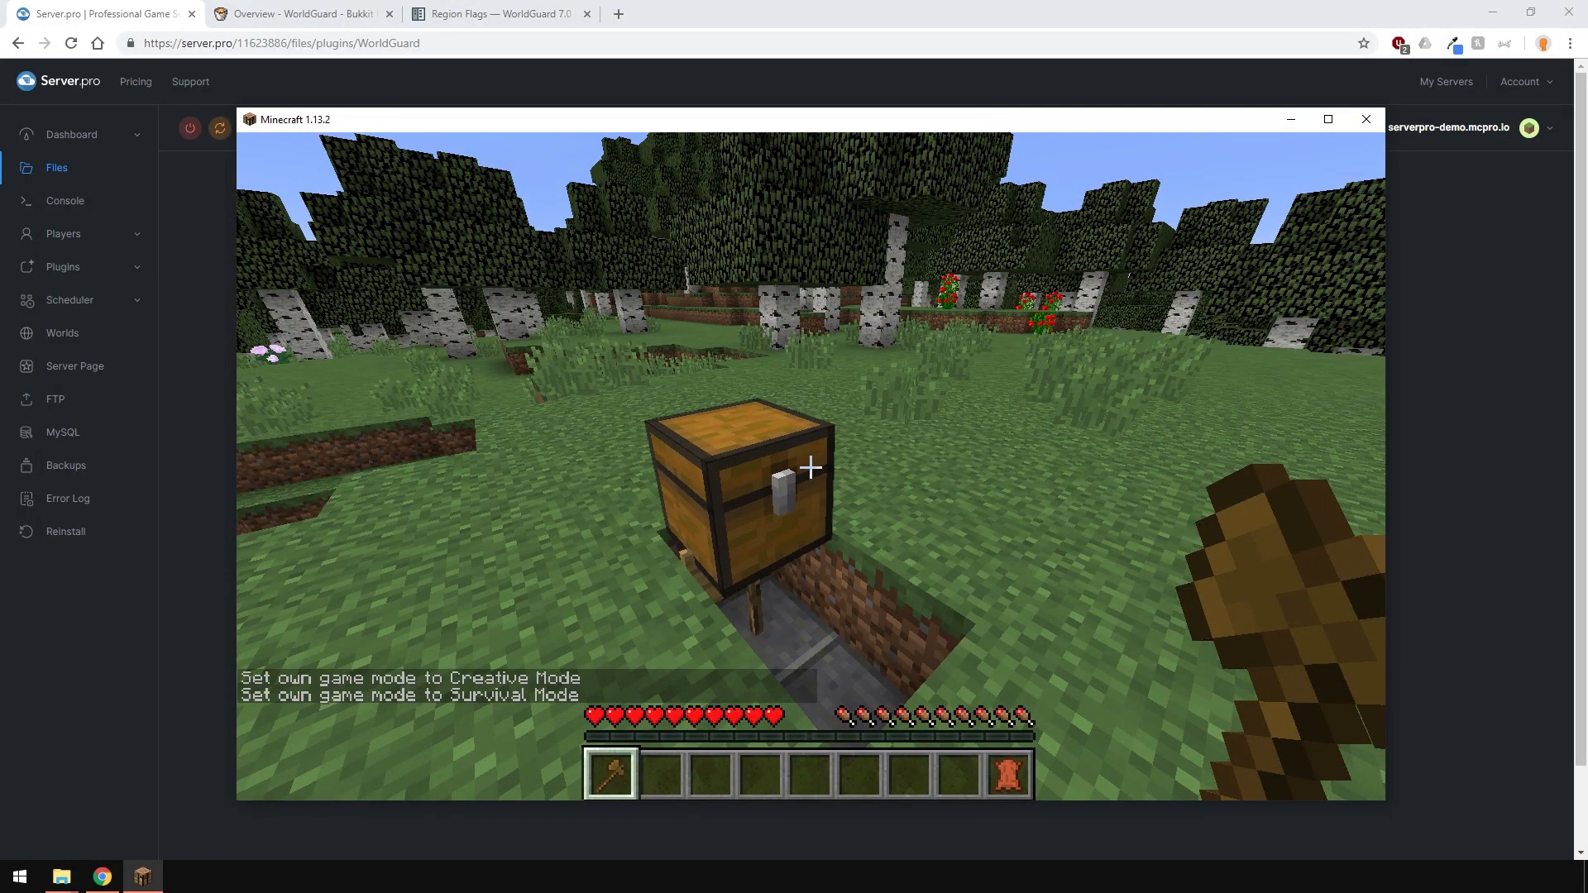
left_click(497, 14)
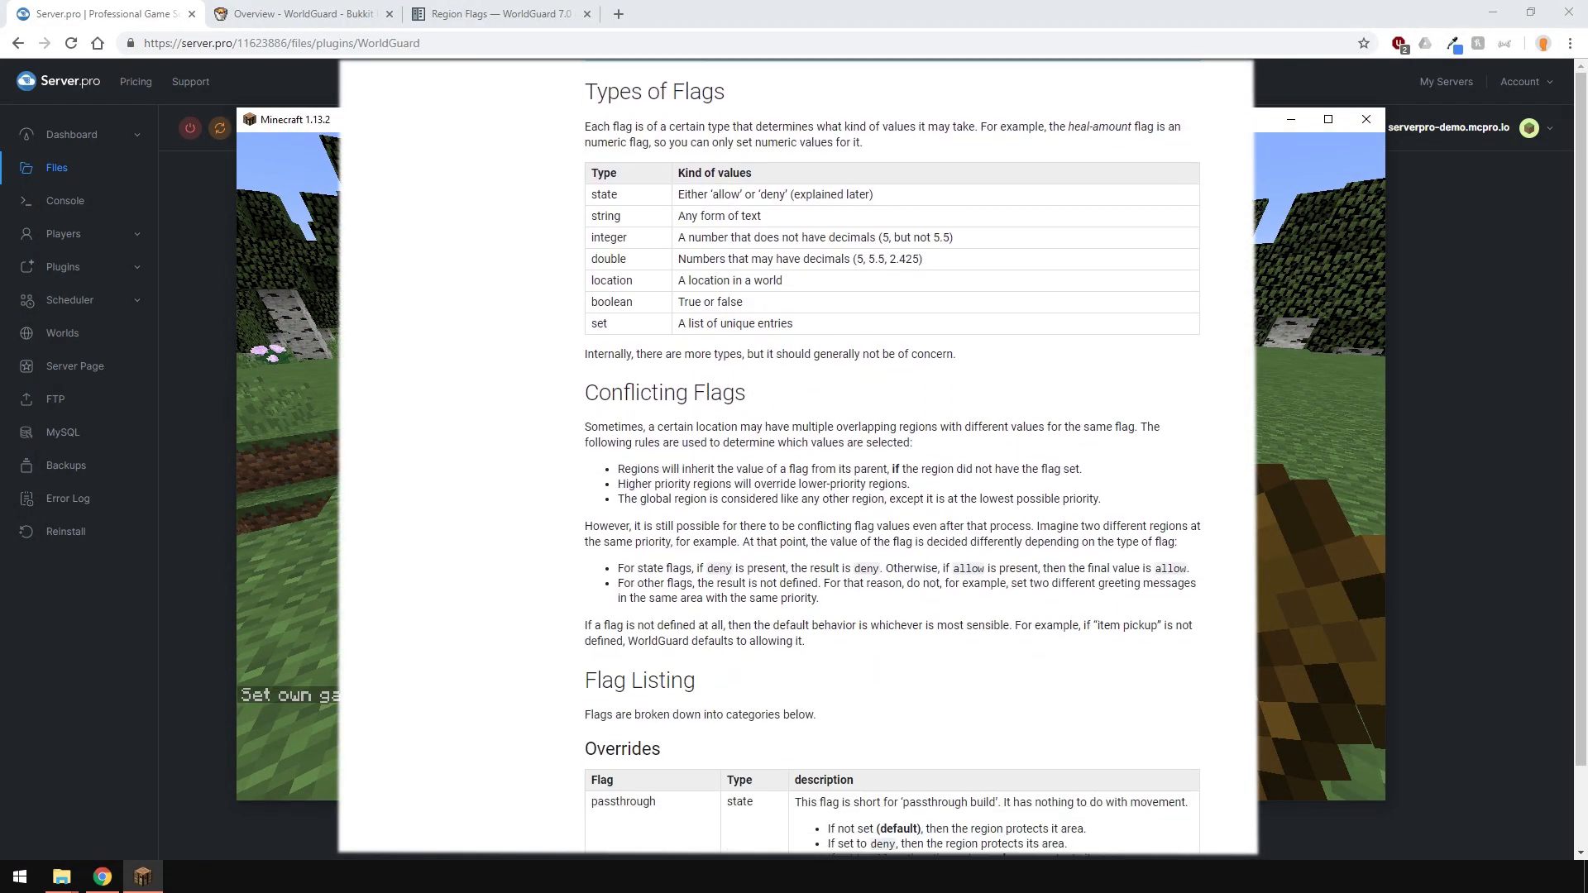
scroll("down", 3)
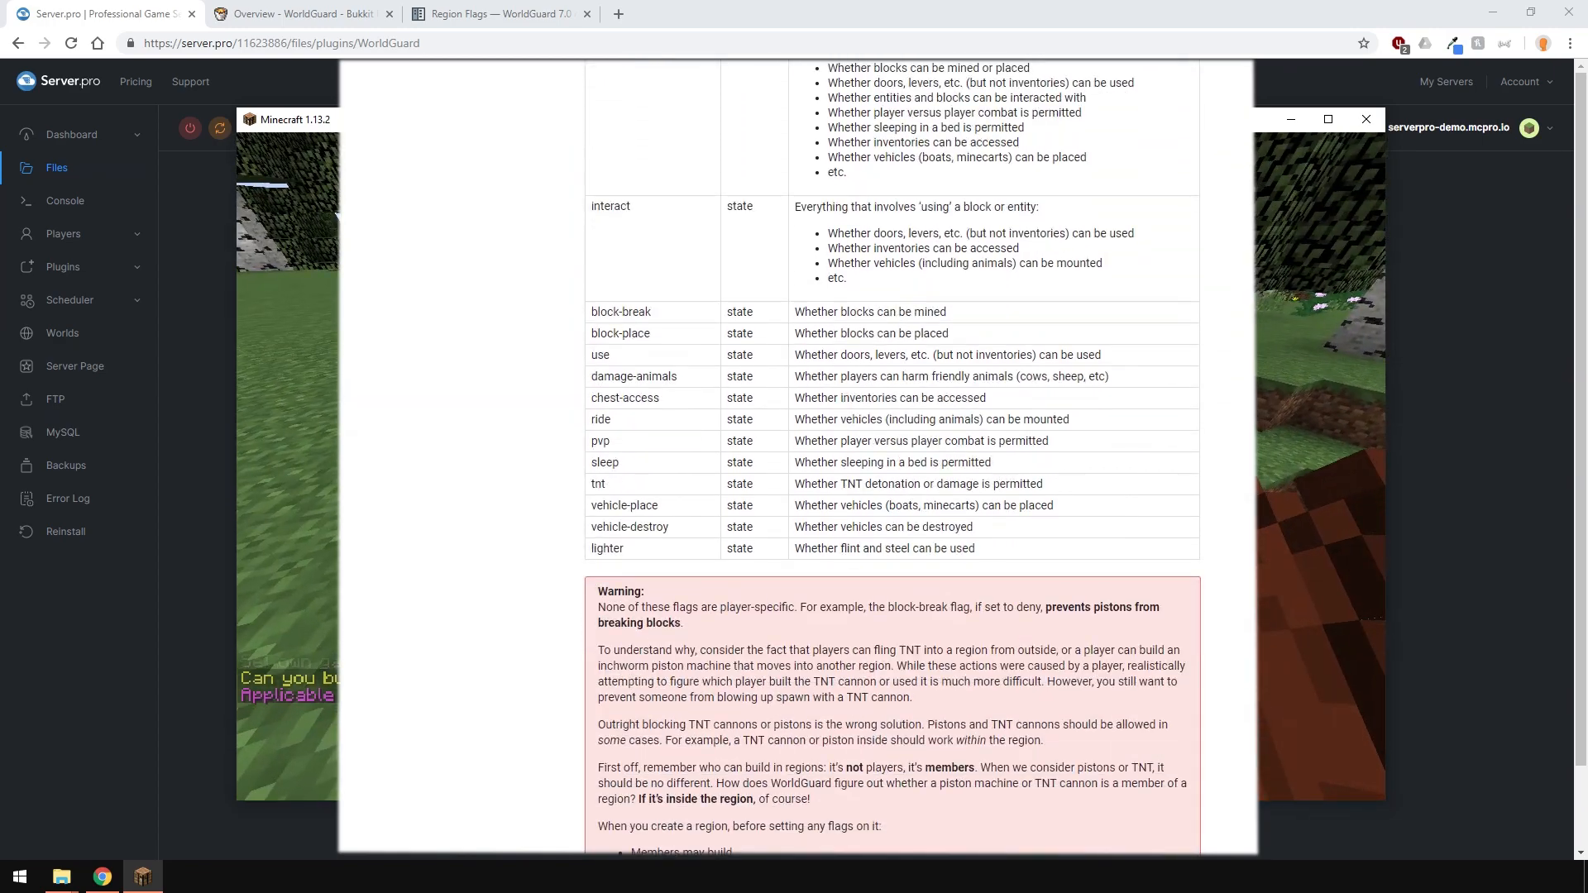
scroll("down", 3)
type("/rg info")
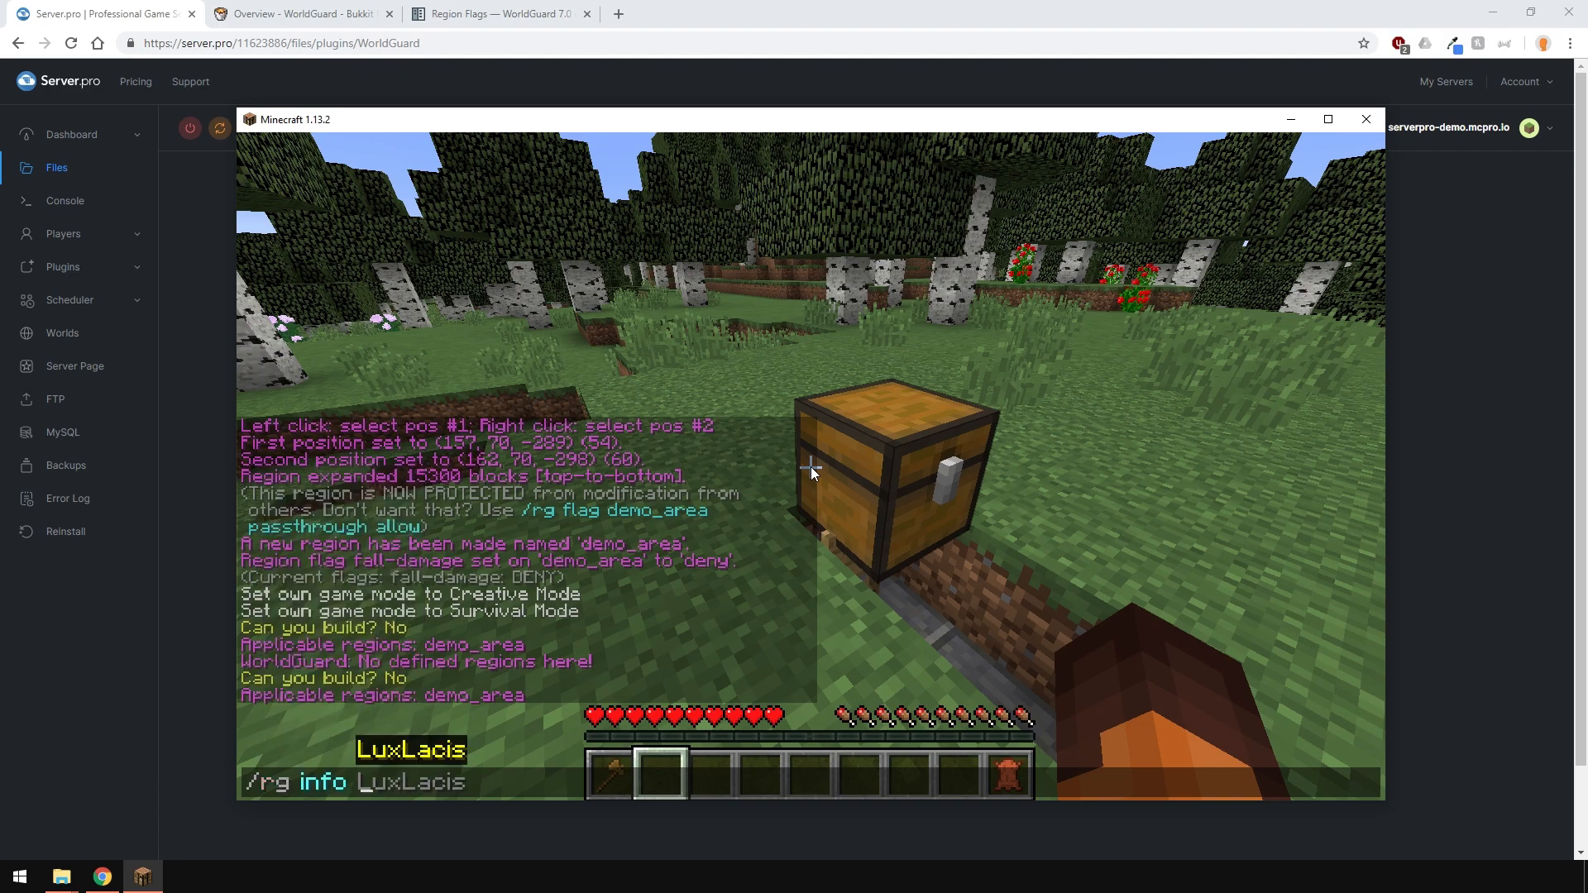
Step: Run /rg info demo_area to list its priority, fall-damage flag, owners and bounds
type("demo_area")
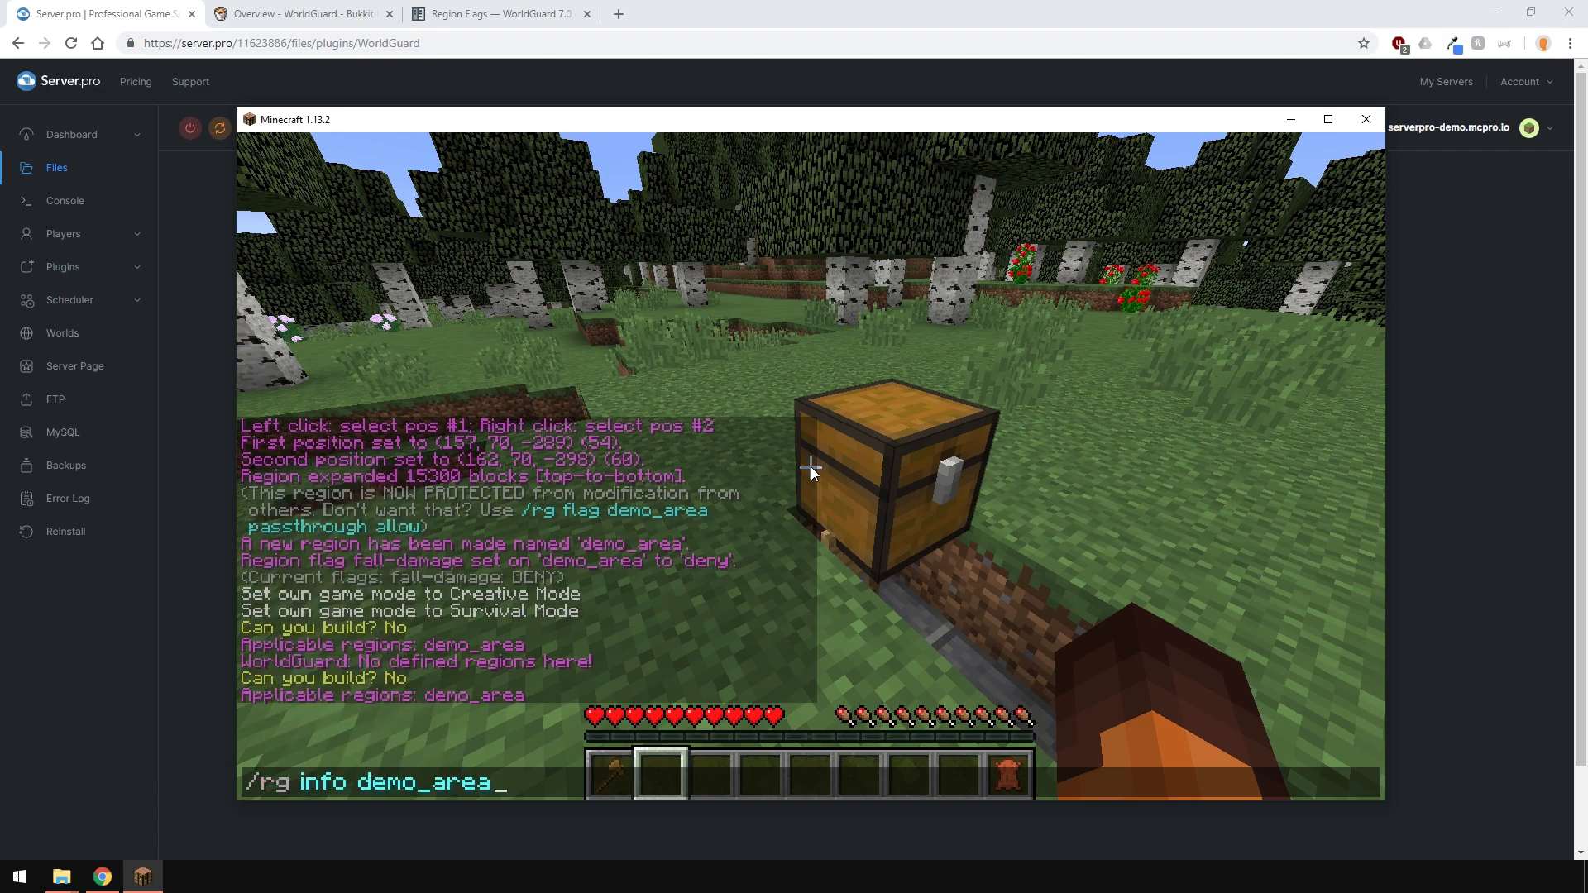
key("Return")
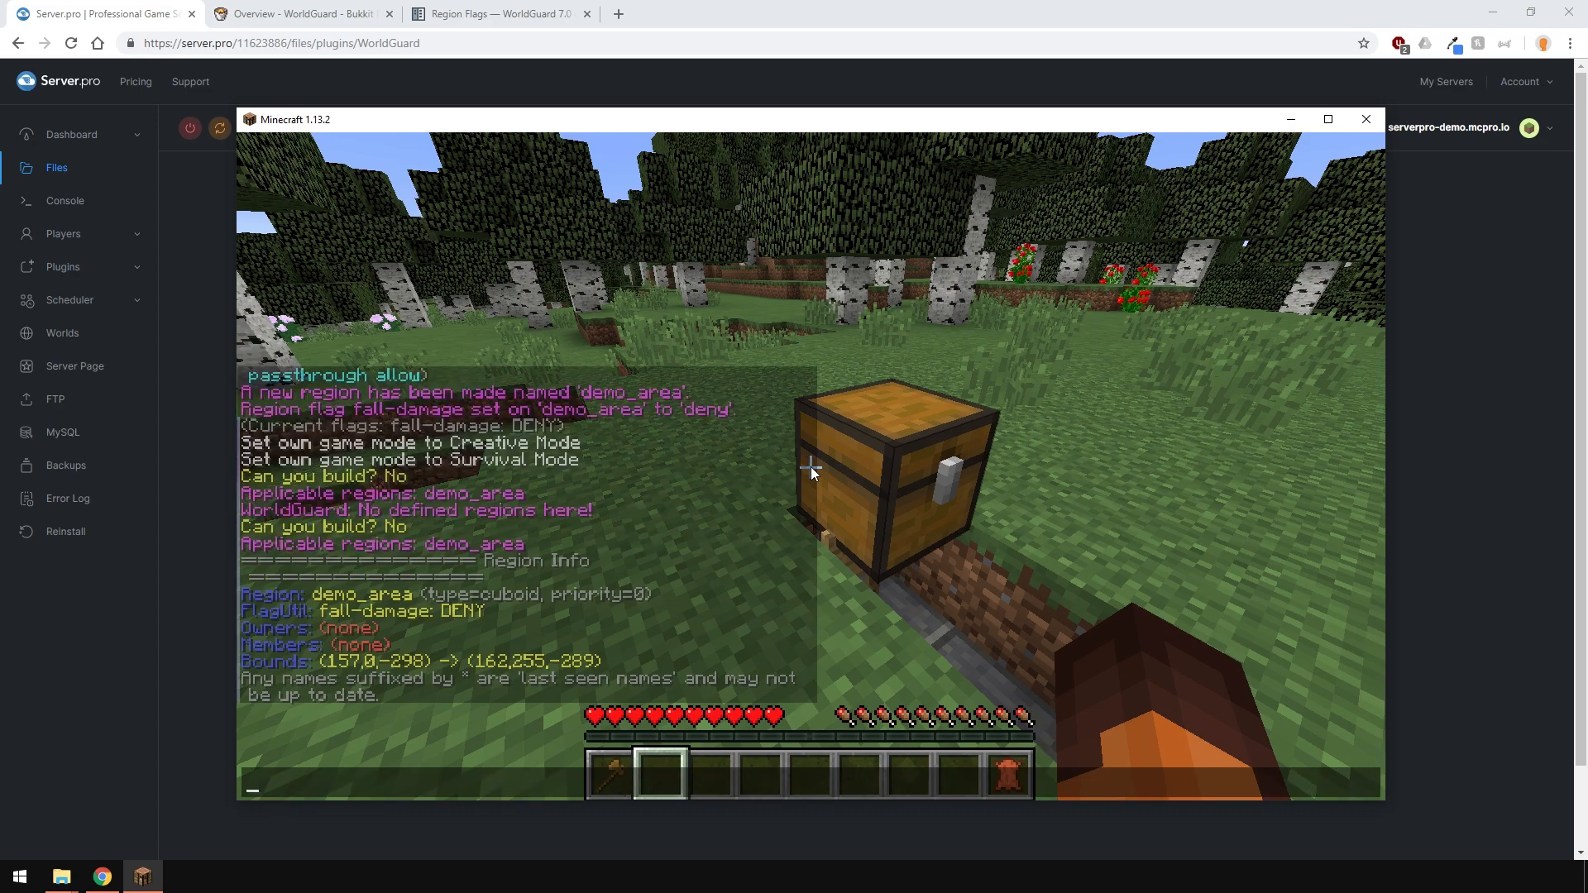
mouse_move(610, 610)
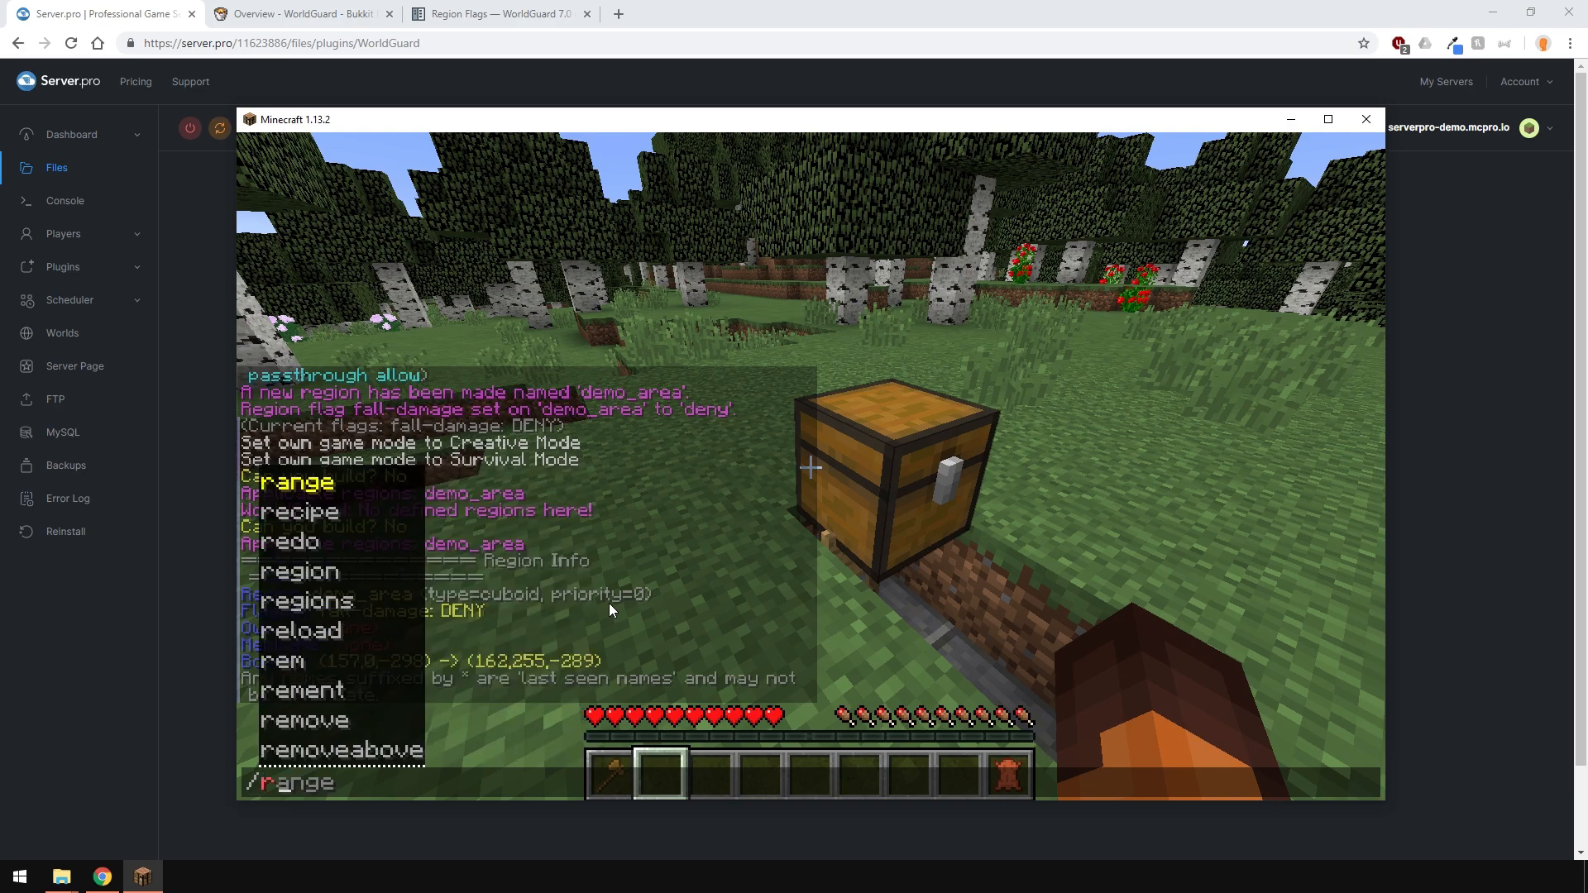
Step: Set demo_area's priority to 5 and recheck it with /rg info demo_area
type("/rg setpriority demo")
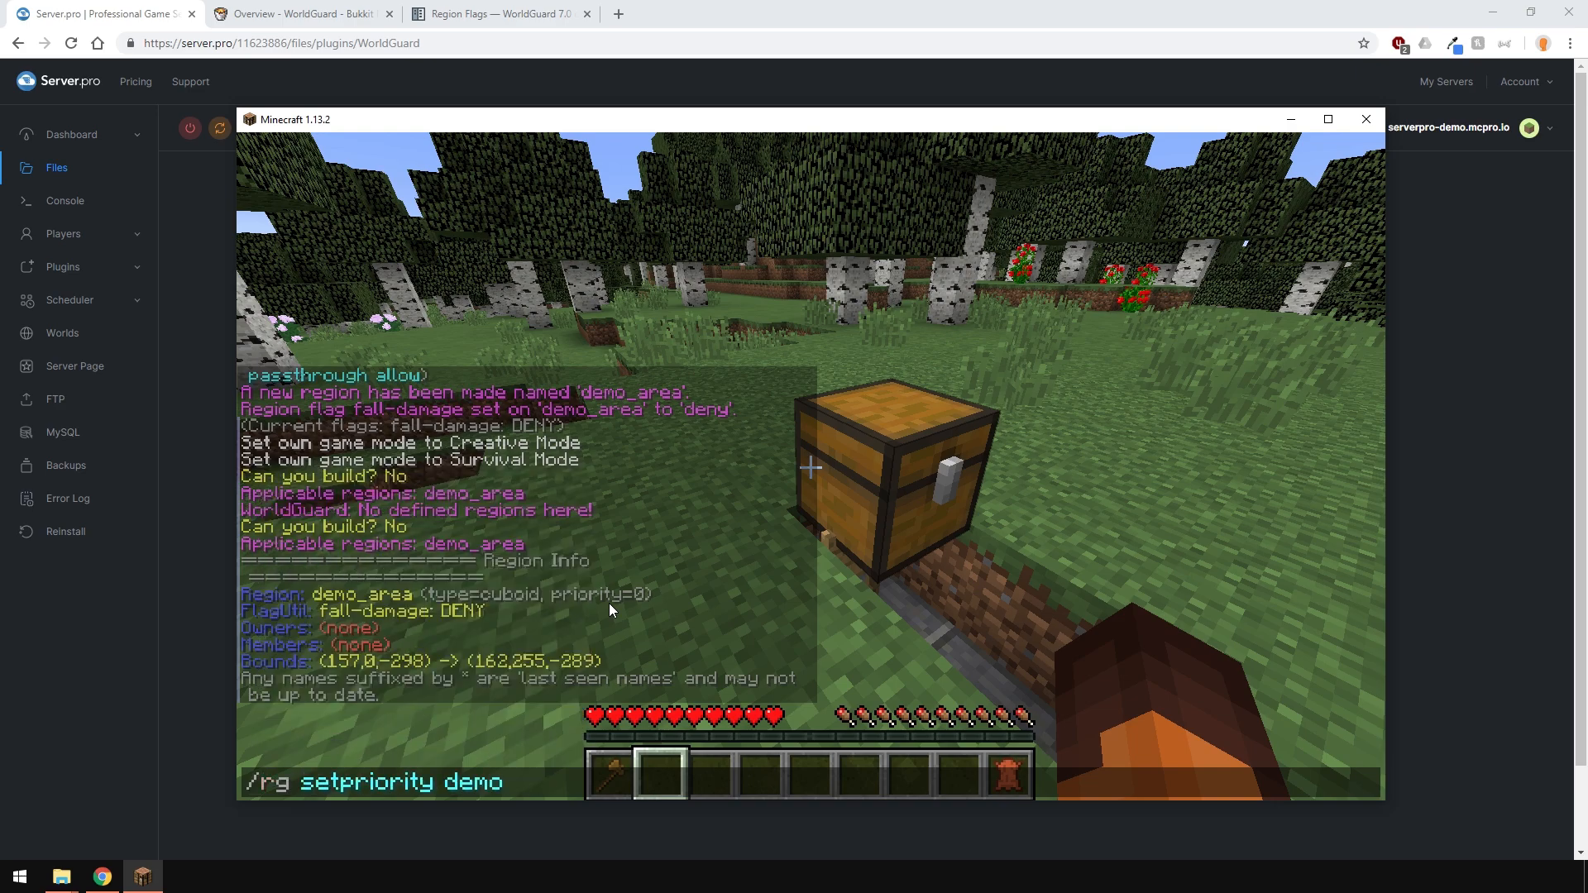
key("Return")
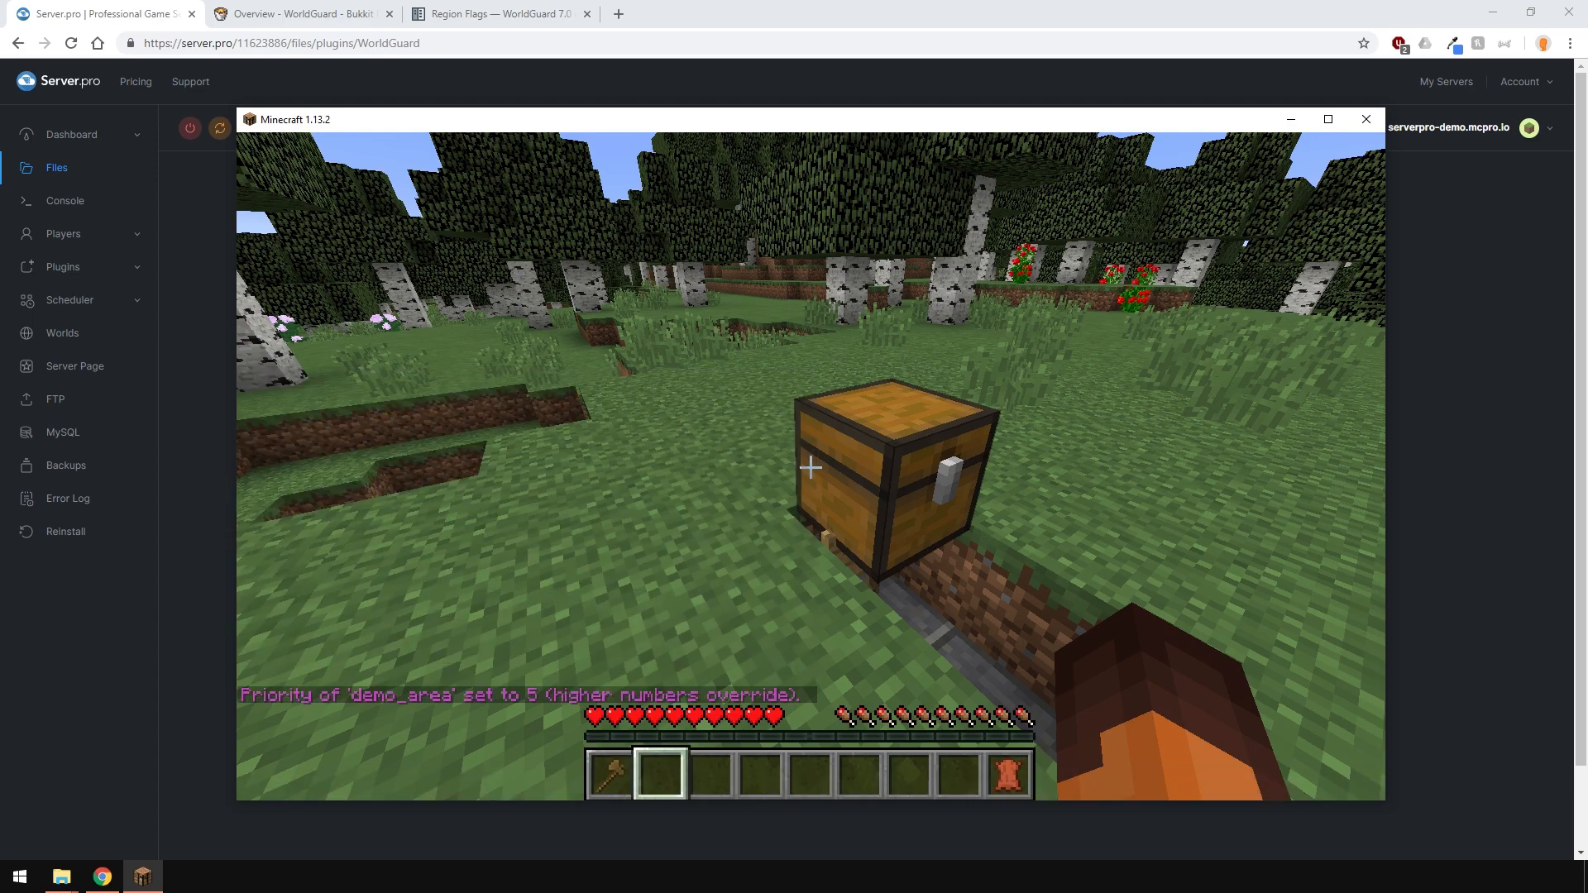
type("/rg")
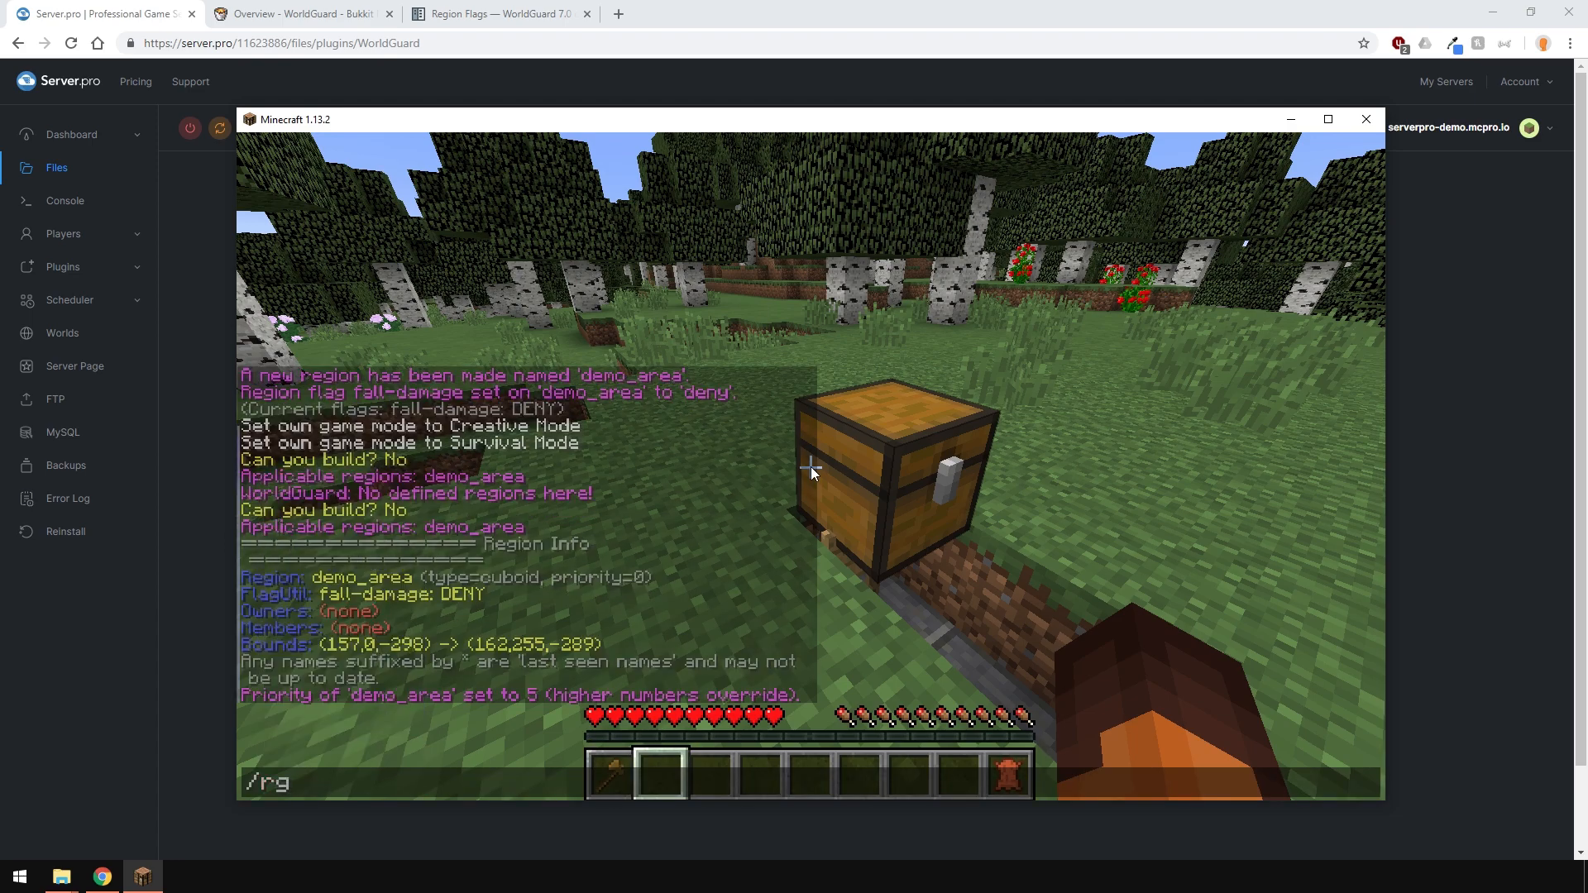
type("info demo_are")
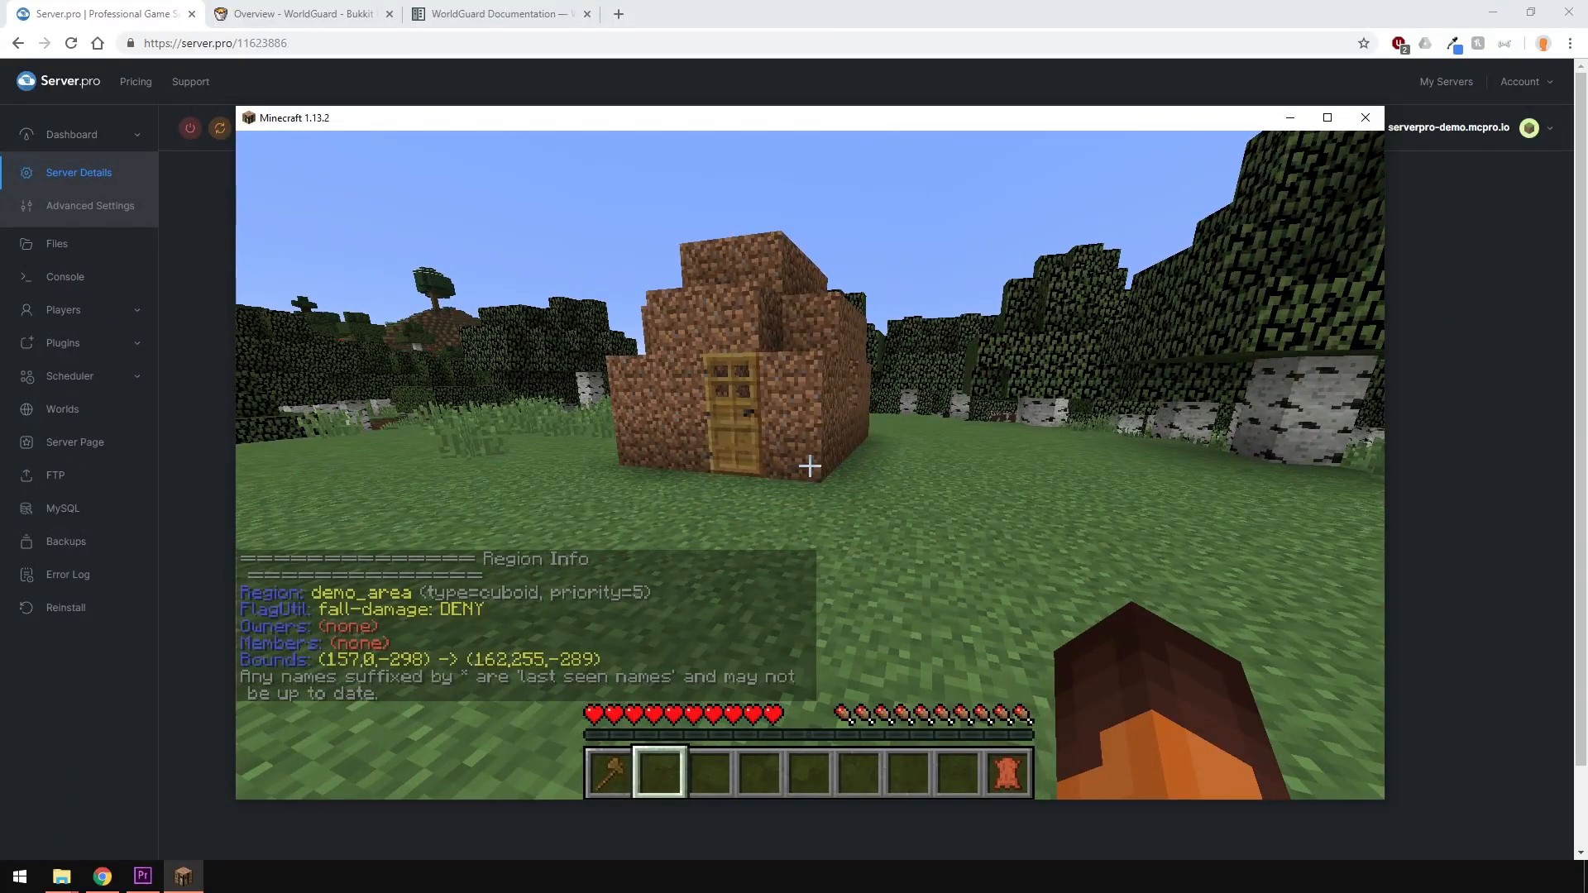
Step: Select the dirt house, expand it vertically, and claim it as region myhome
left_click(808, 465)
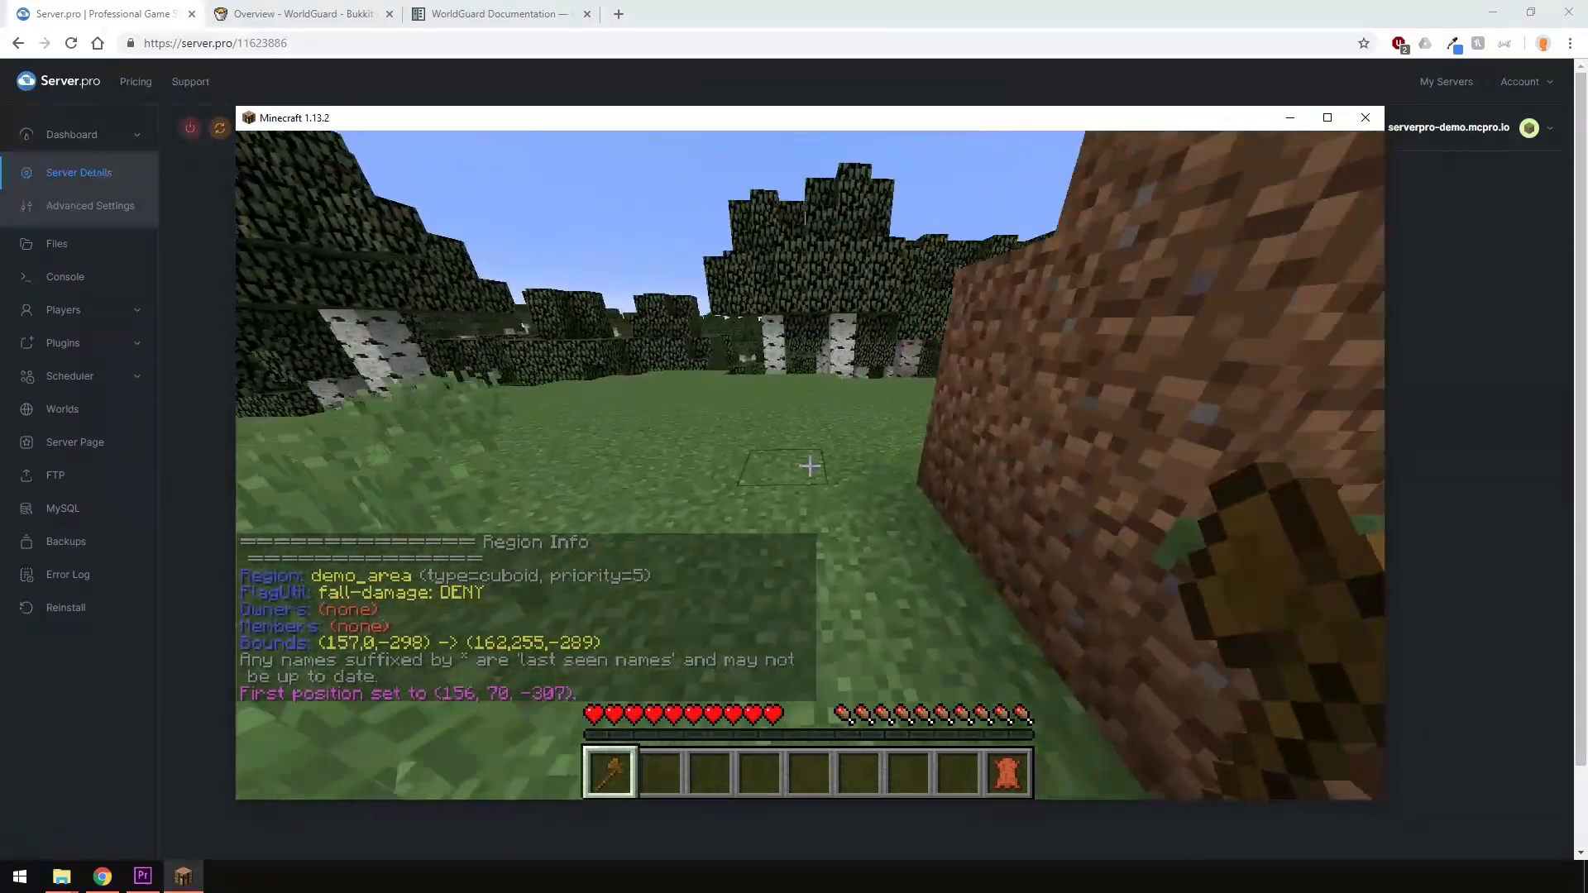
type("//expand vert")
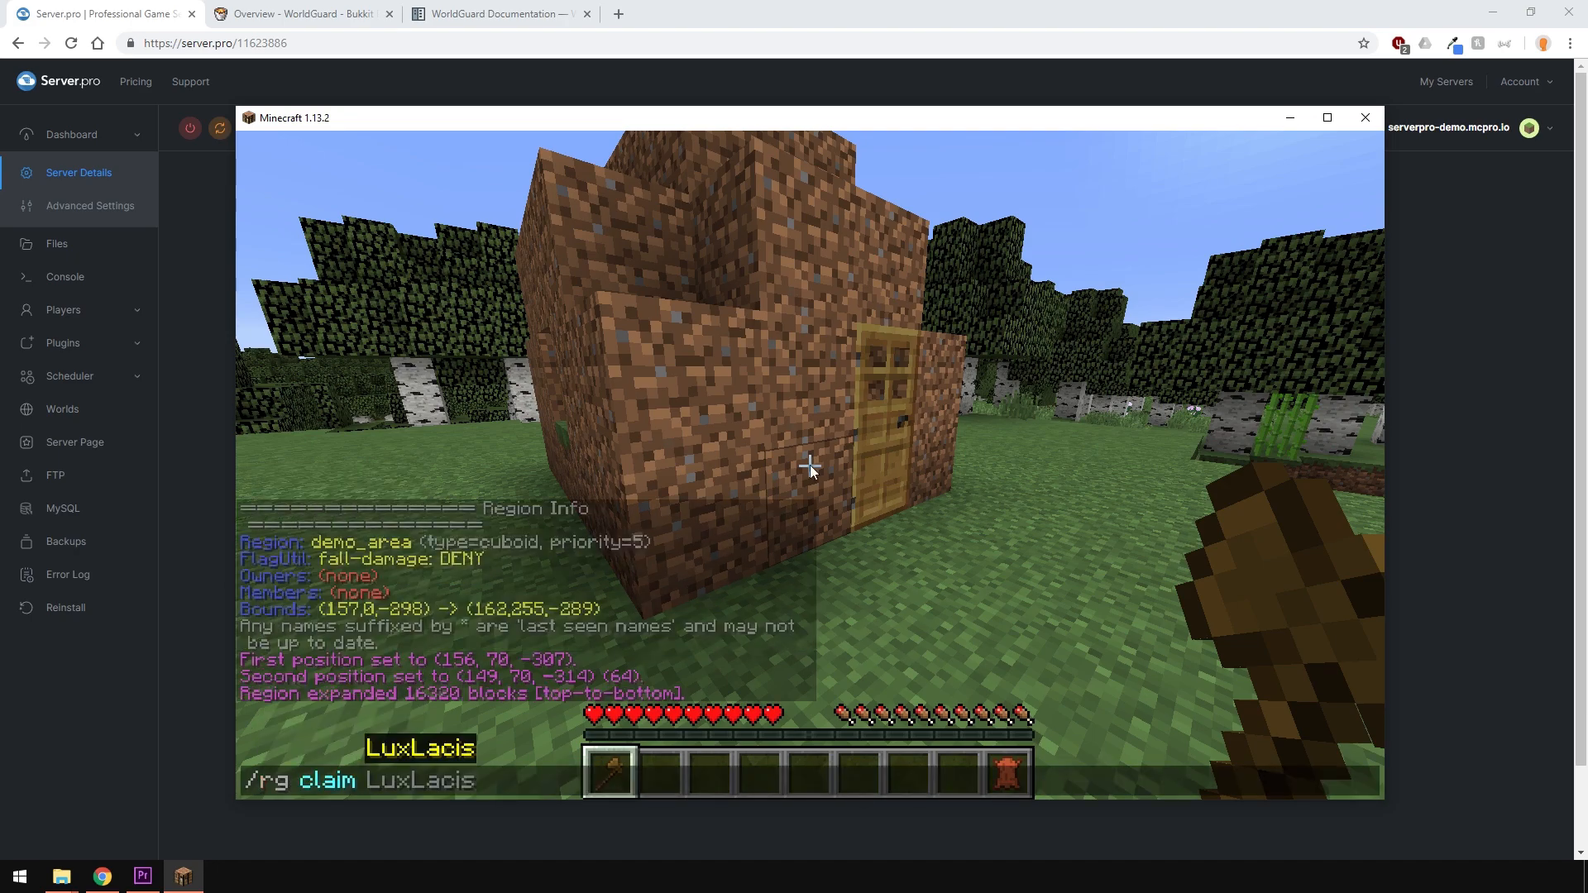
type("myho")
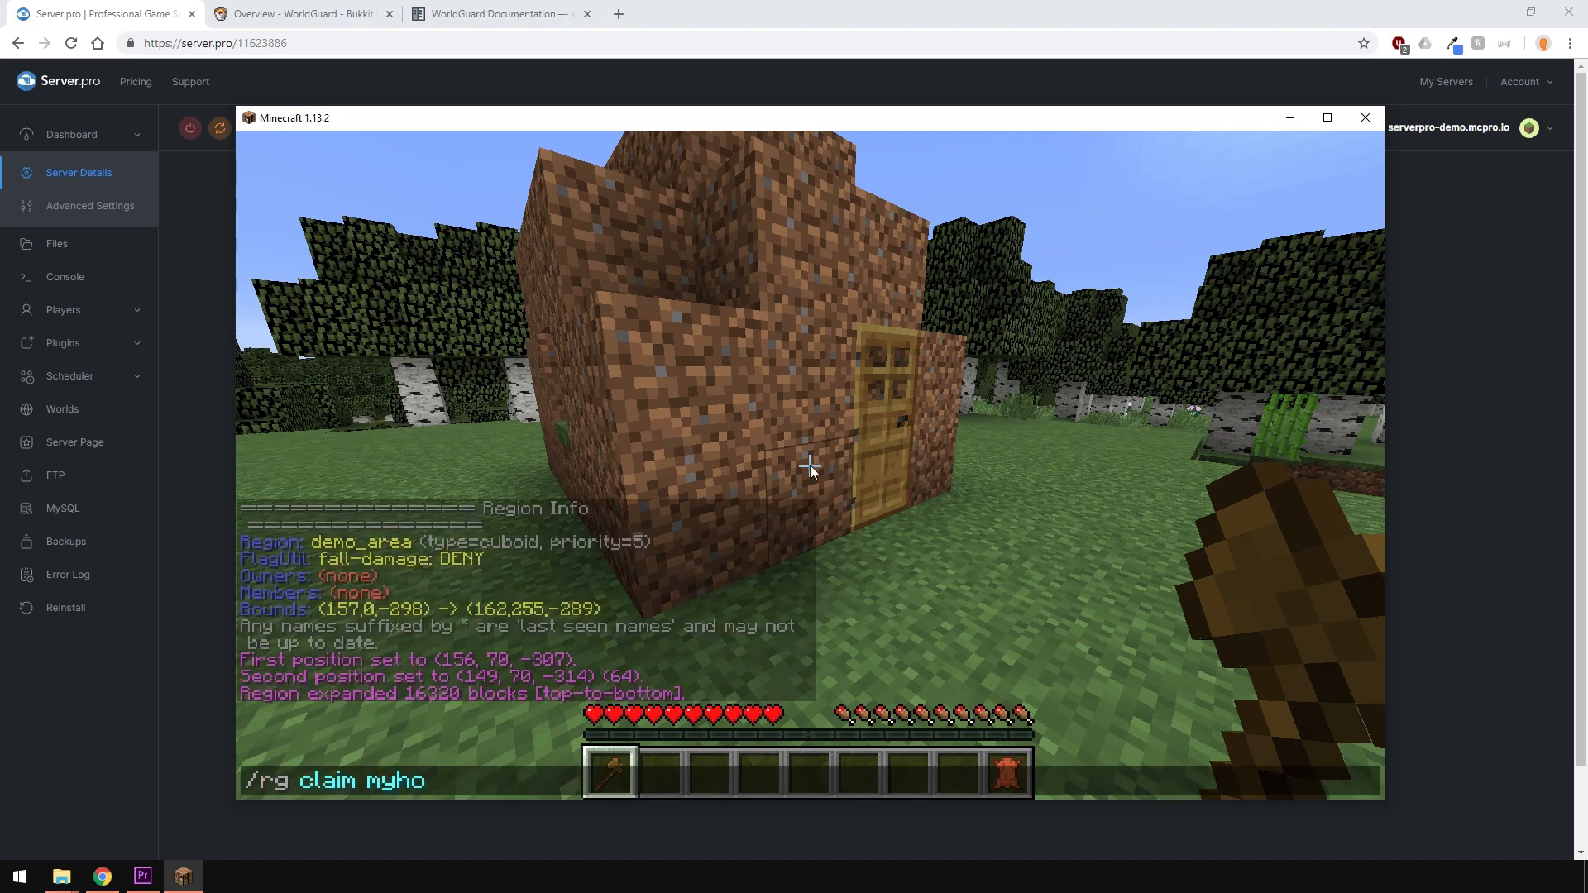
key("Return")
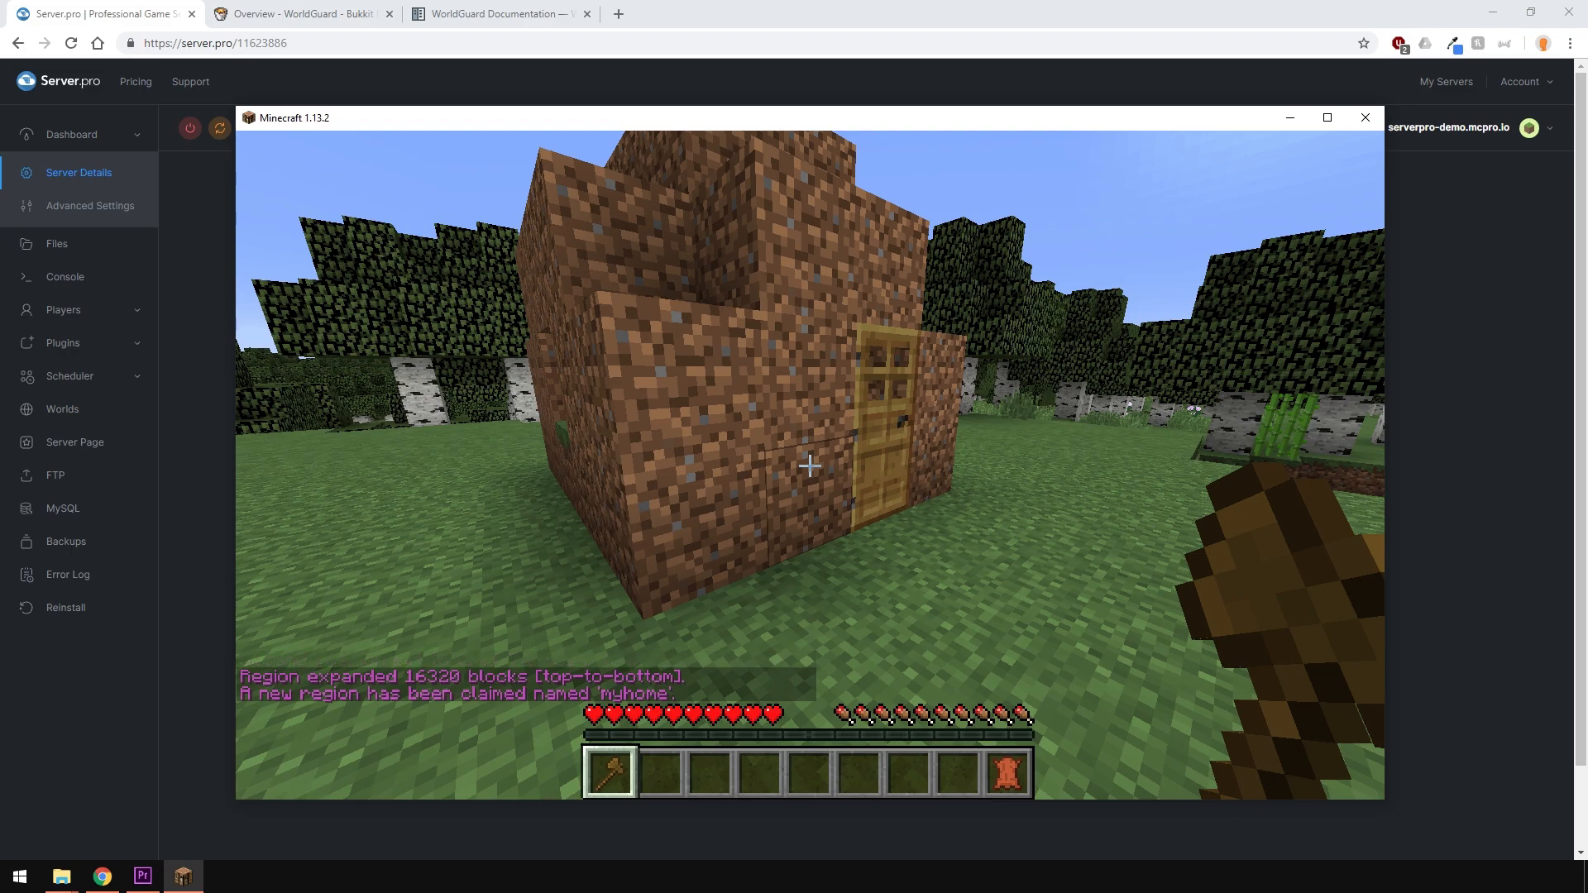